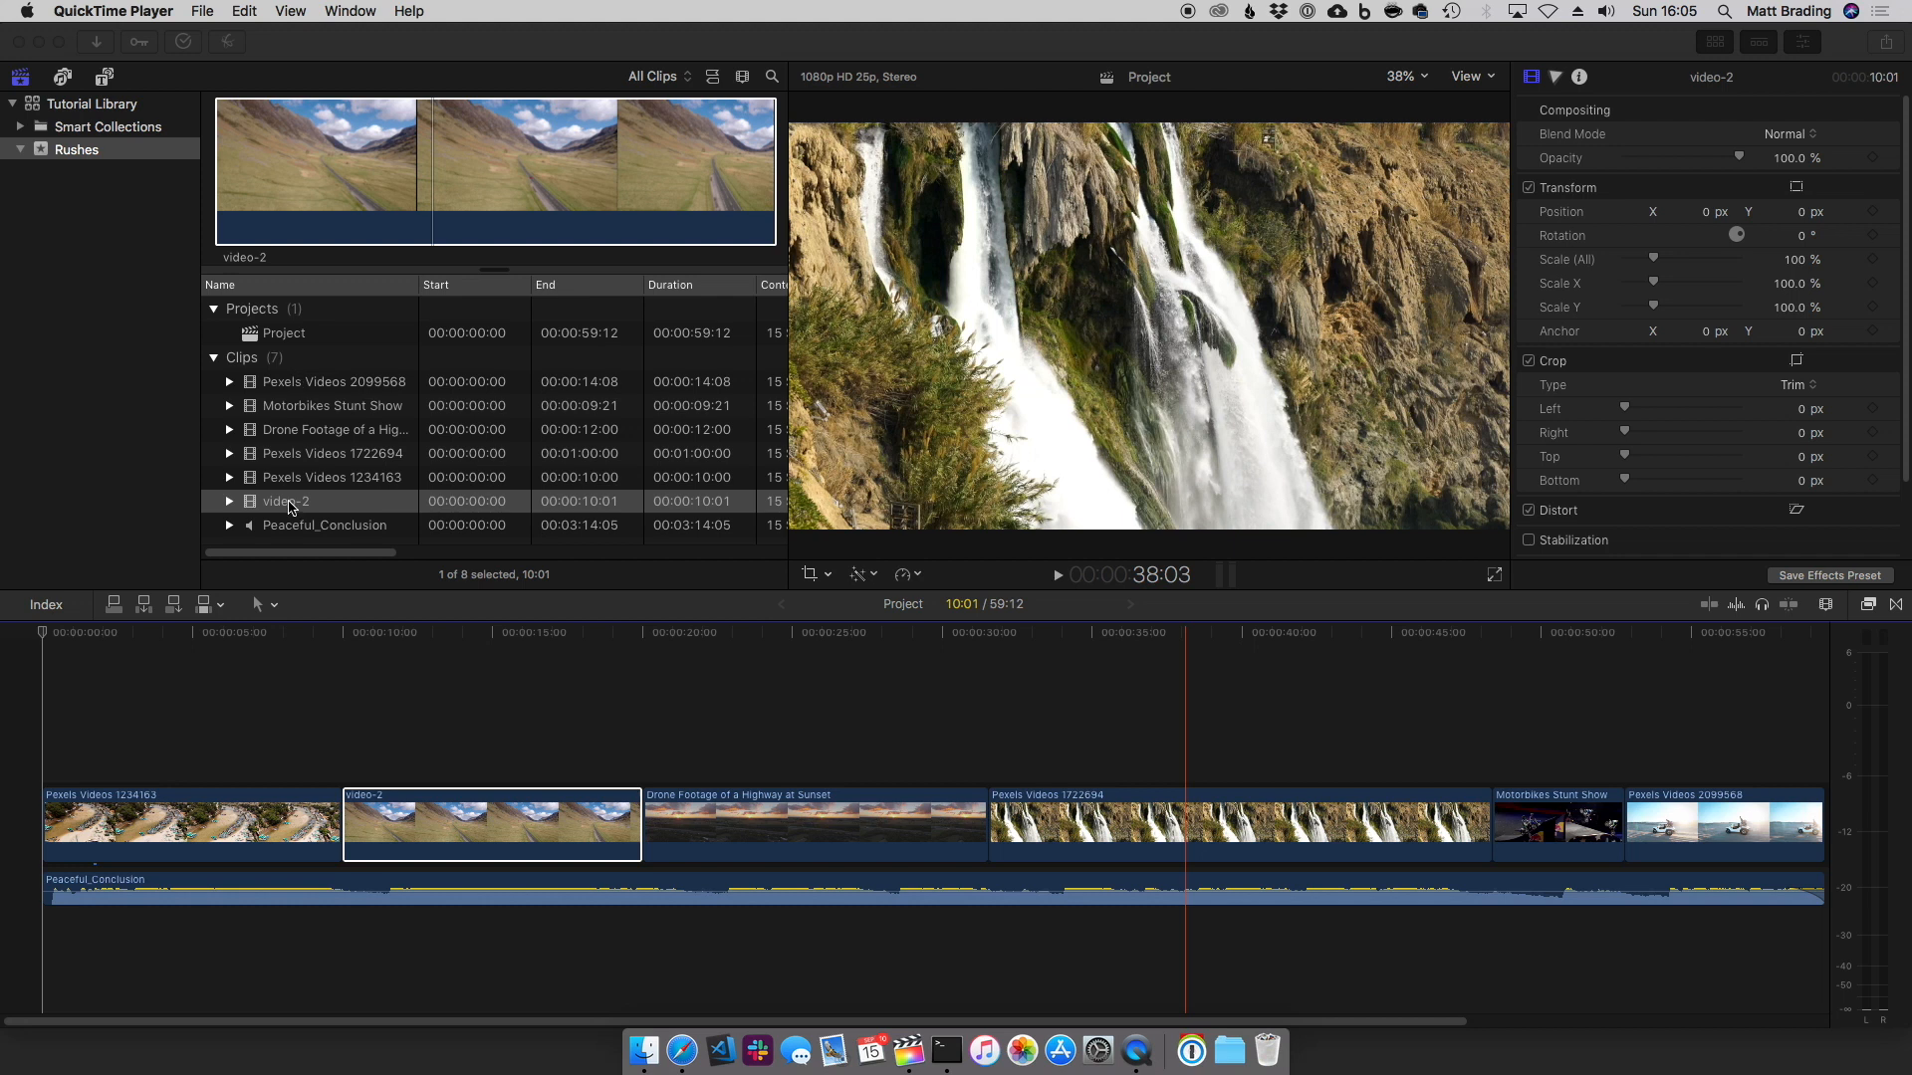
mouse_move(285, 455)
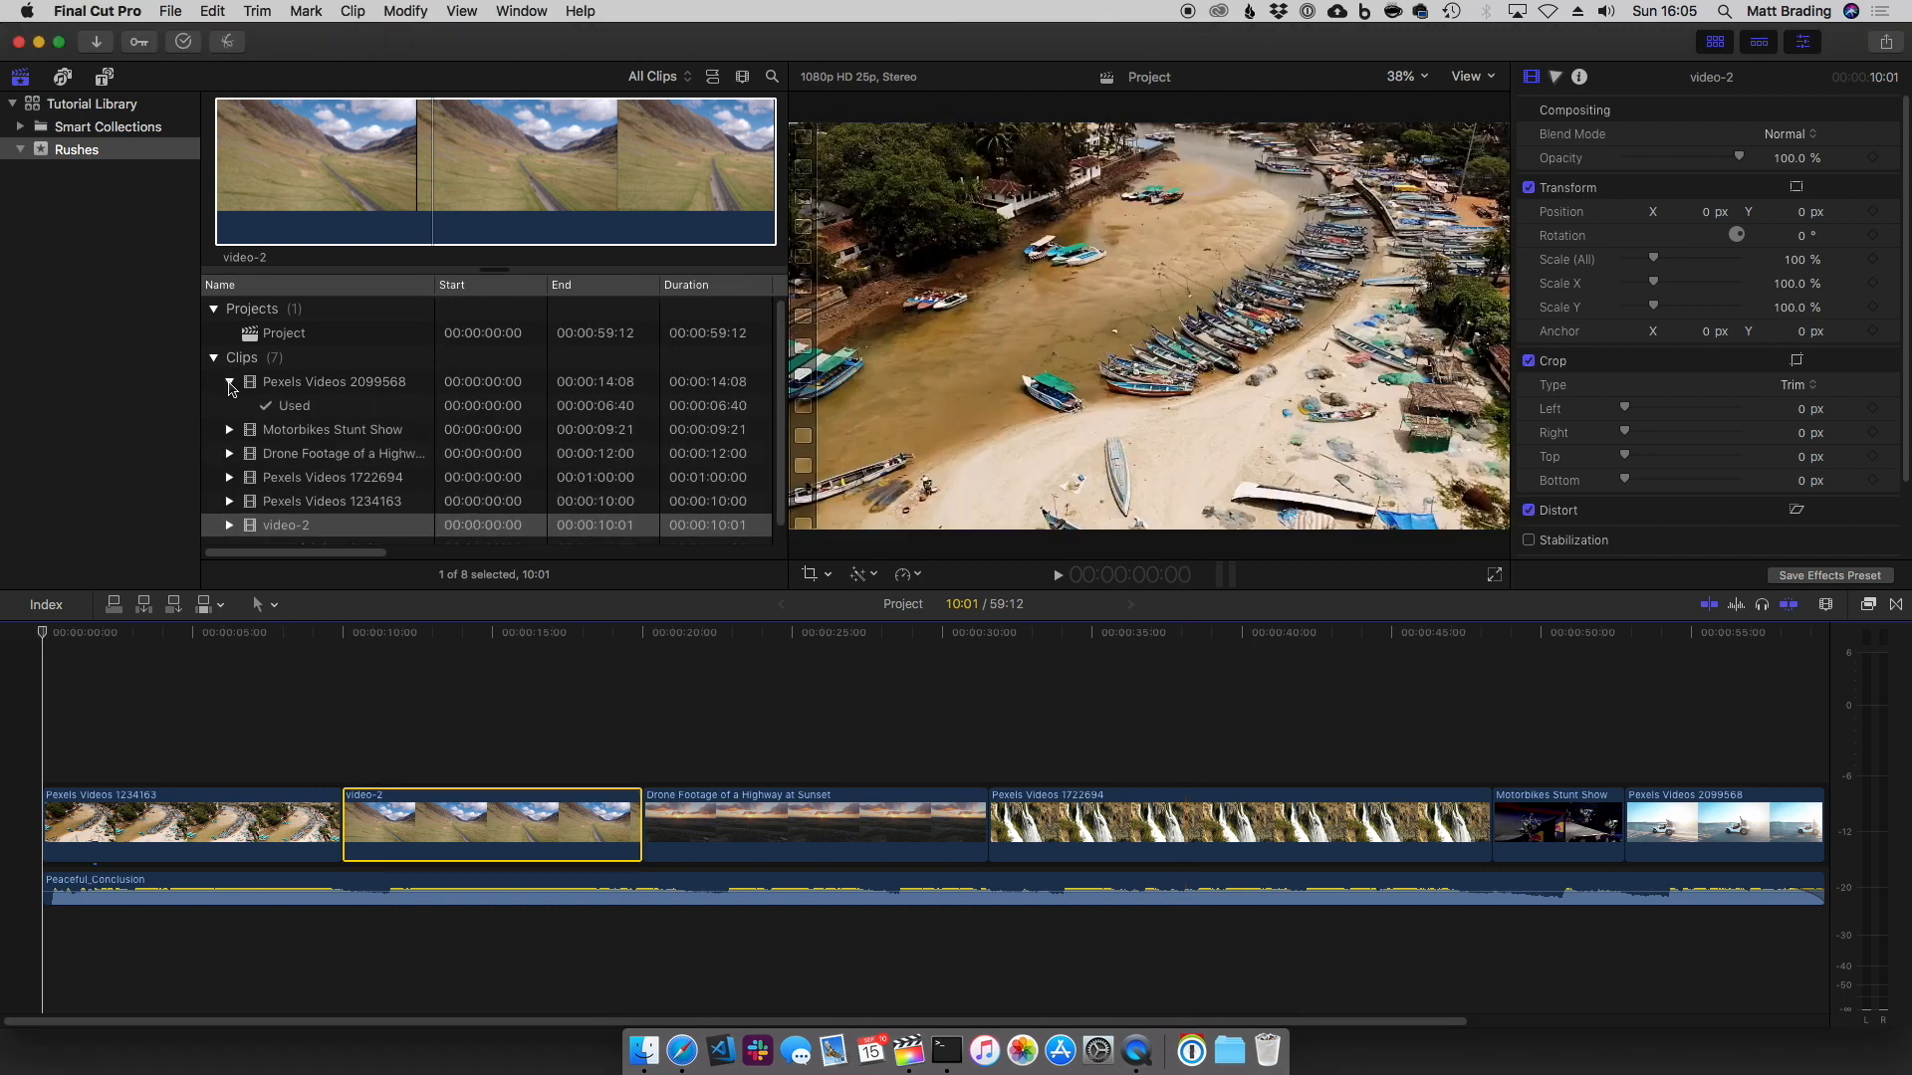
Filter the browser to unused clips, preview Motorbikes Stunt Show and Pexels Videos 2099568, then show all clips again
left_click(292, 406)
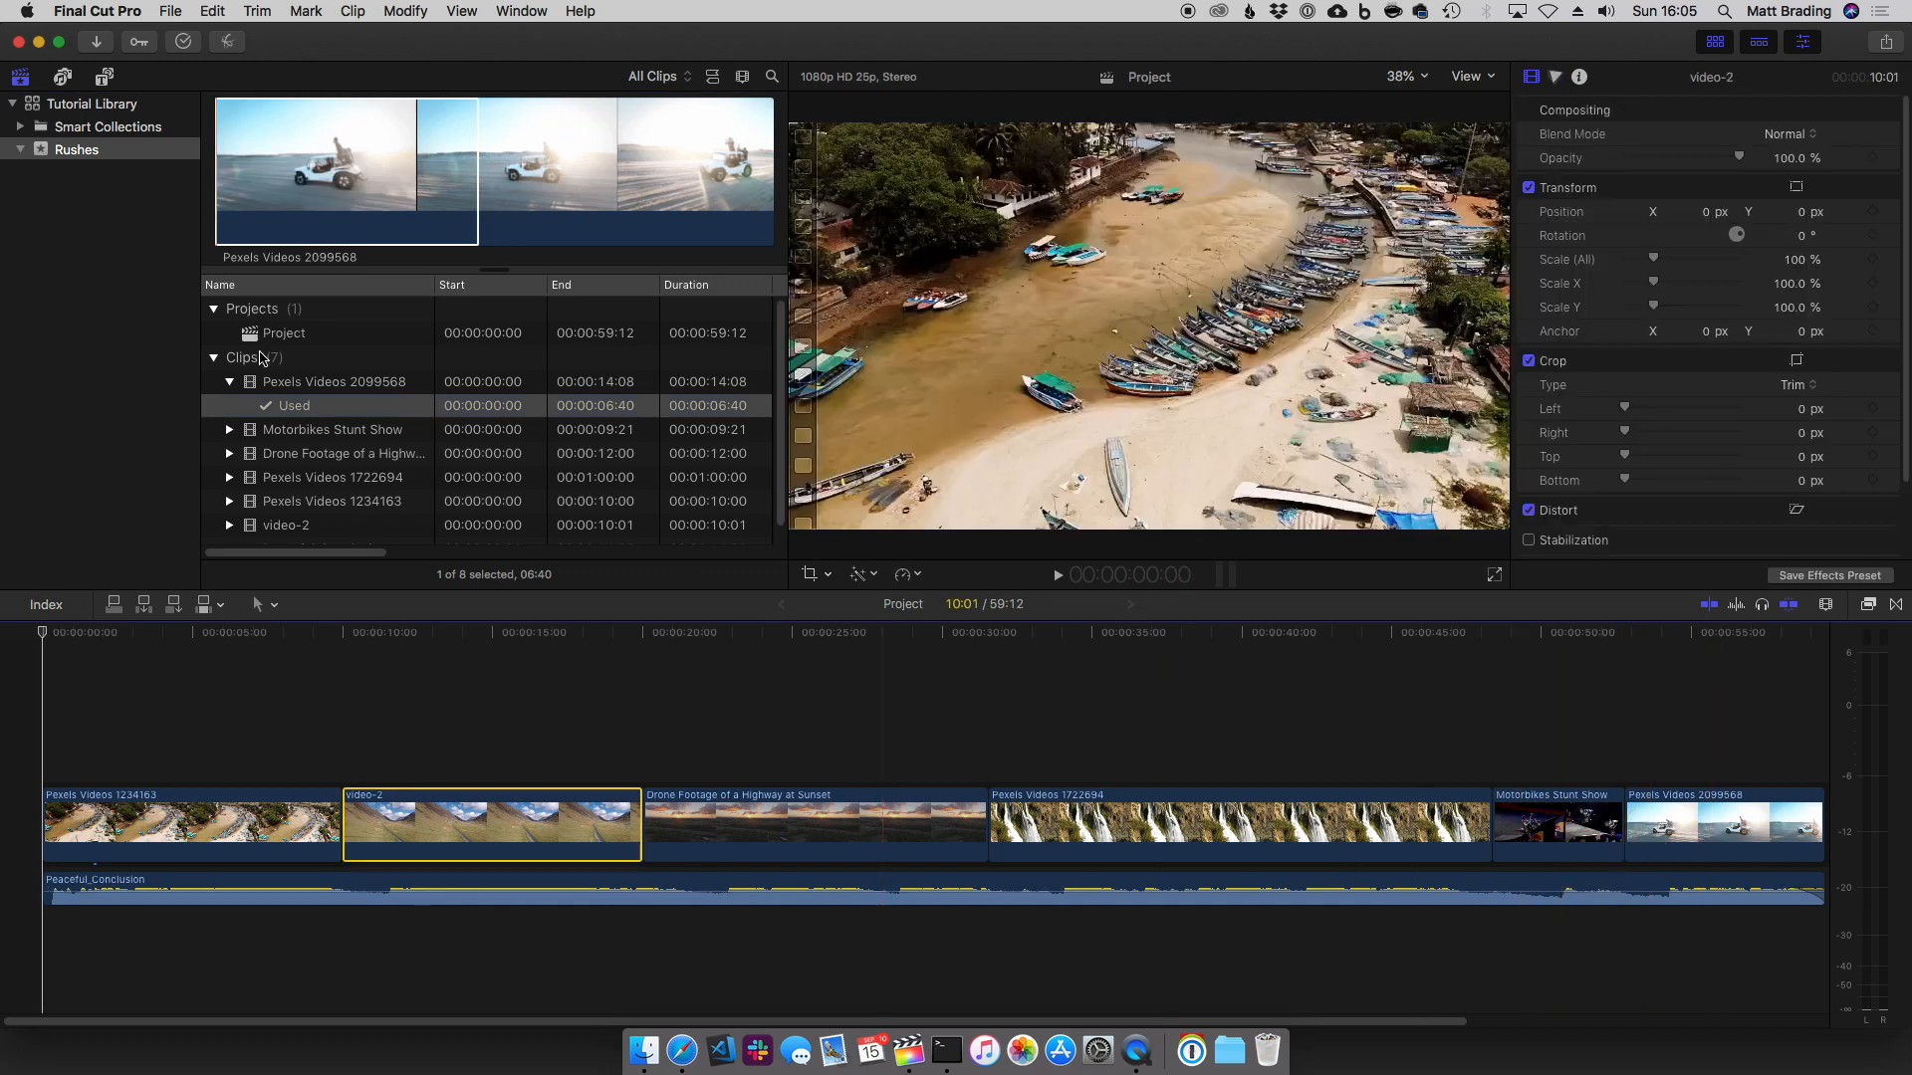
mouse_move(307, 155)
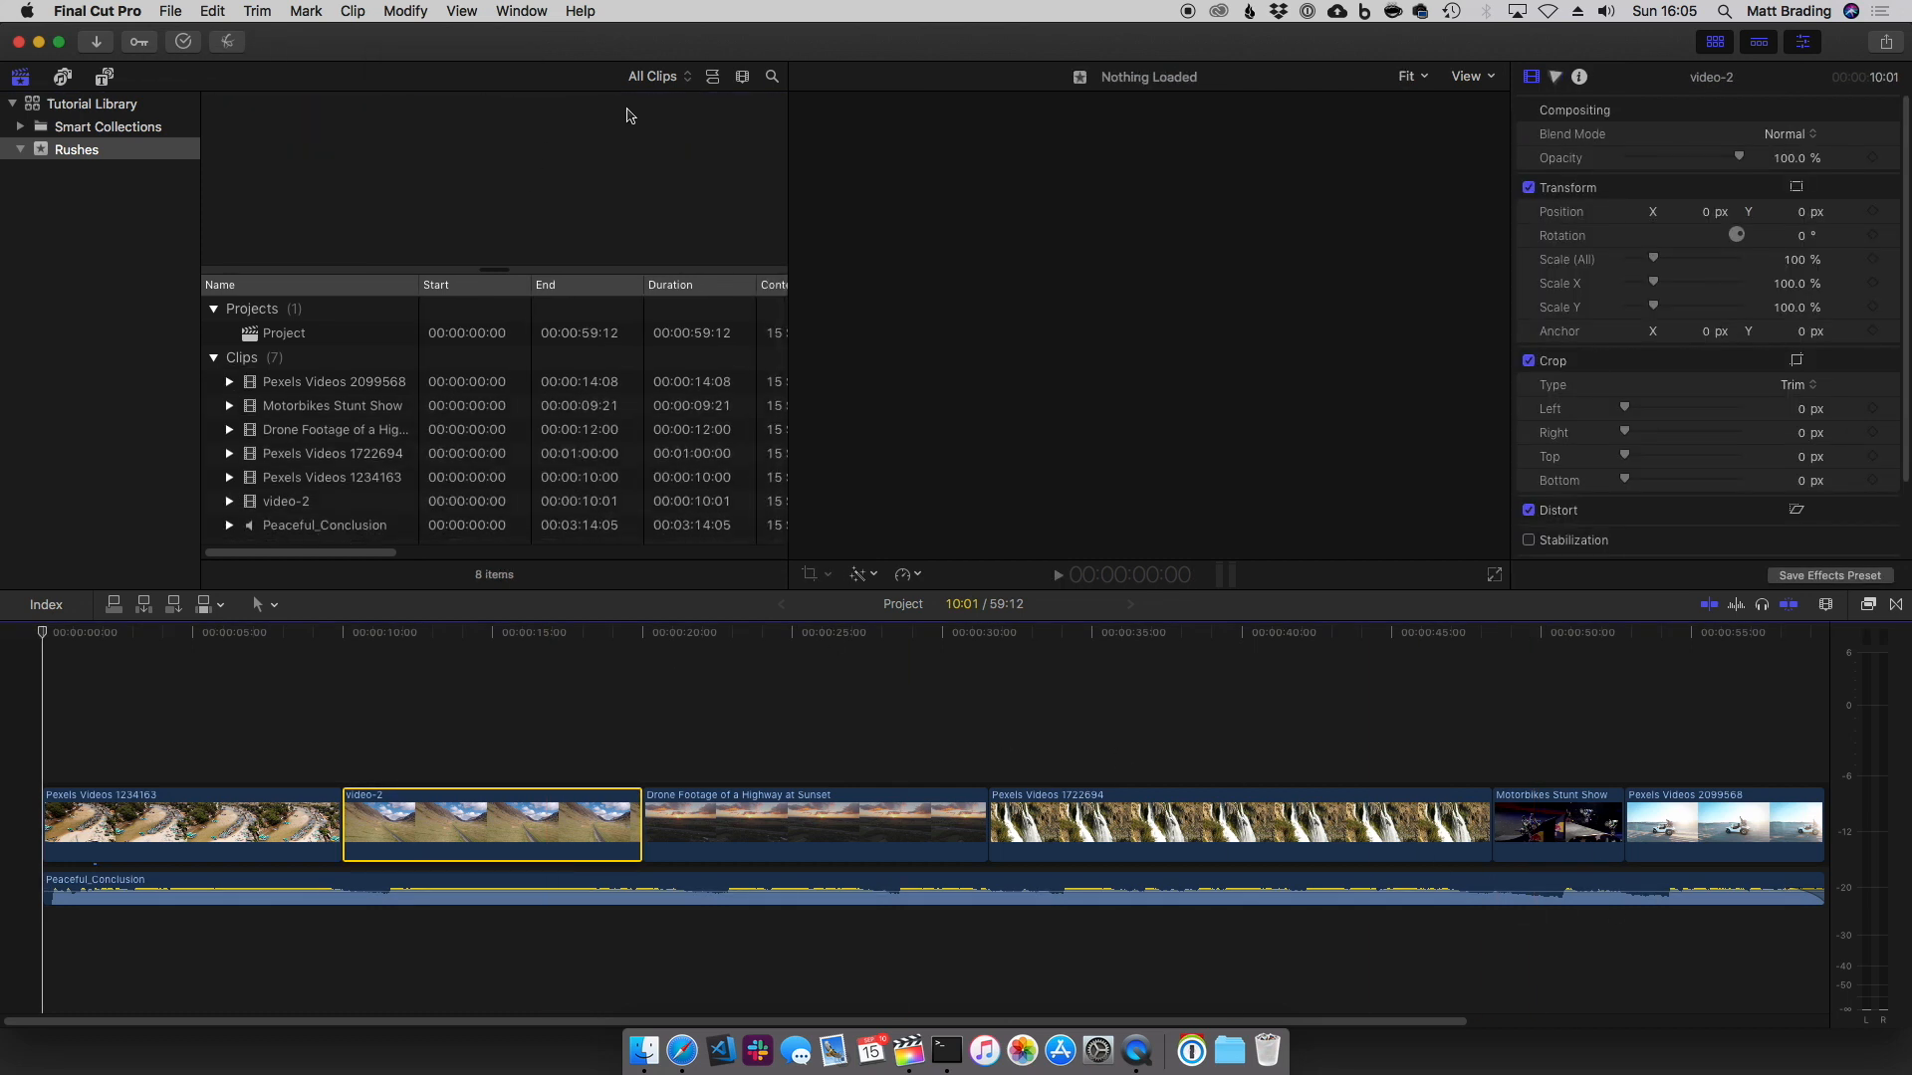
left_click(659, 76)
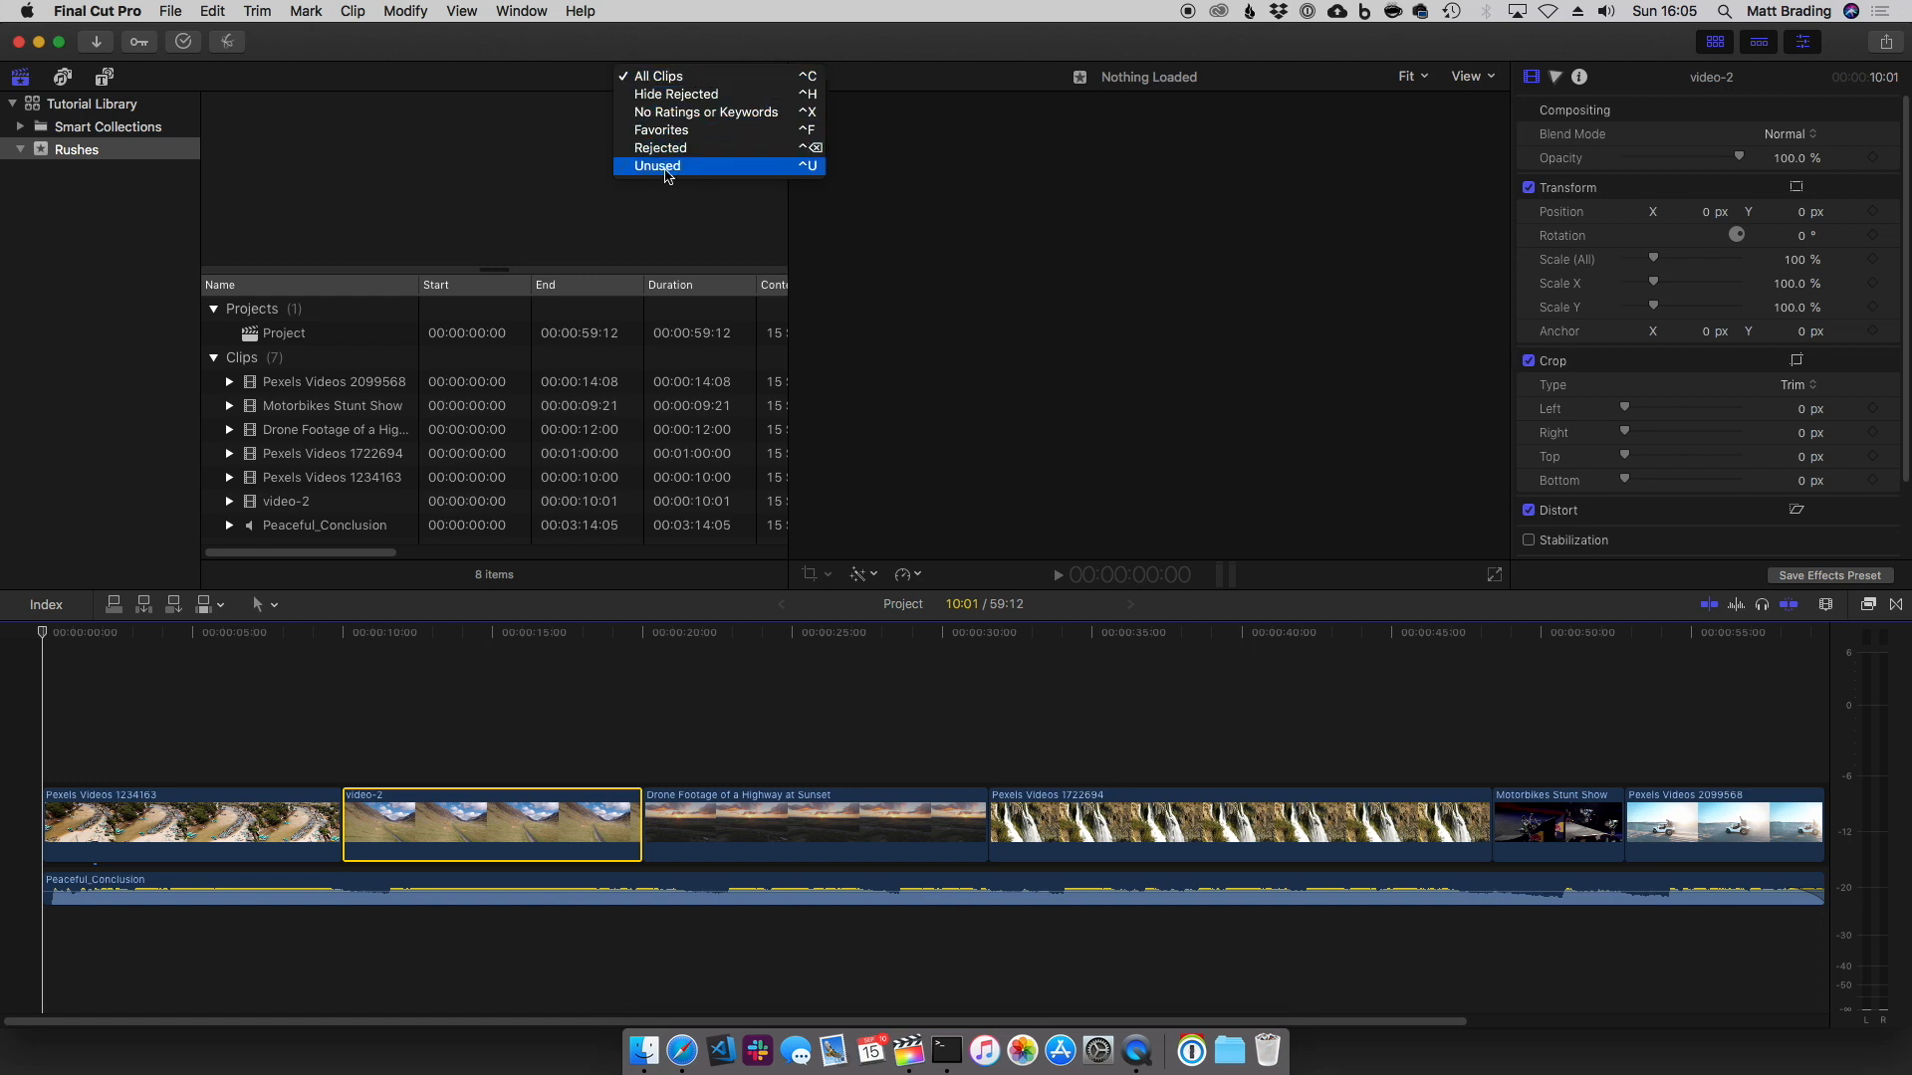
left_click(657, 168)
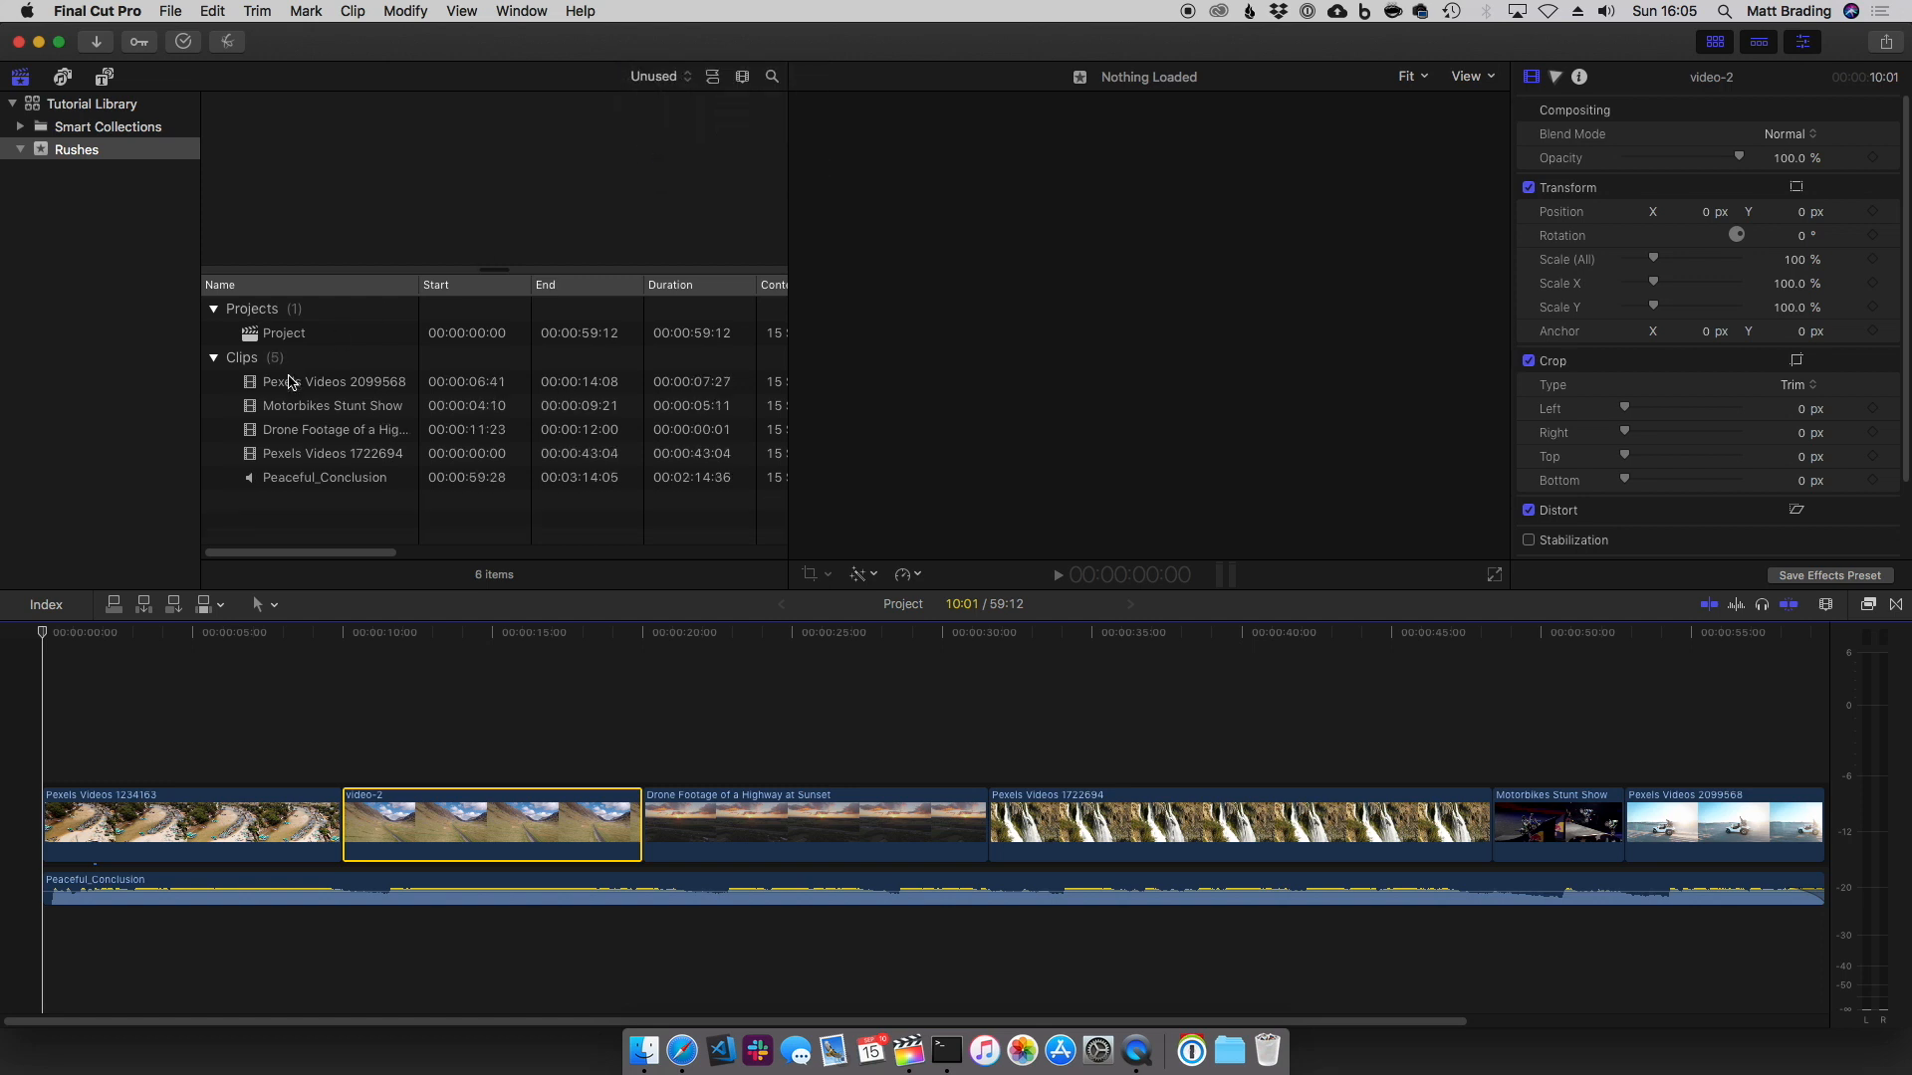
left_click(330, 407)
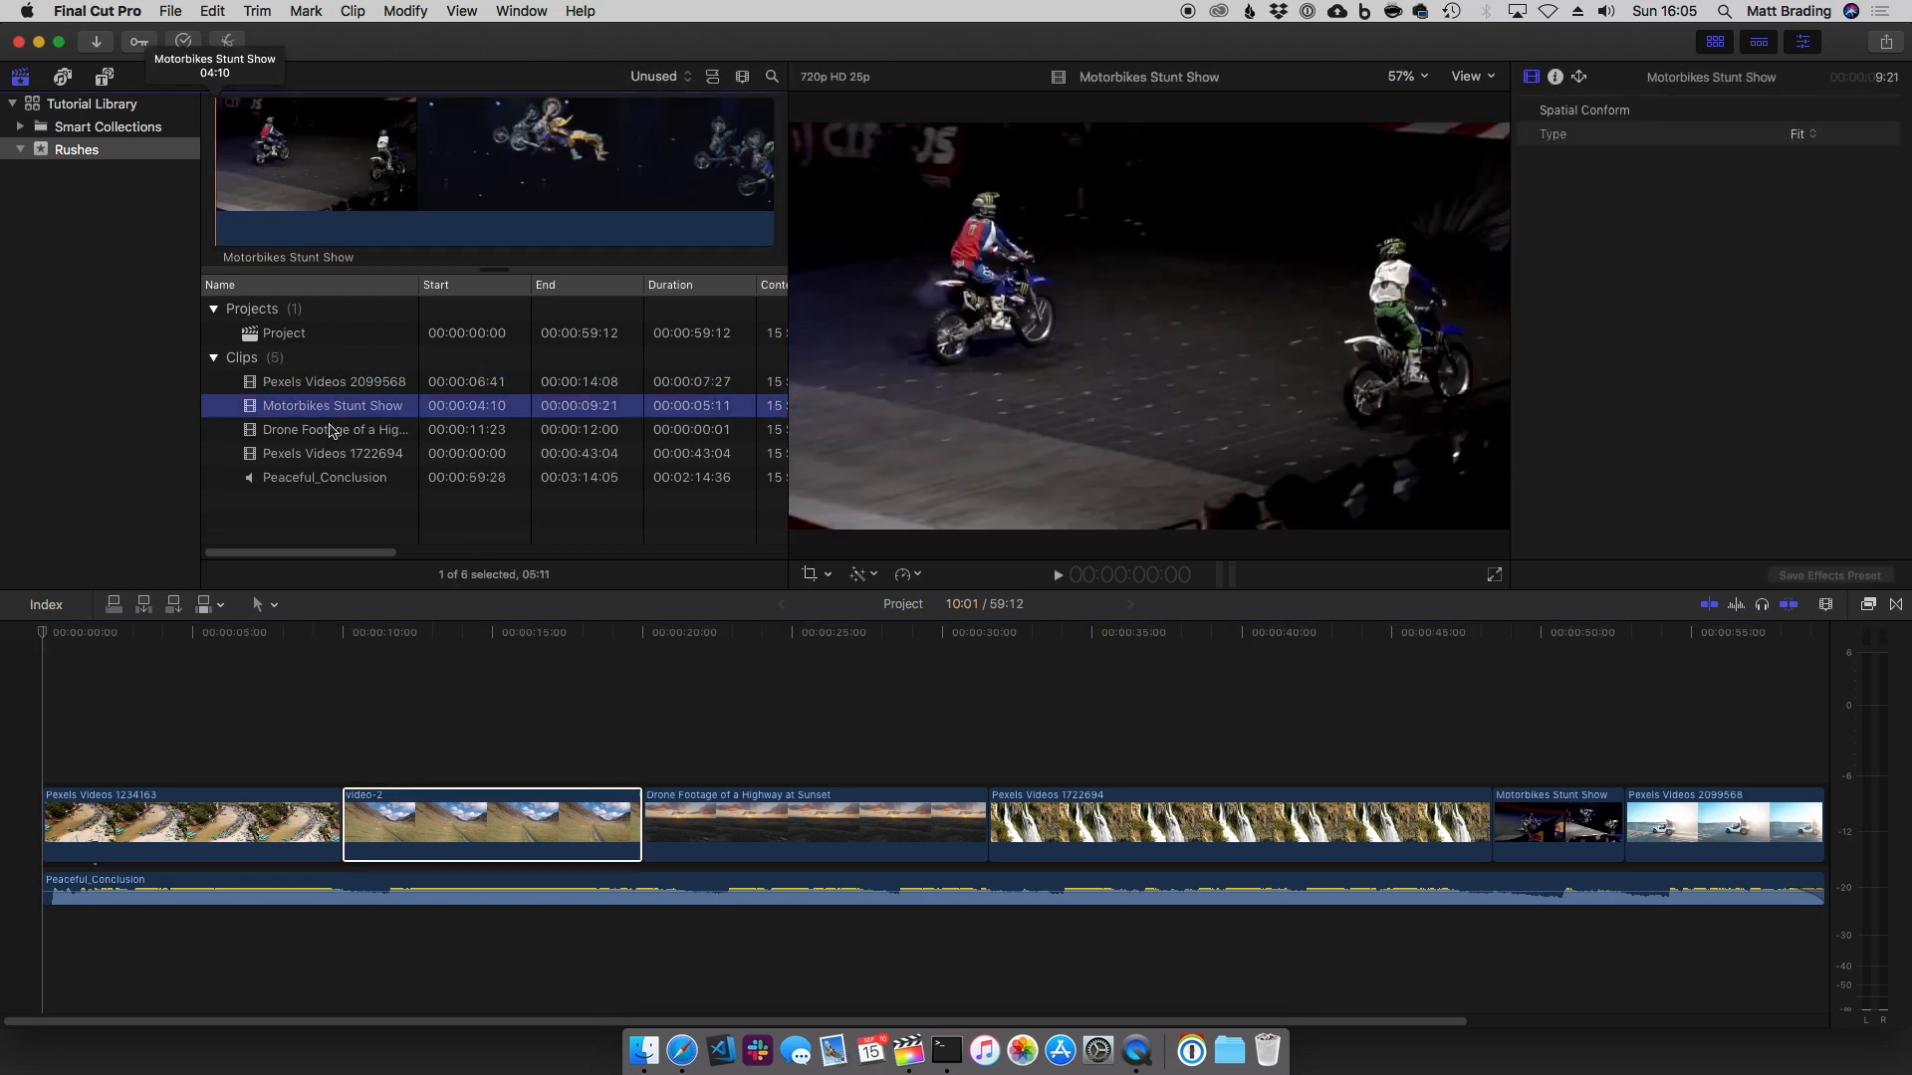
left_click(335, 381)
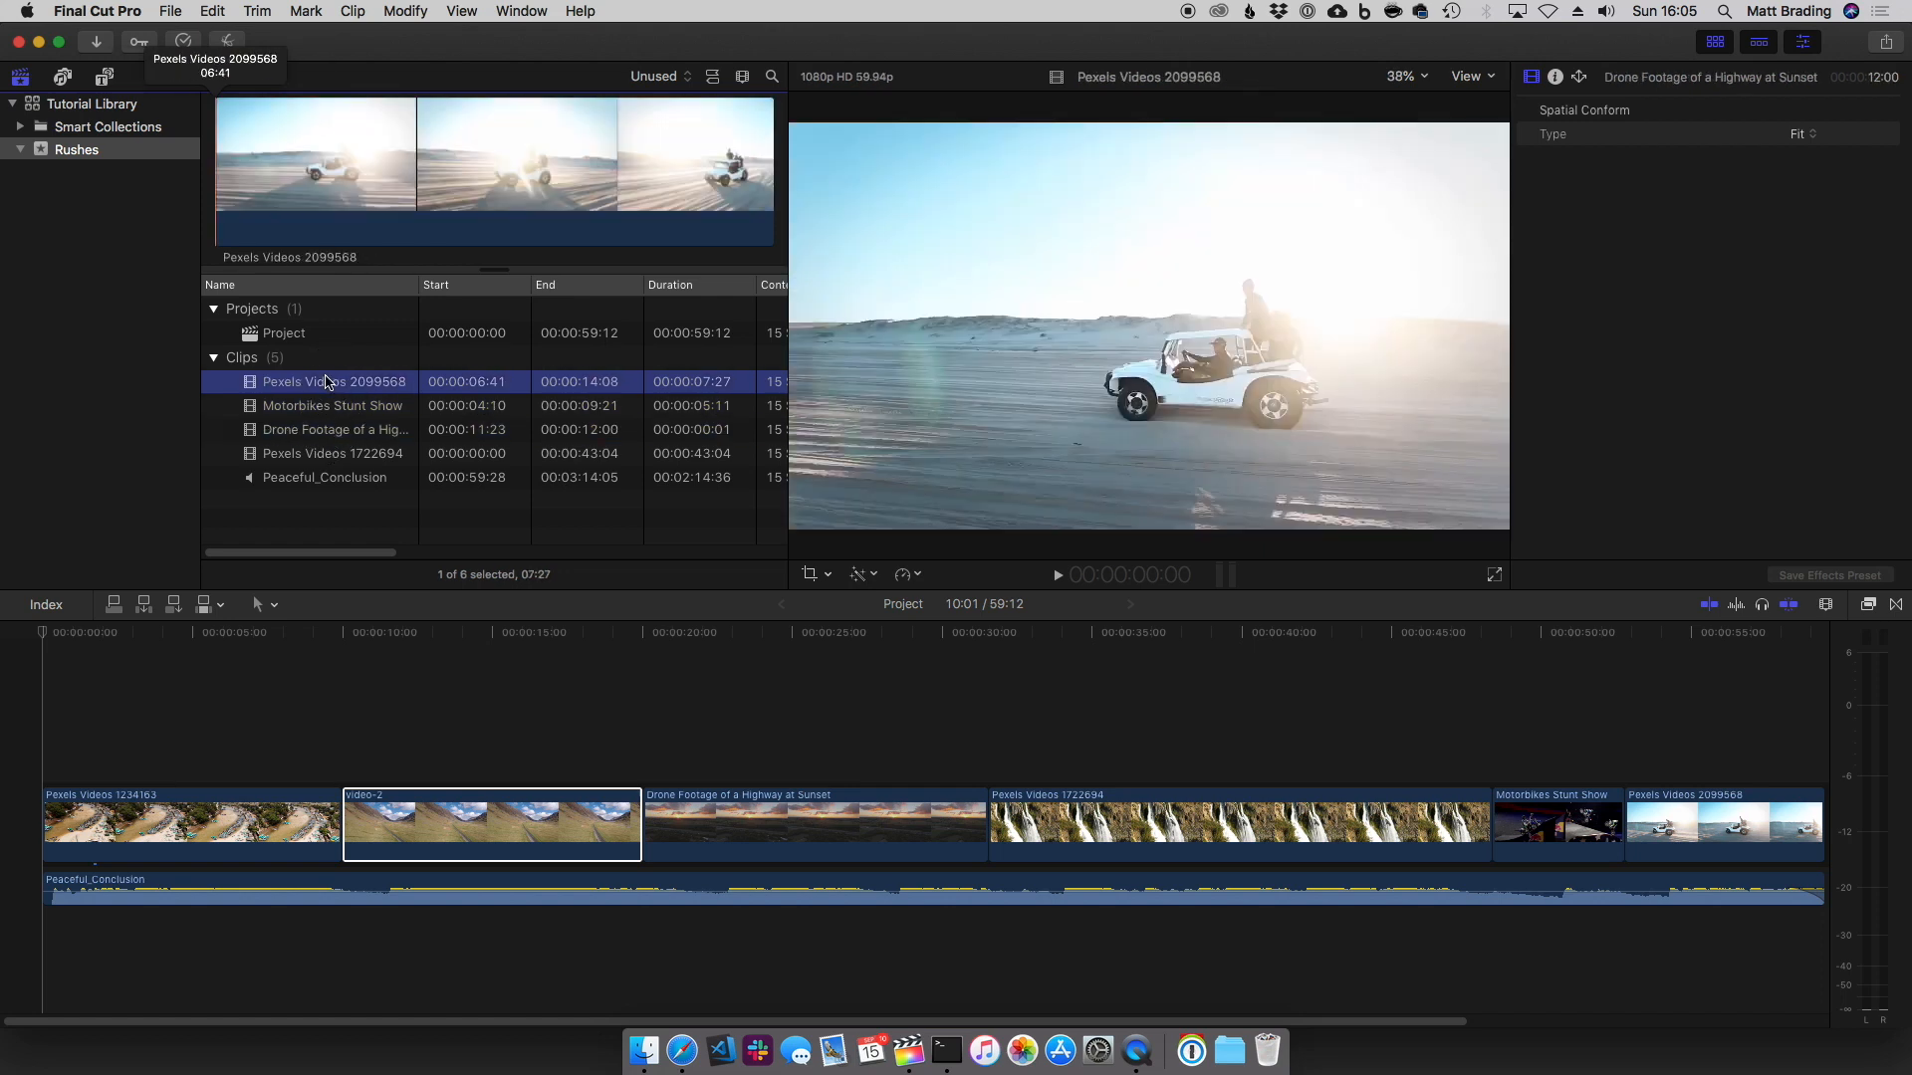
left_click(657, 76)
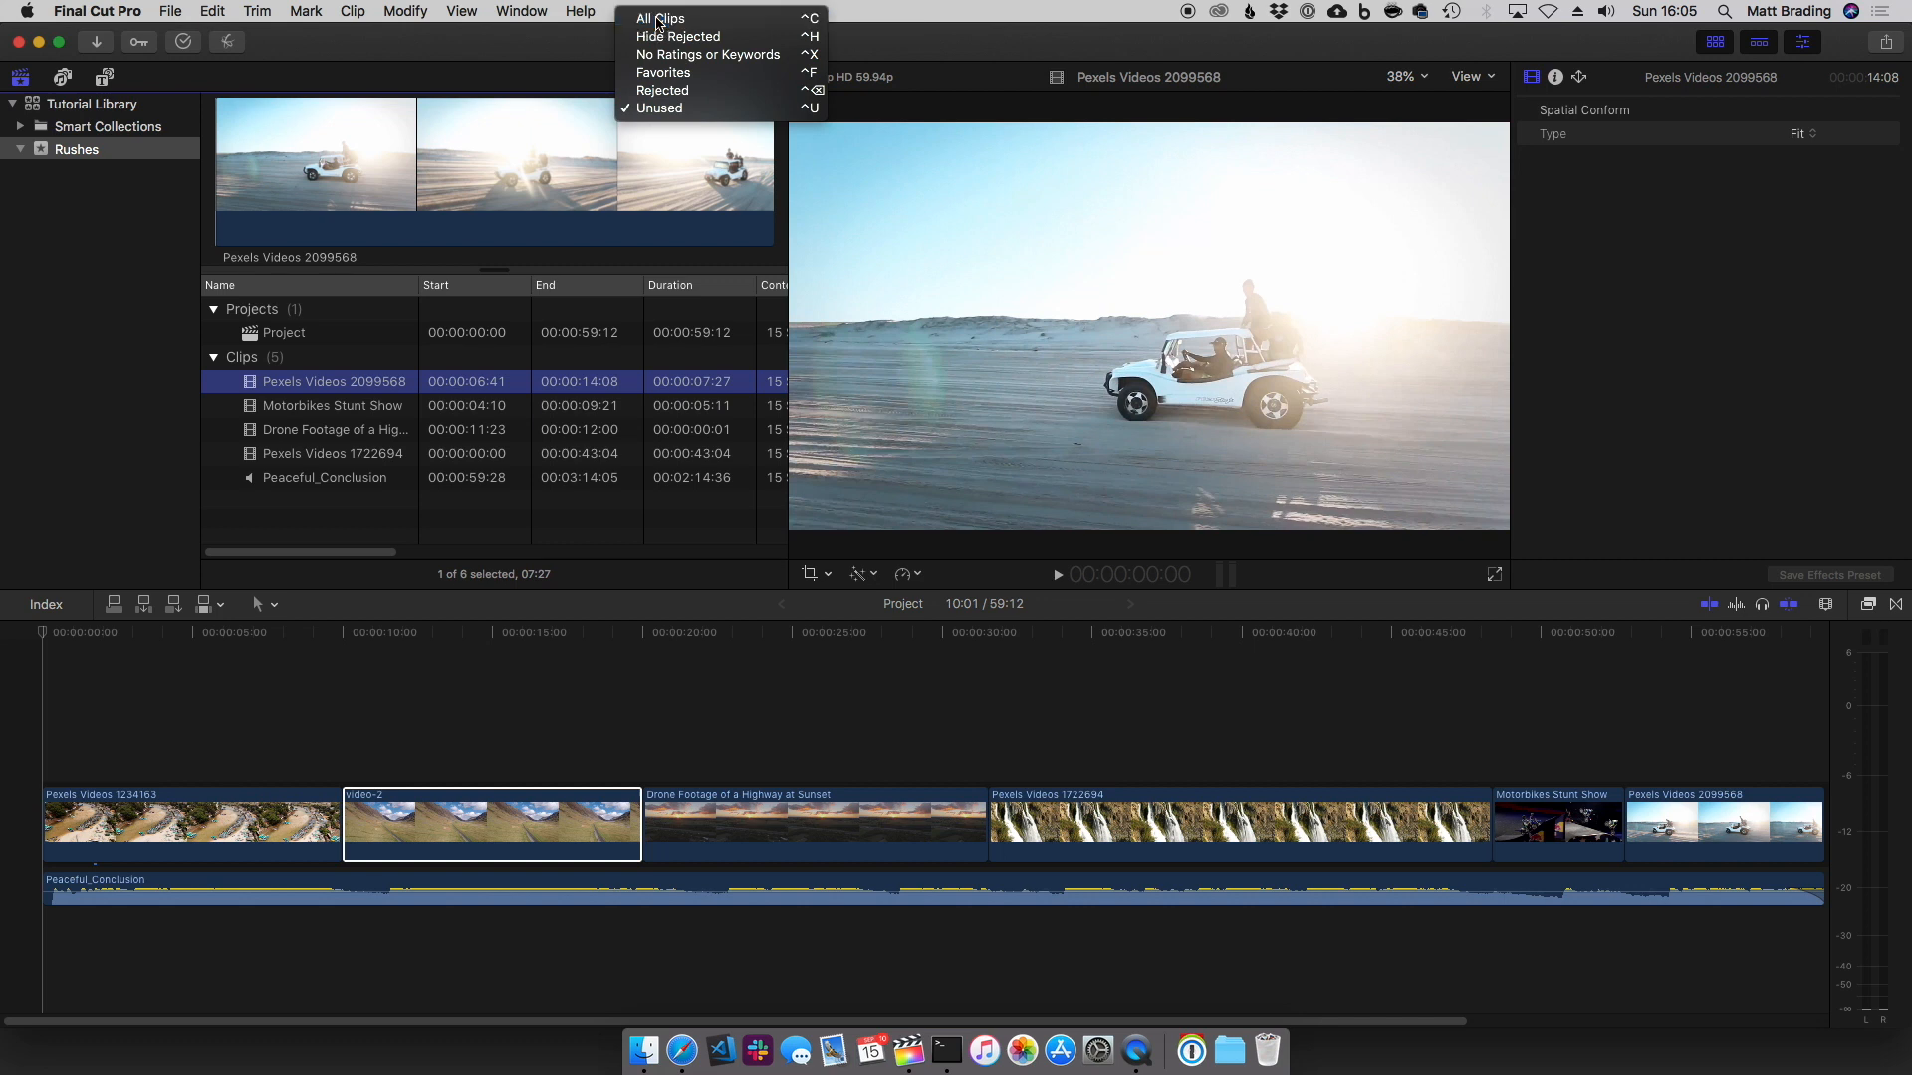
left_click(657, 18)
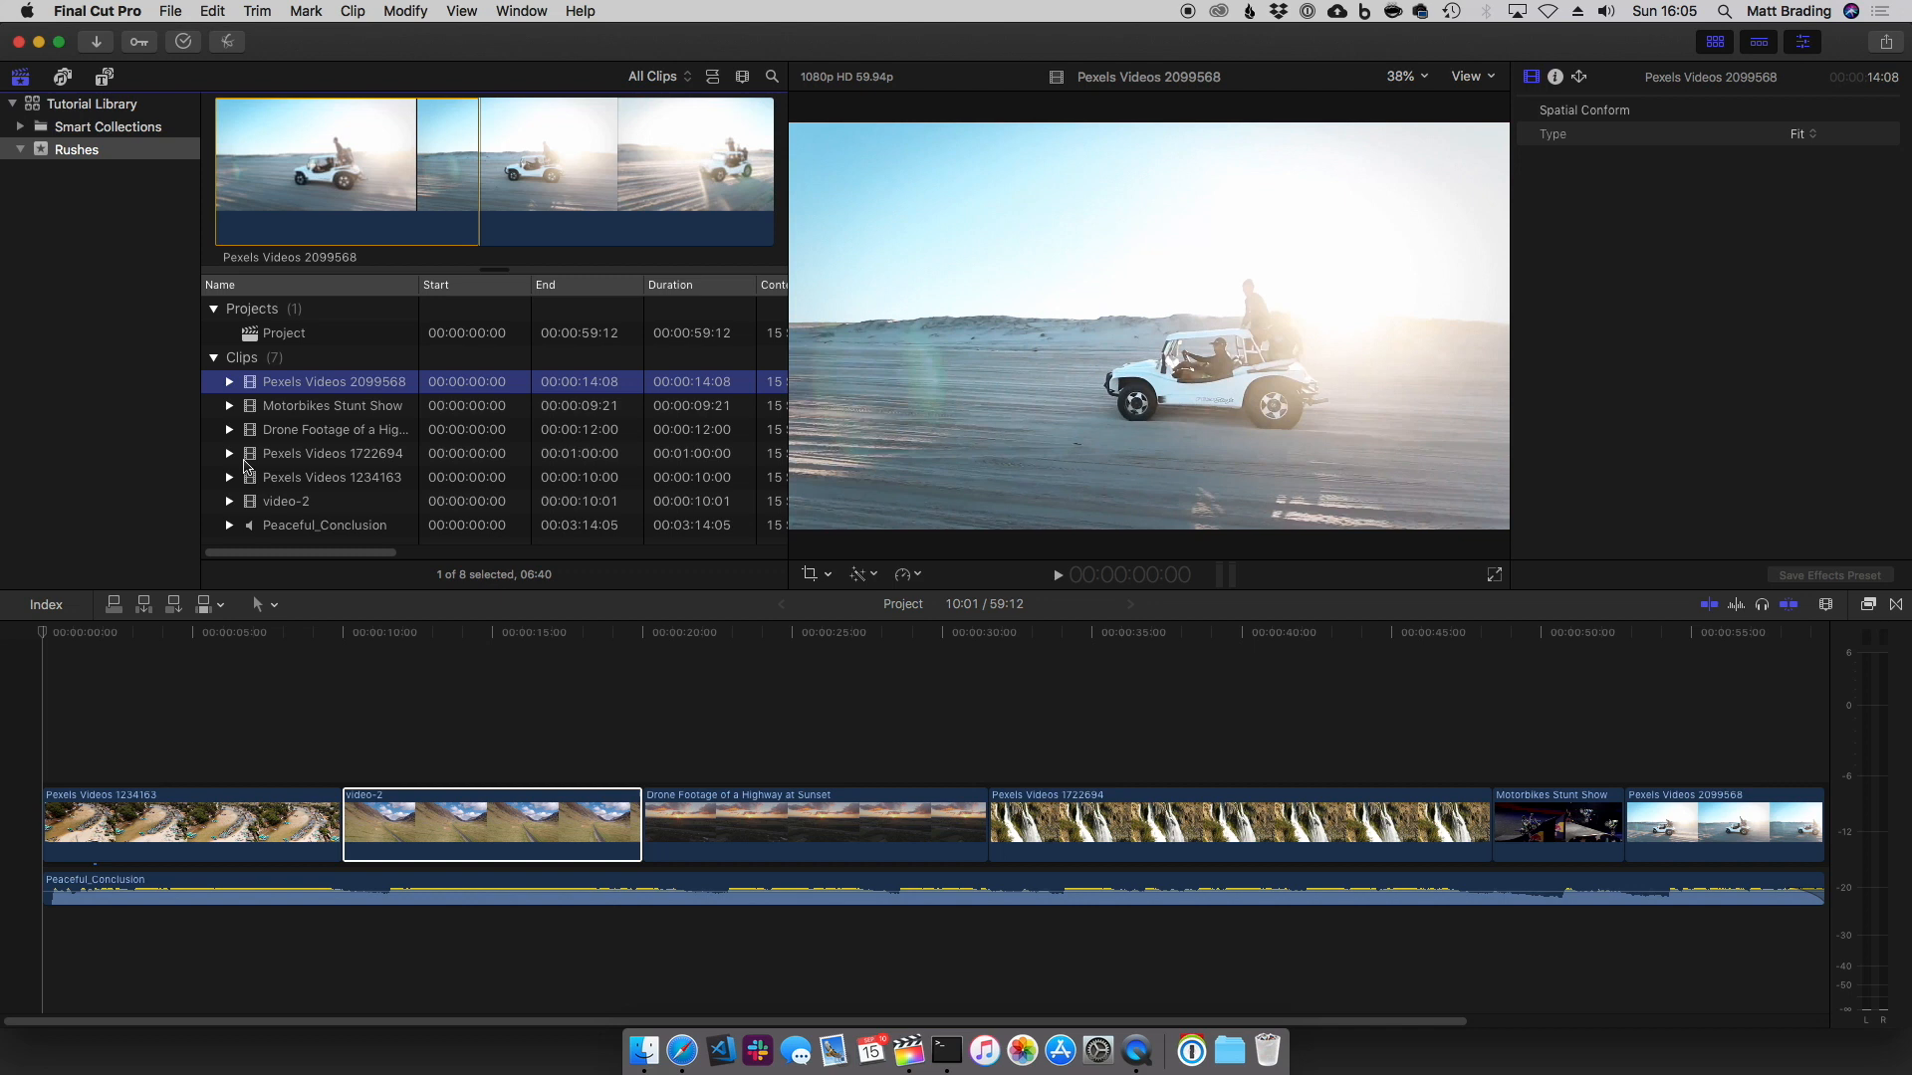
Create a new keyword collection named Landscape under the Rushes event
right_click(76, 149)
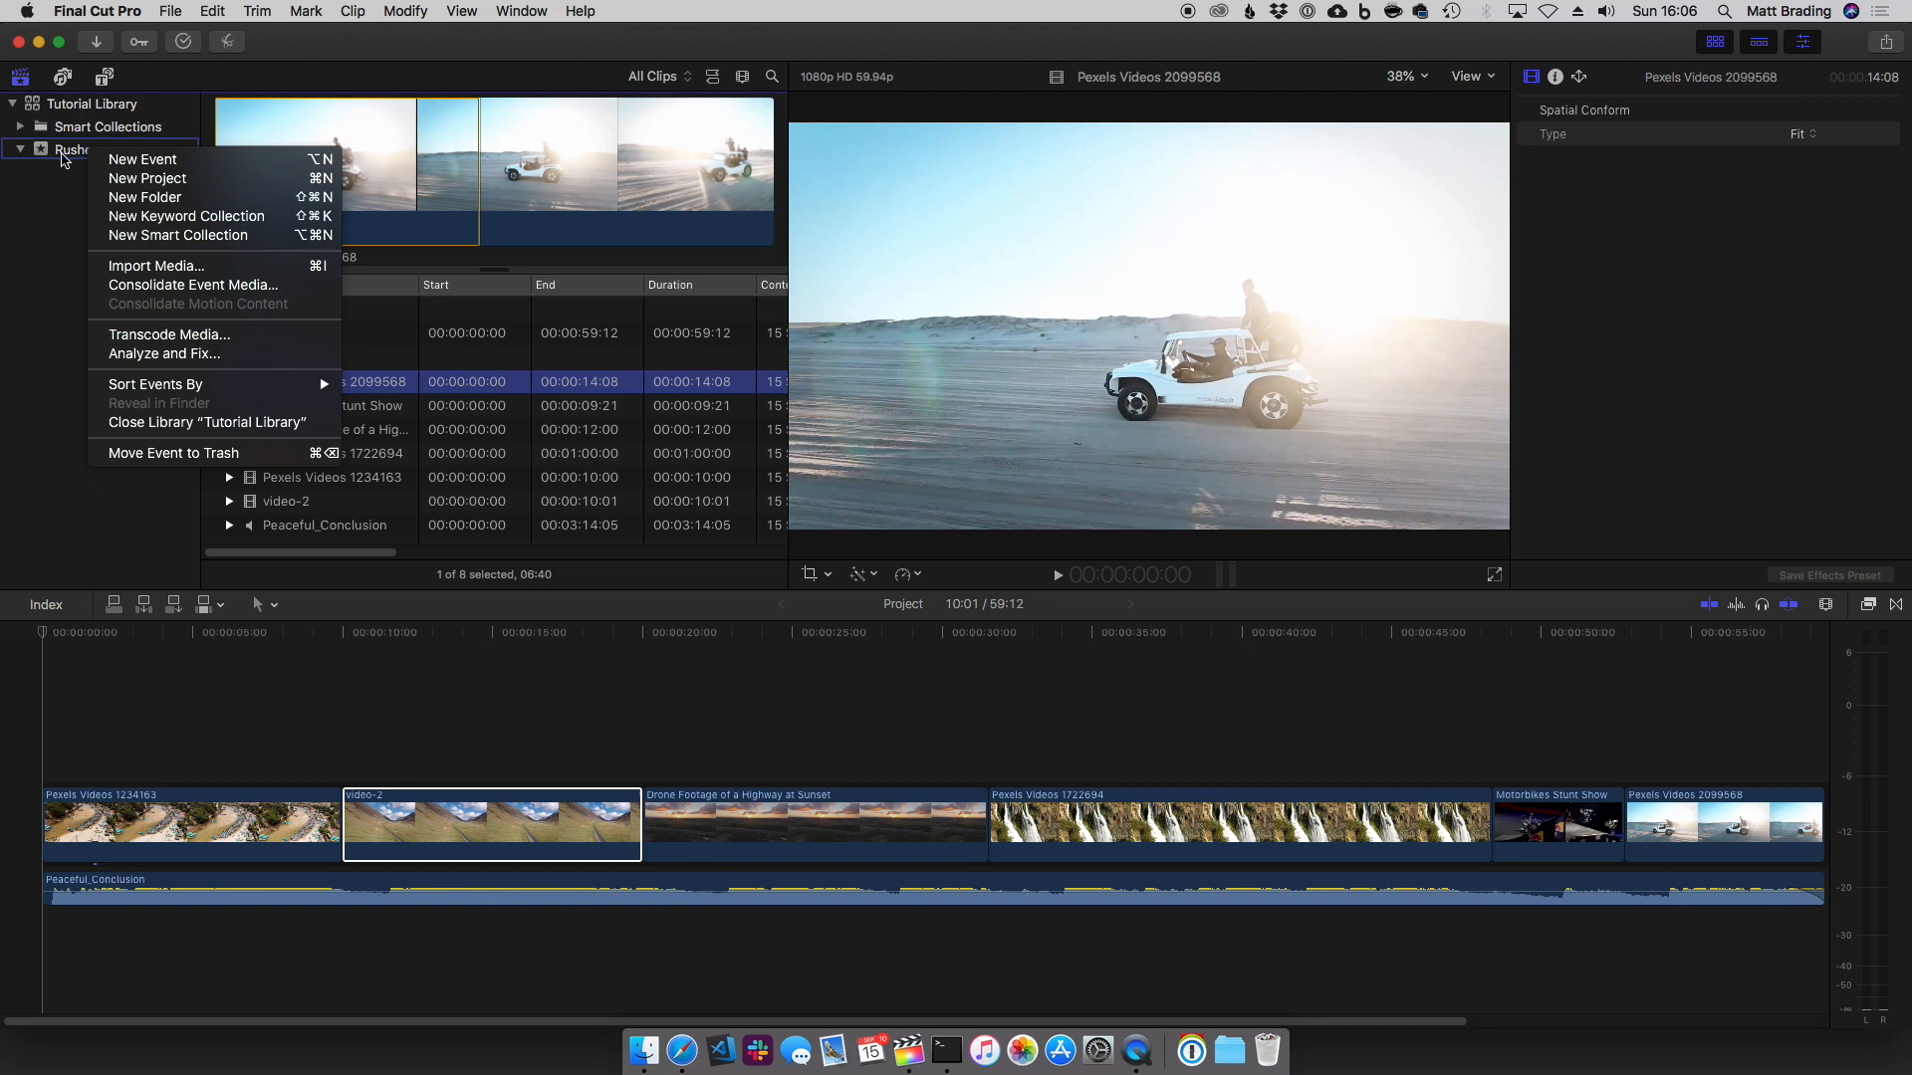
mouse_move(187, 215)
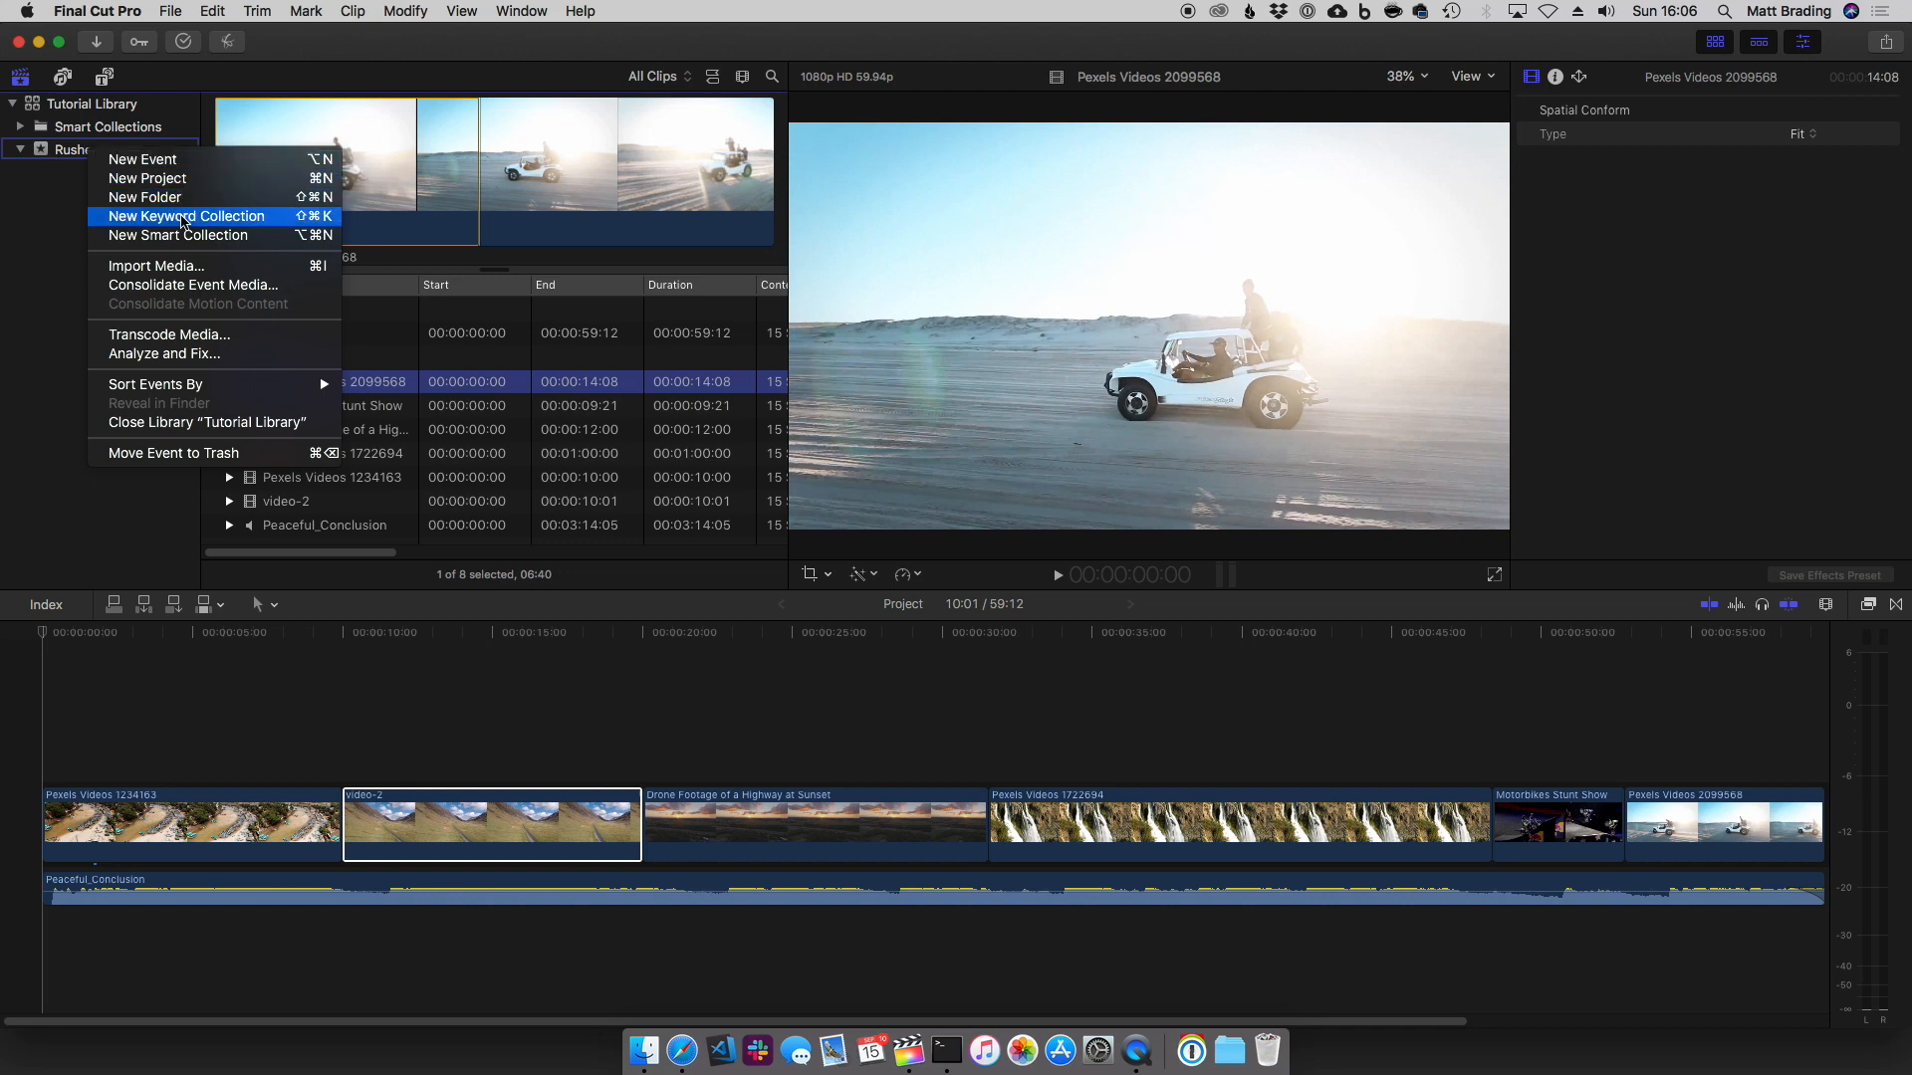
left_click(185, 215)
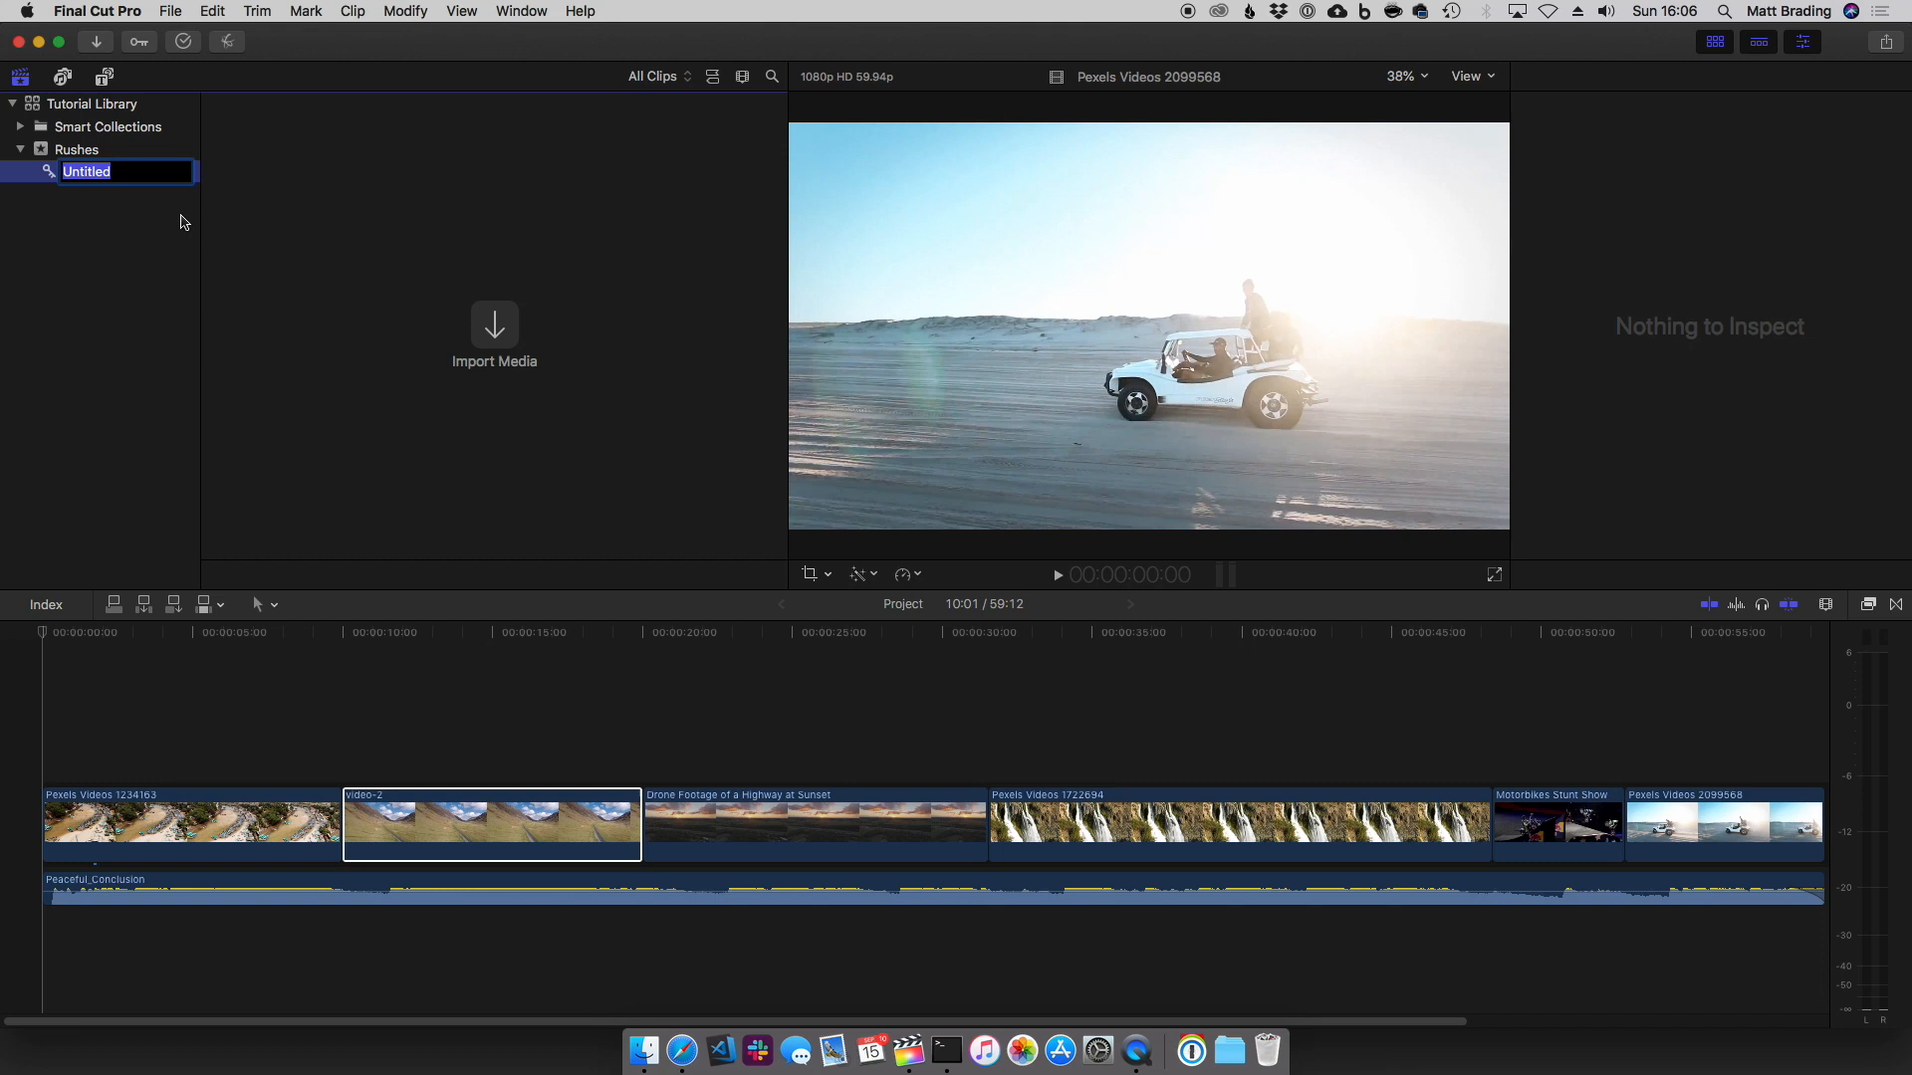
type("L")
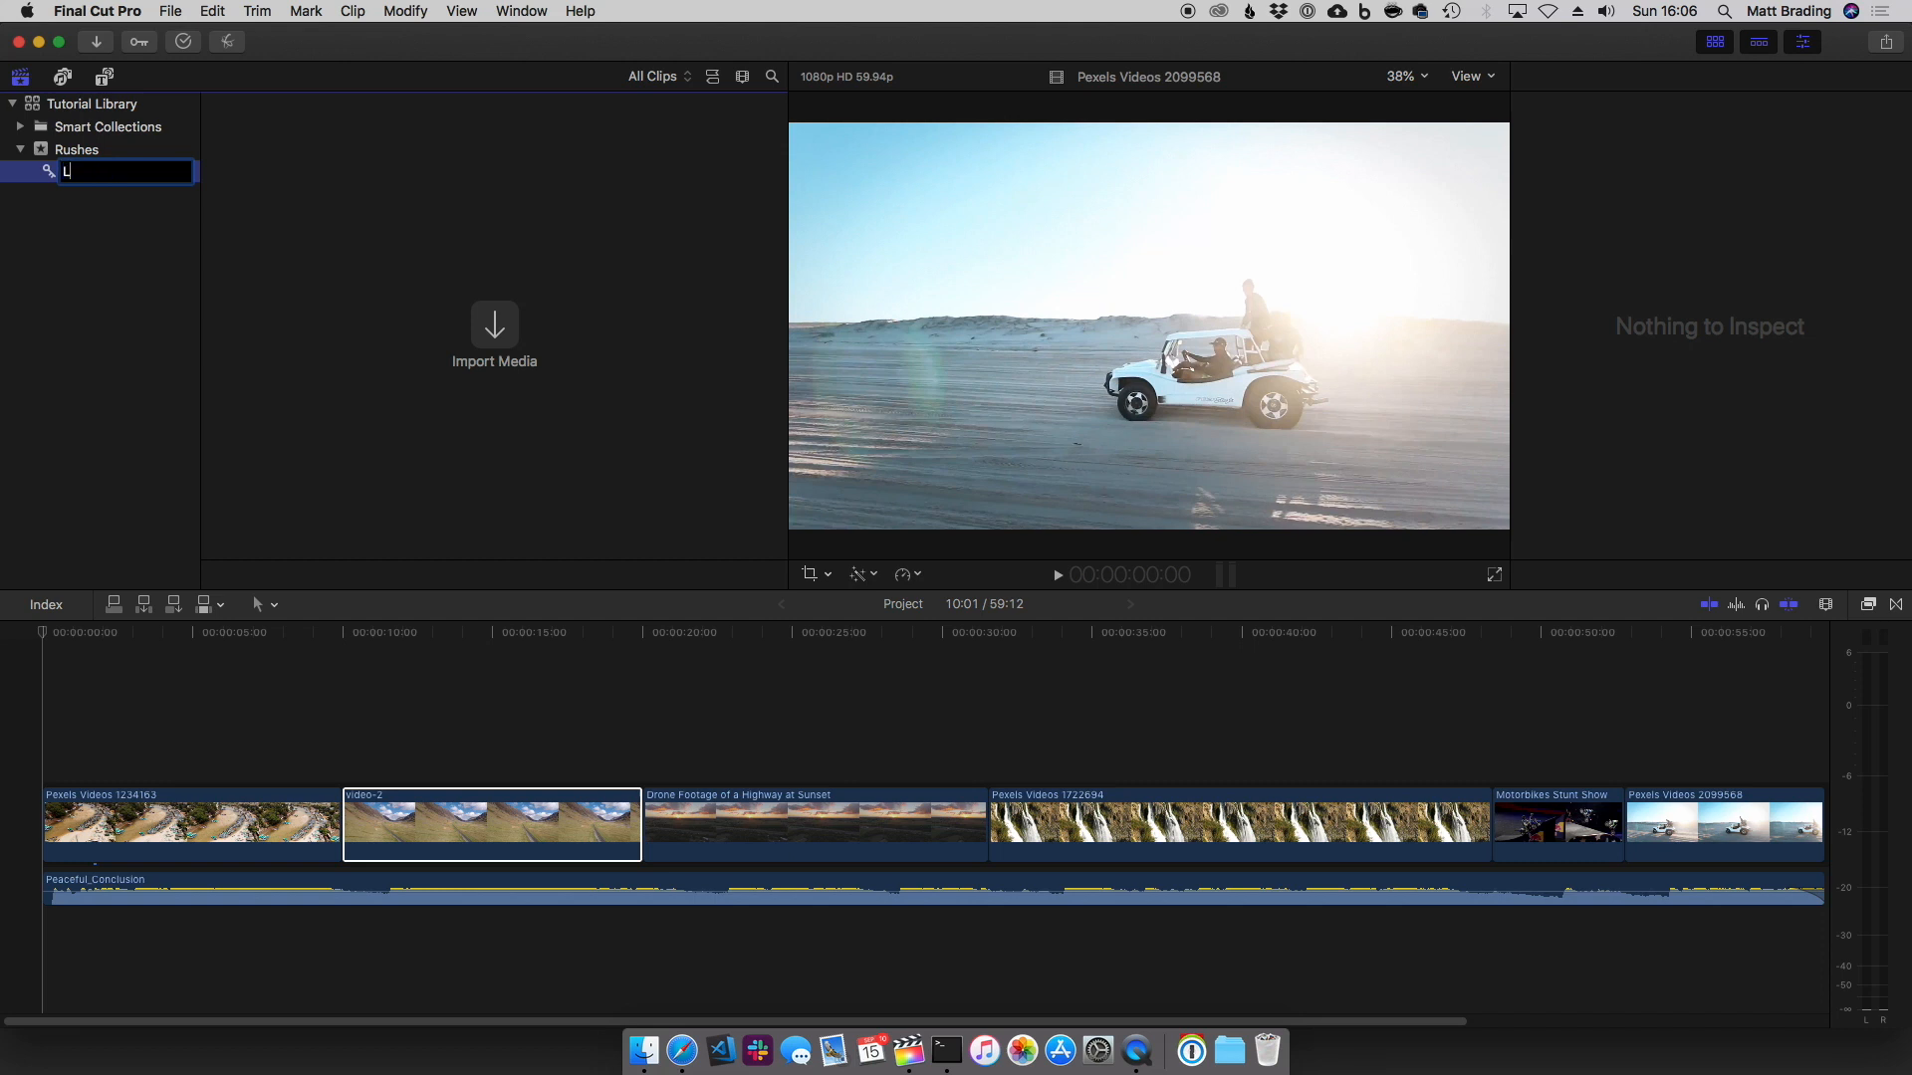
type("andscape")
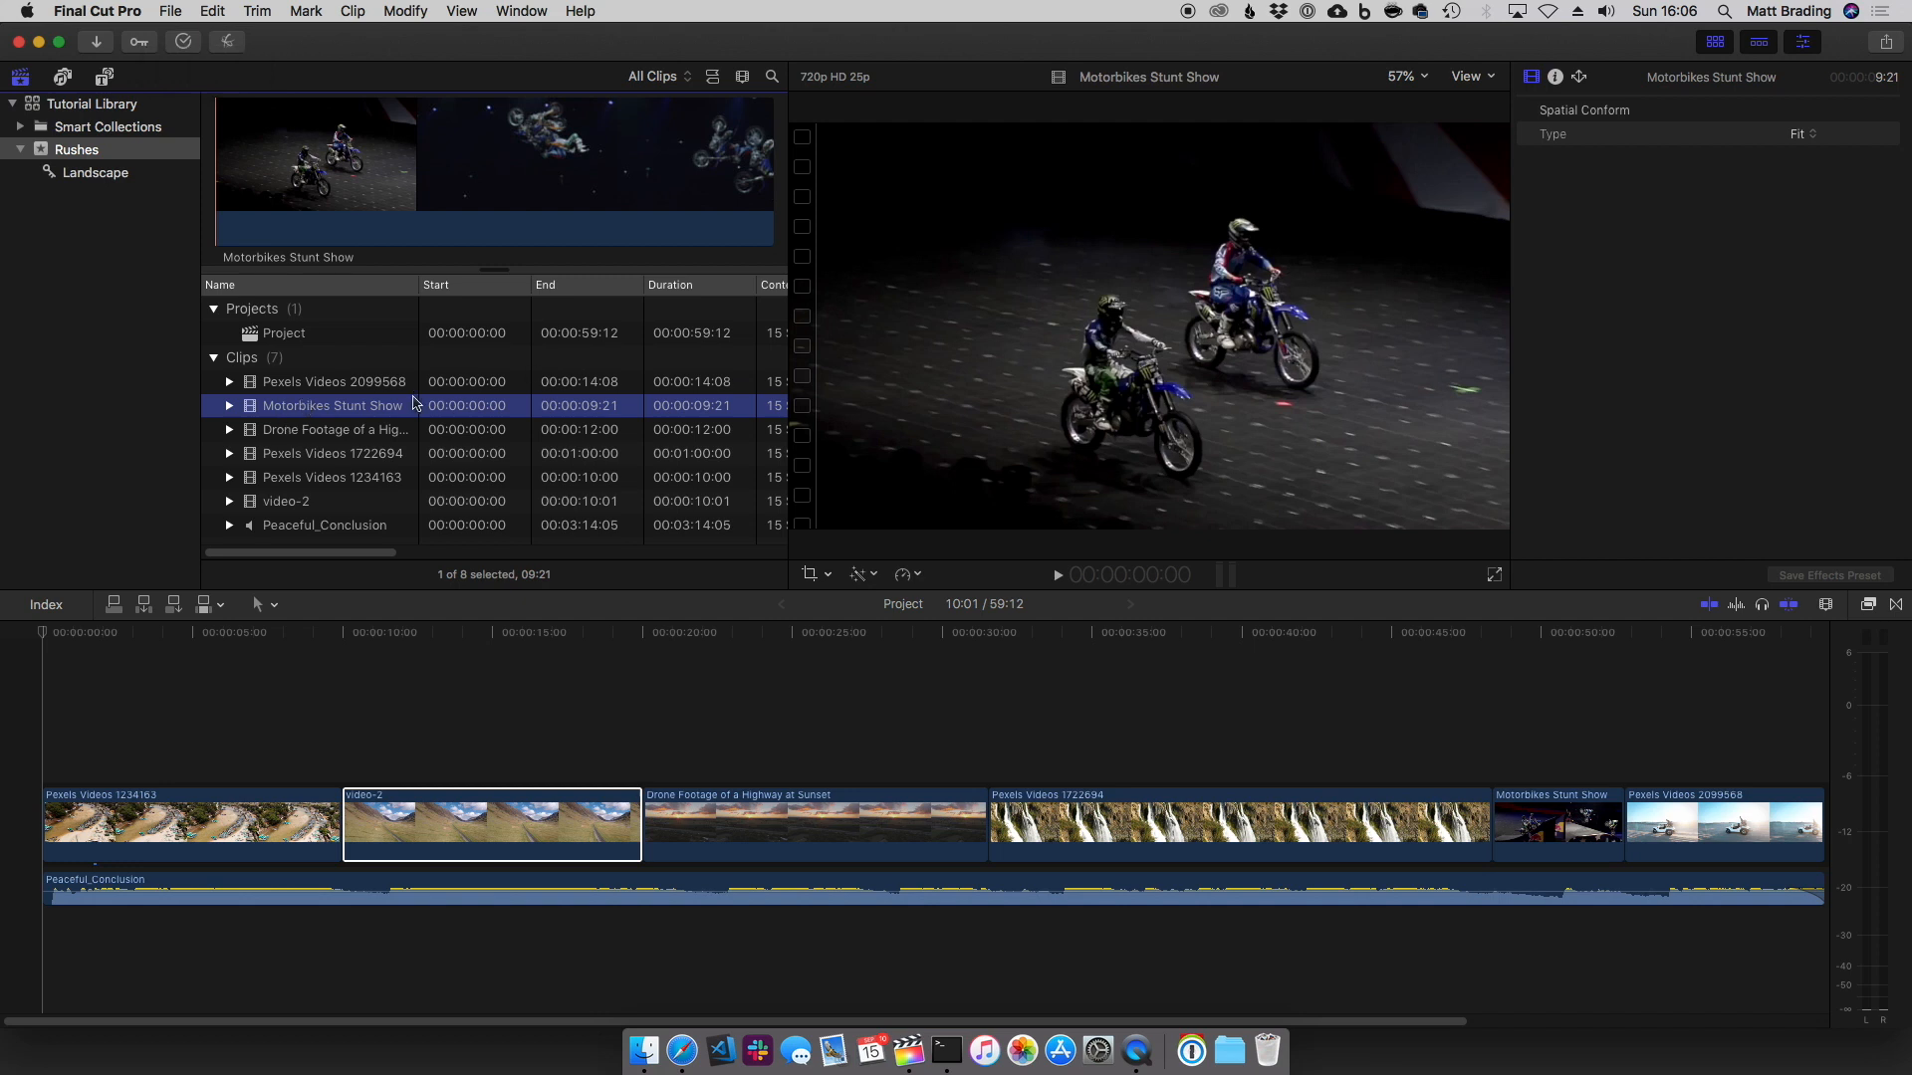
Add the highway drone footage, Pexels Videos 1722694, Pexels Videos 1234163 and video-2 to Landscape
left_click(335, 430)
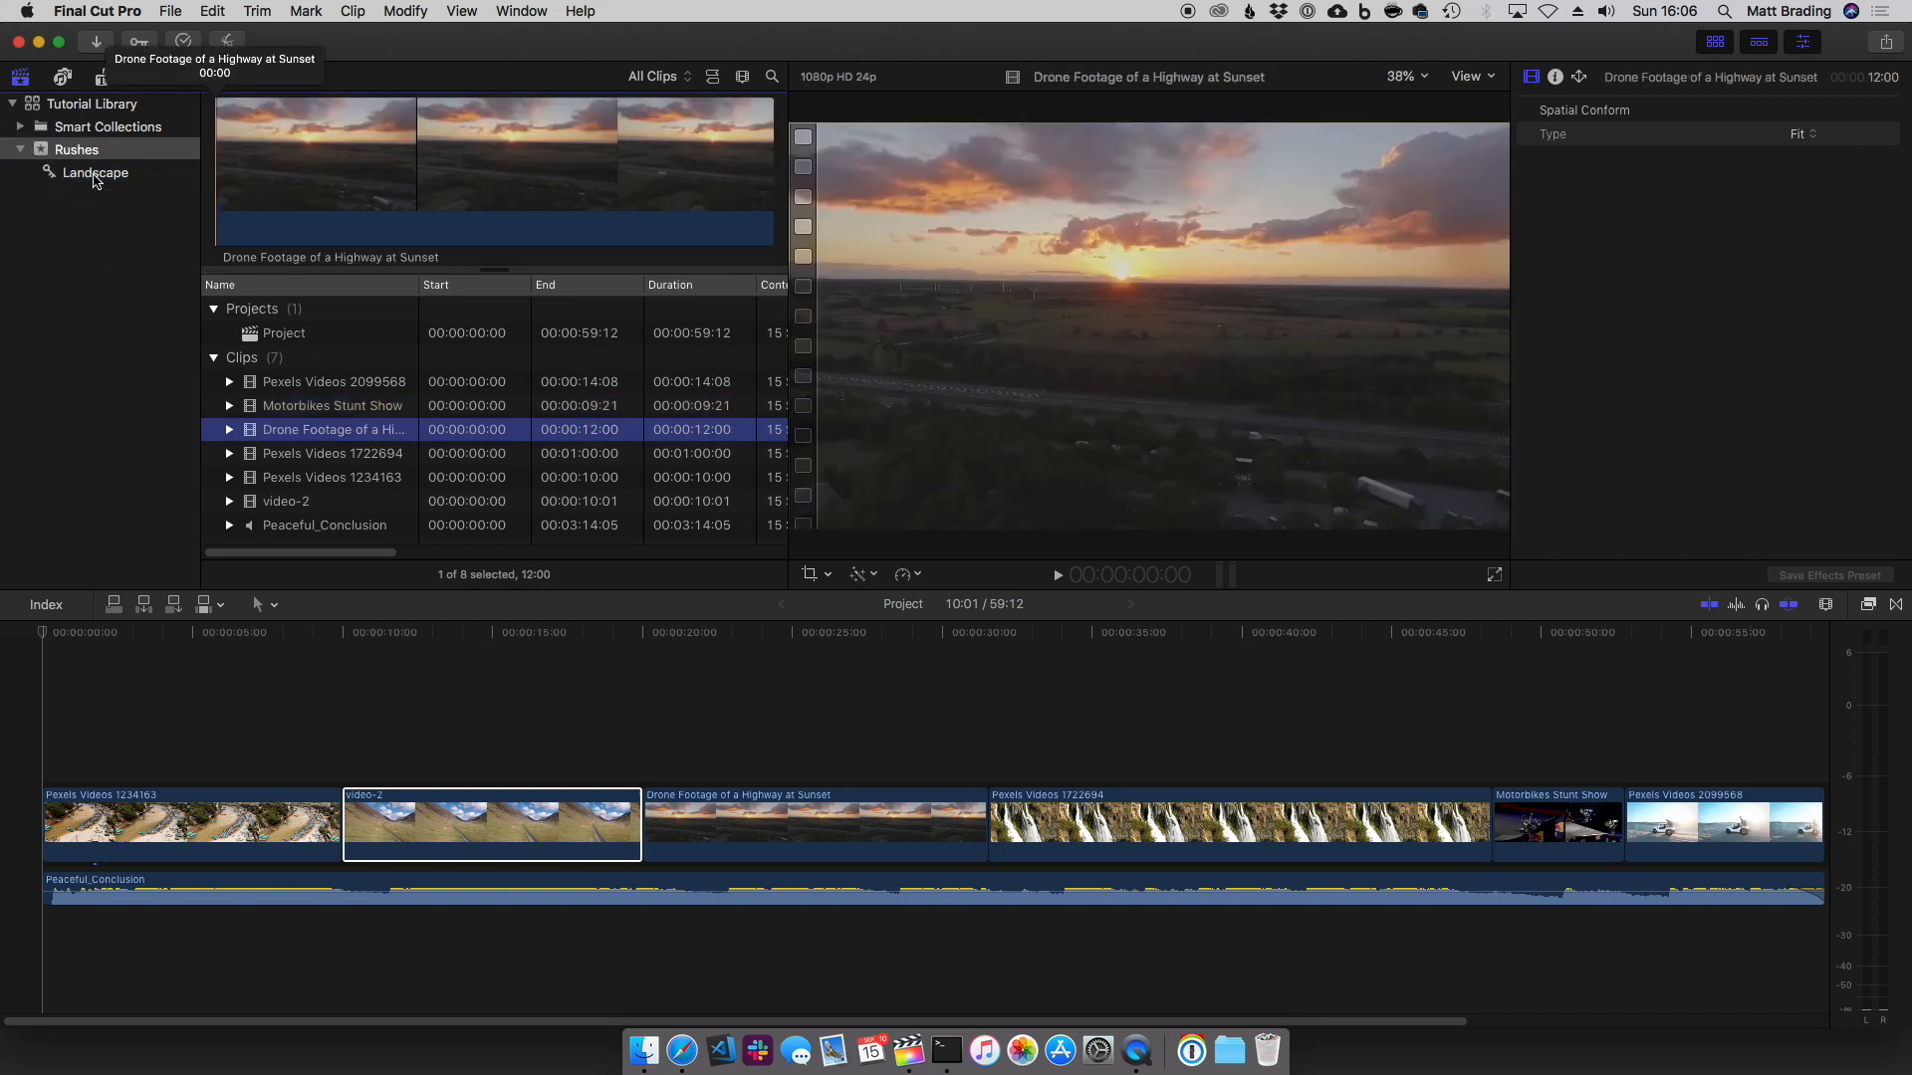
left_click(333, 454)
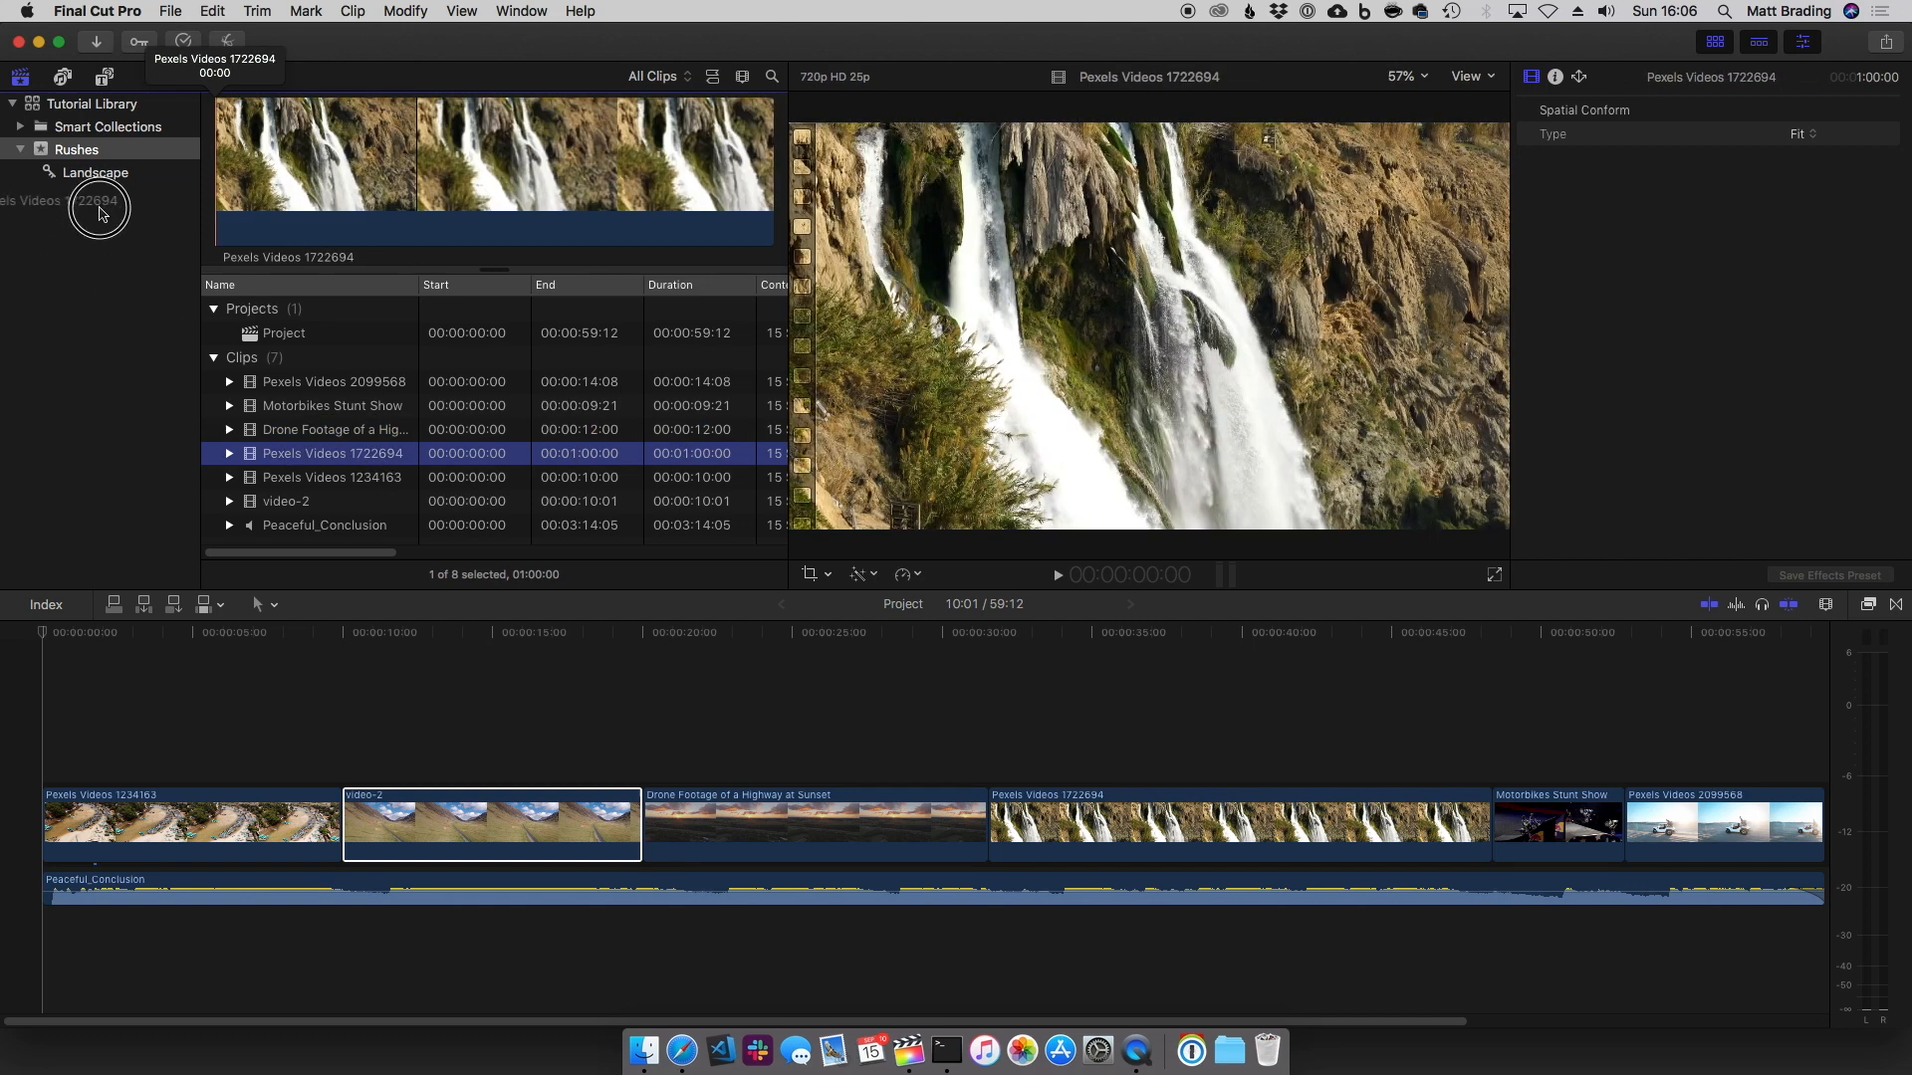
left_click(331, 478)
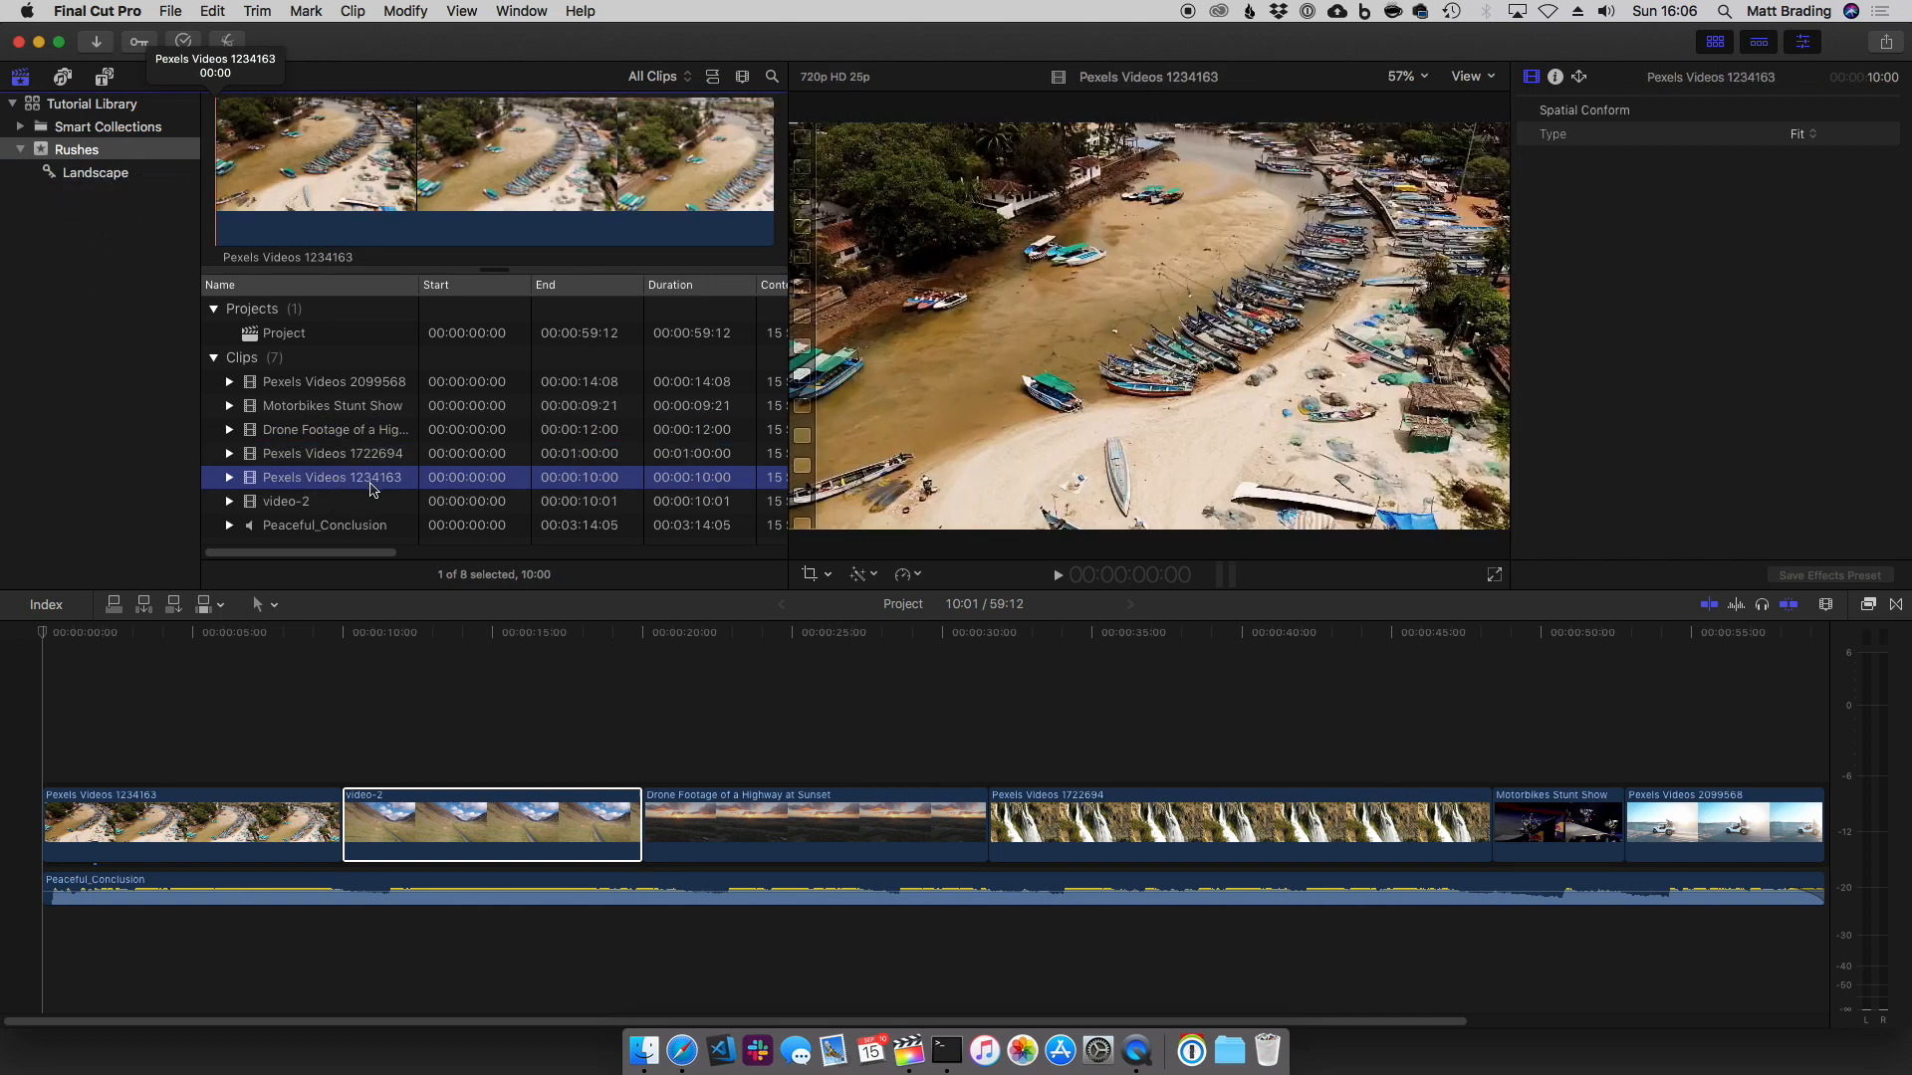
left_click(287, 502)
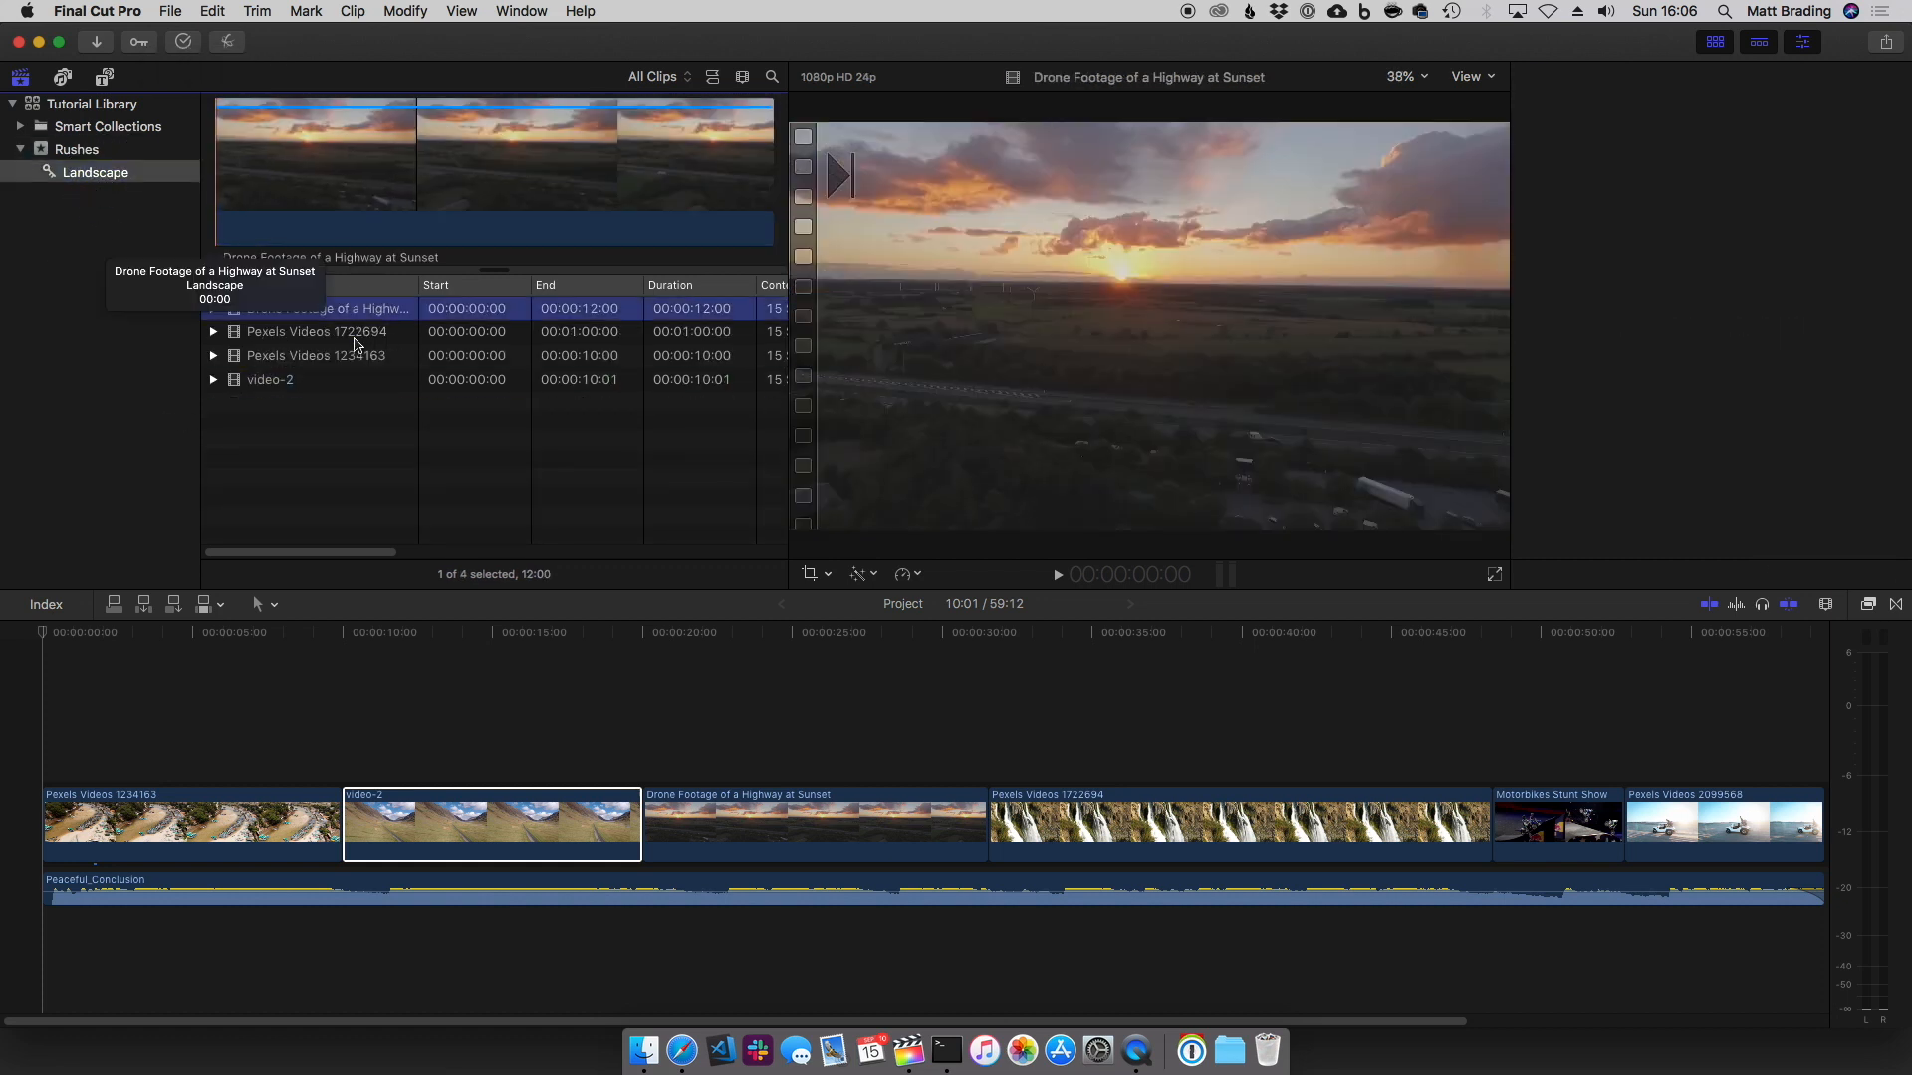
Select video-2 and return to the Rushes event's full clip list
left_click(271, 378)
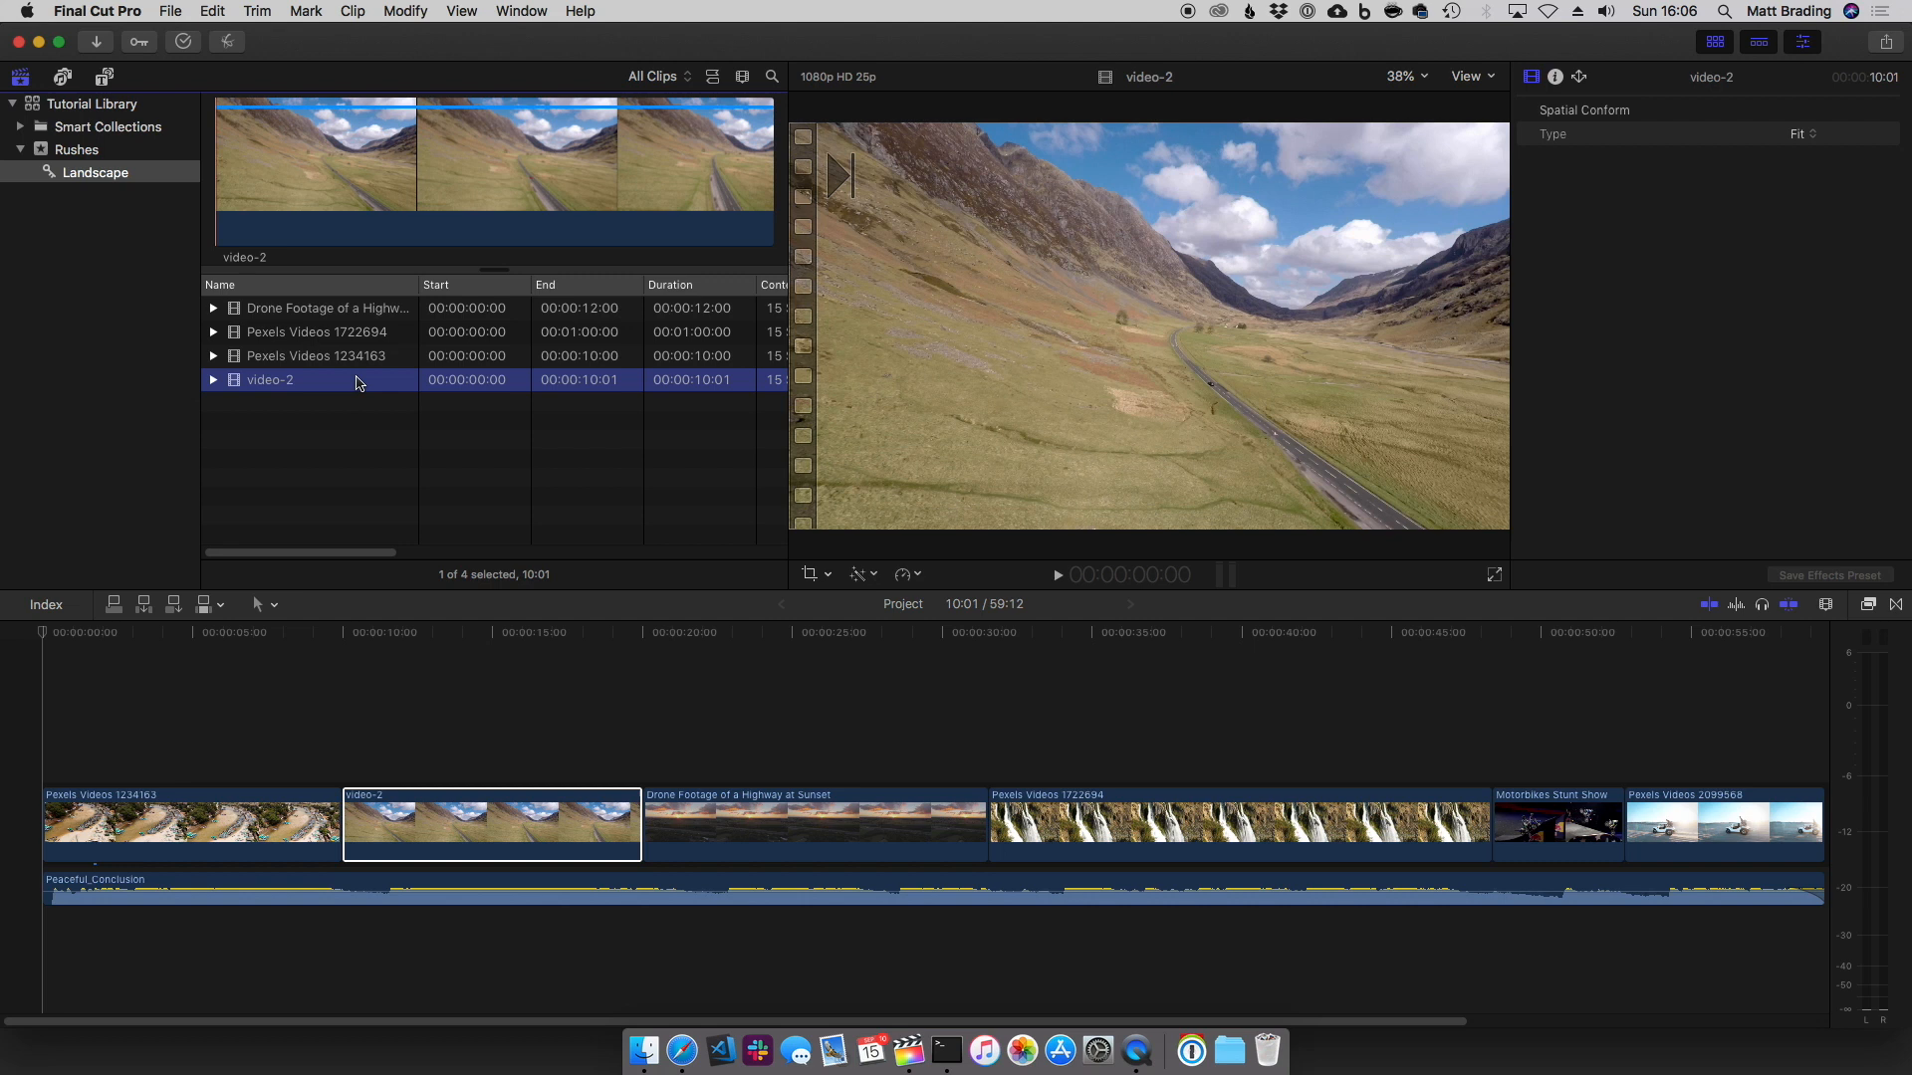
left_click(72, 148)
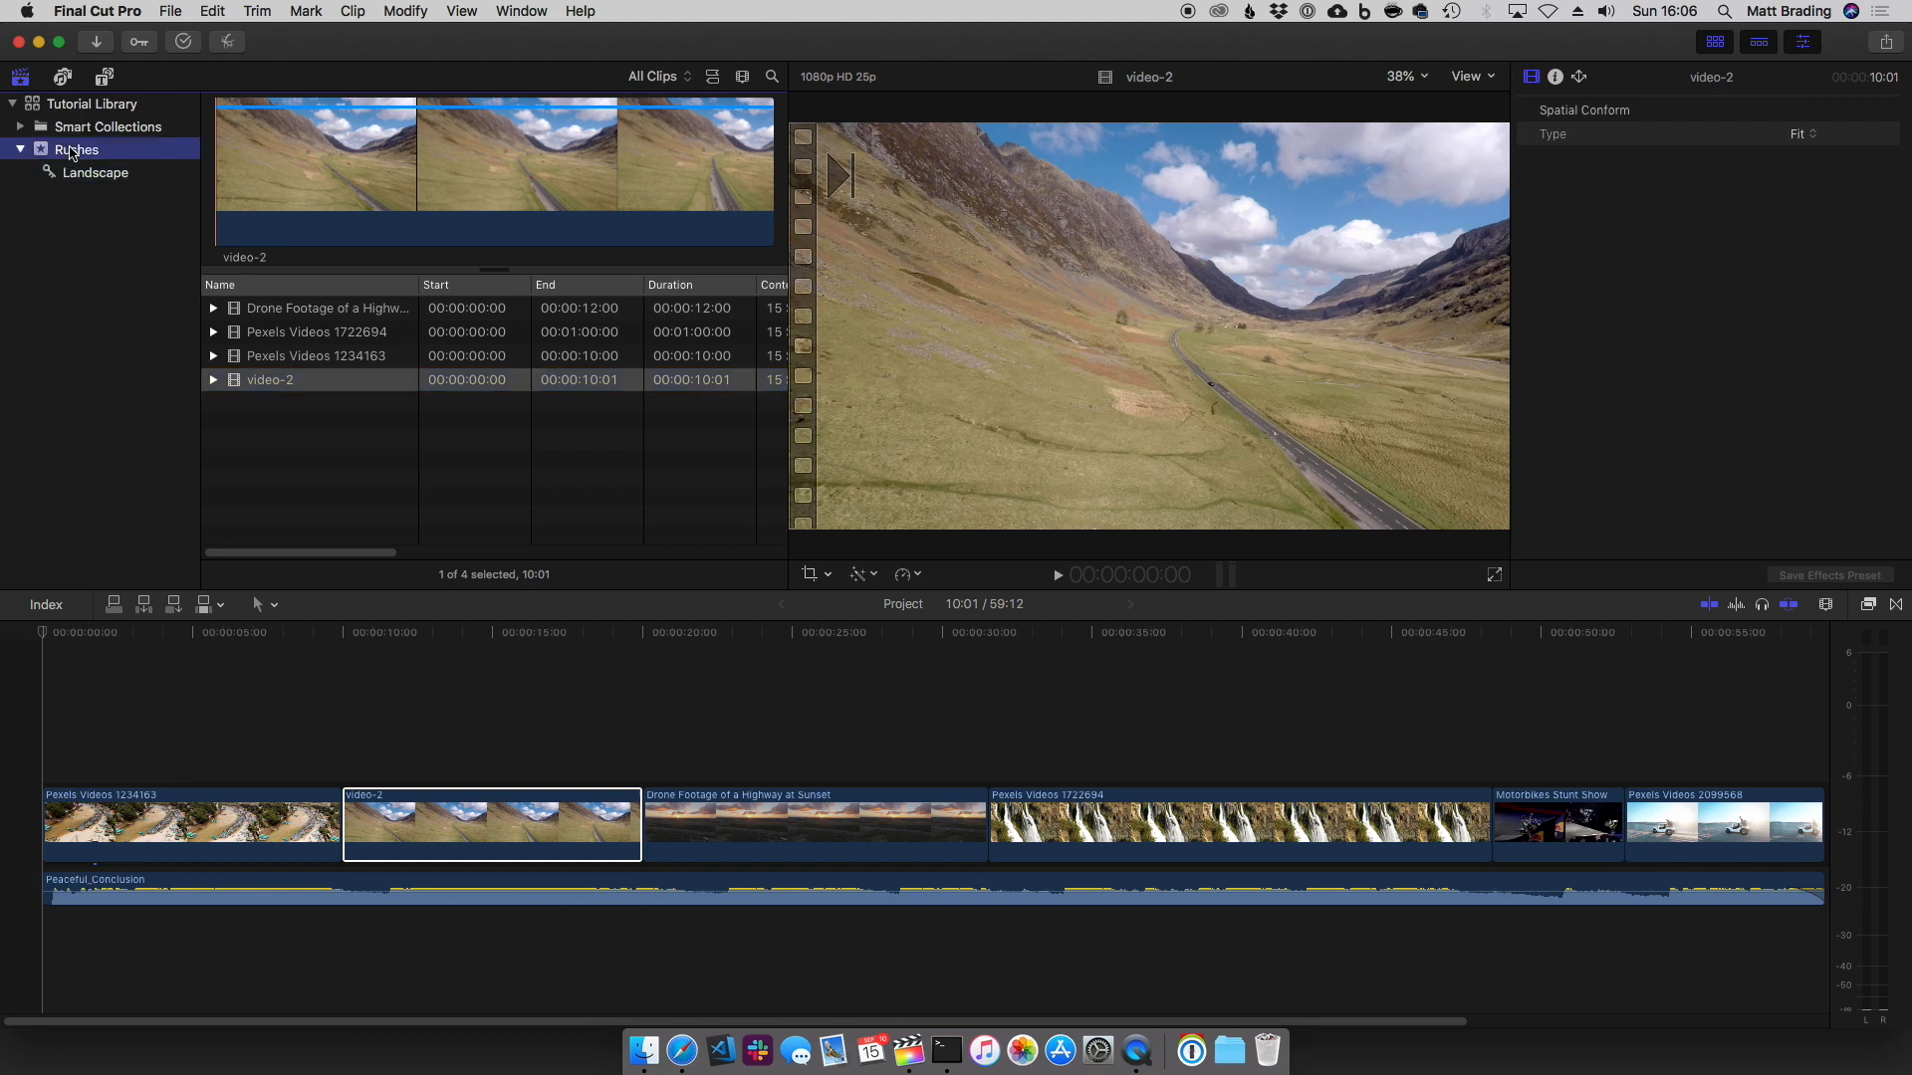
left_click(74, 147)
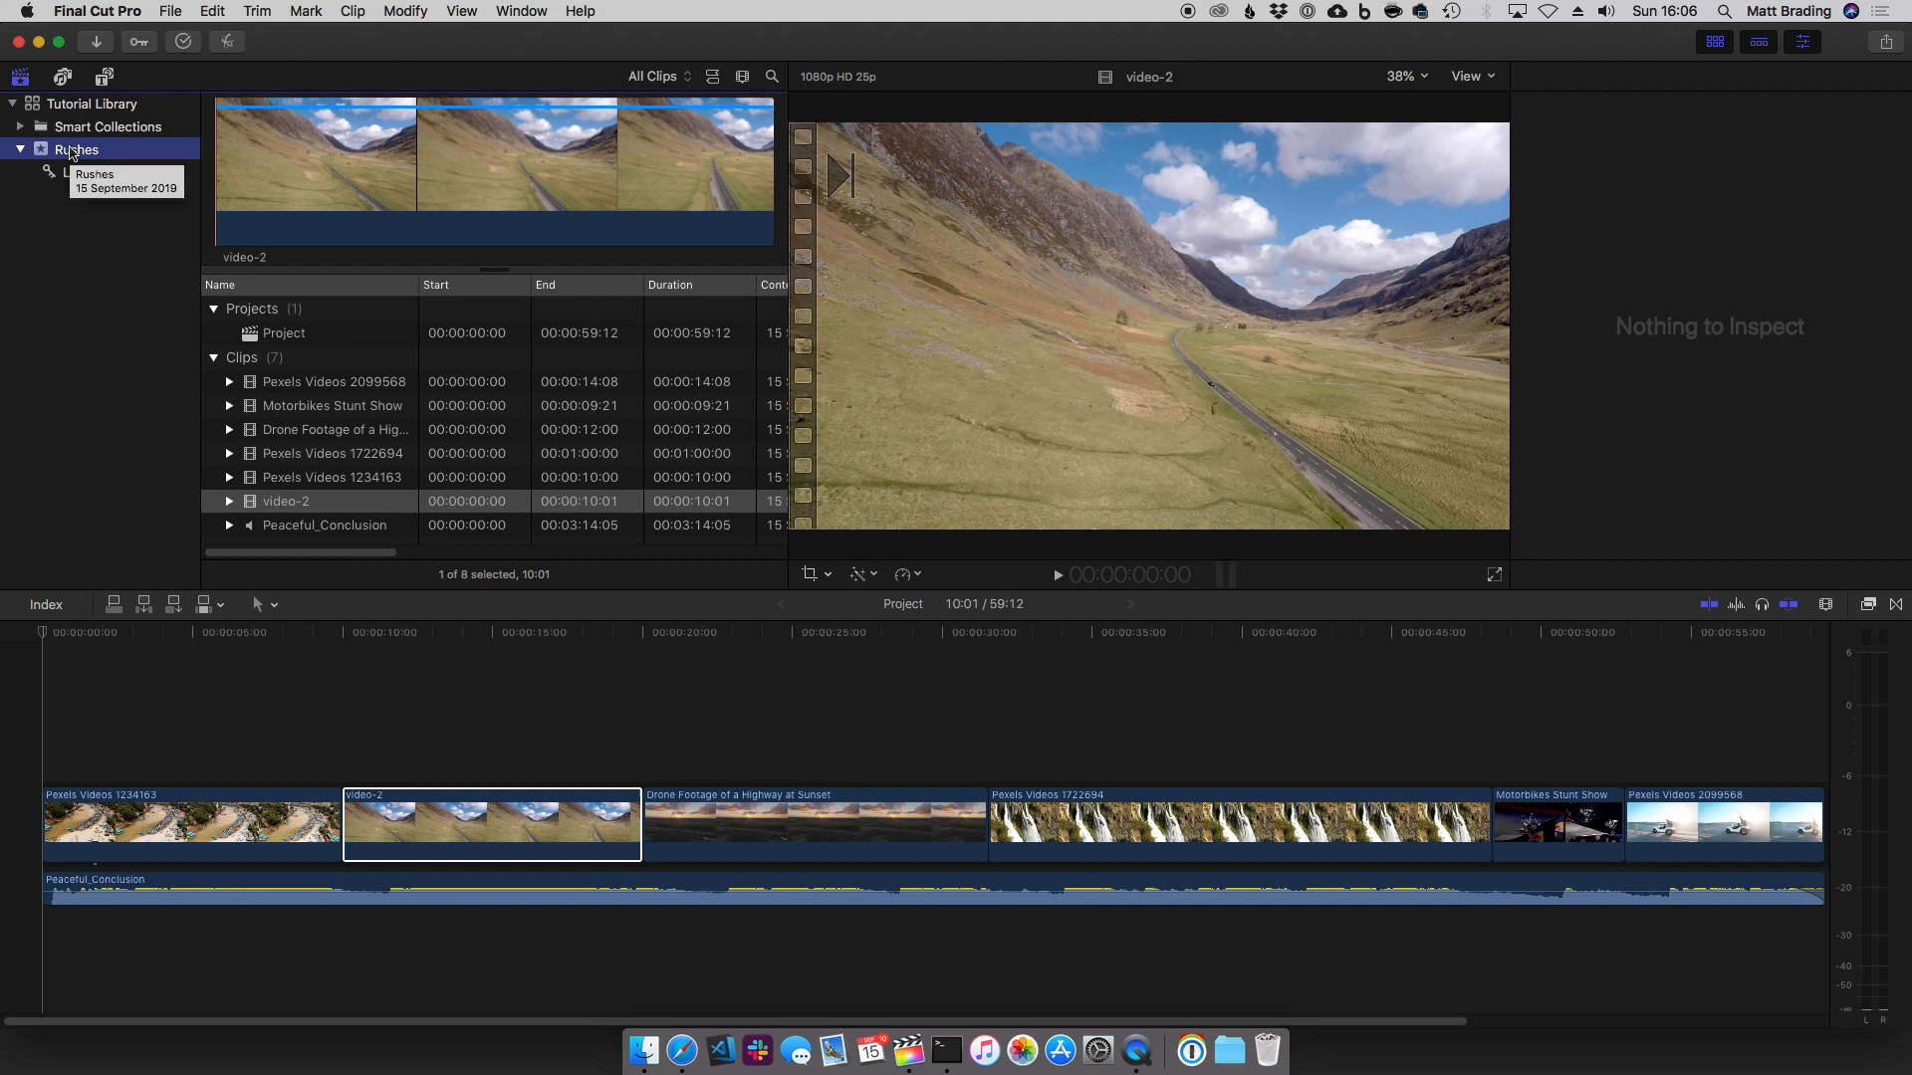
Create a second keyword collection named Air Time under Rushes
right_click(69, 147)
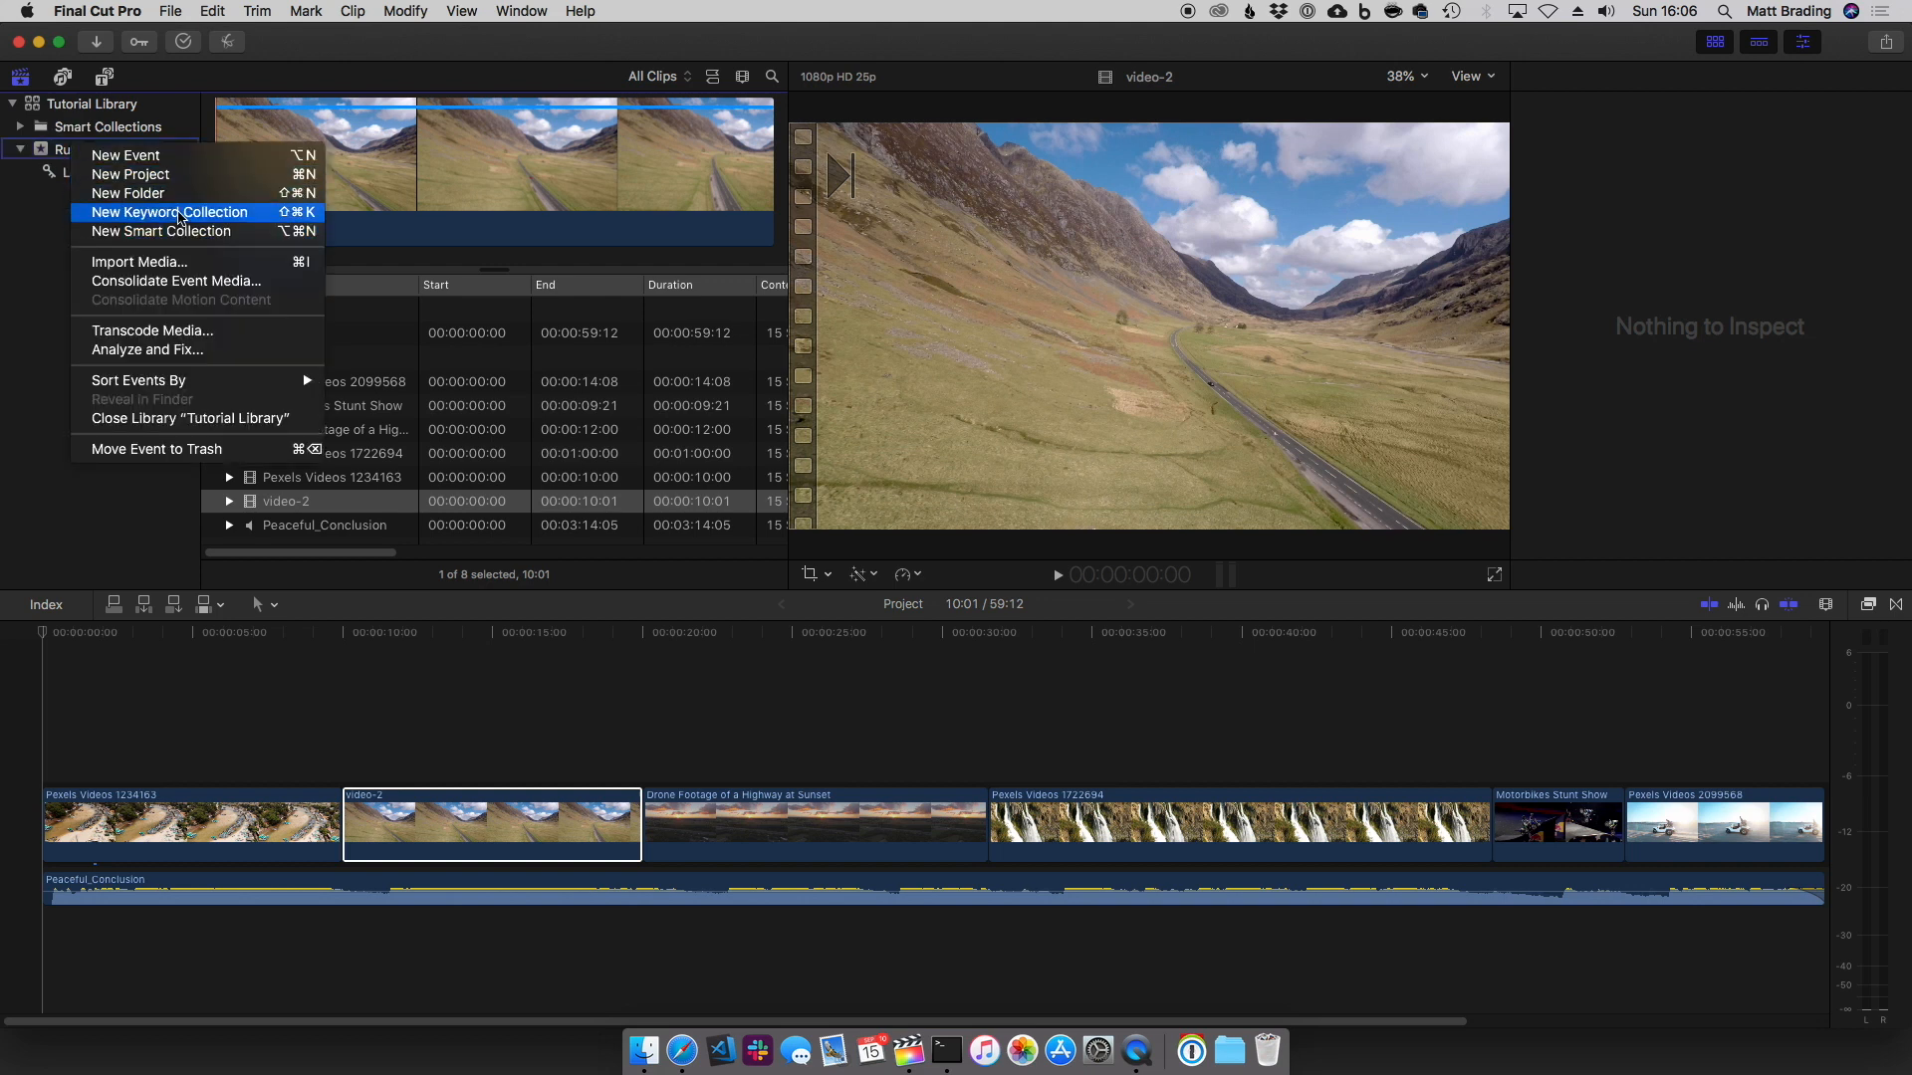
left_click(169, 211)
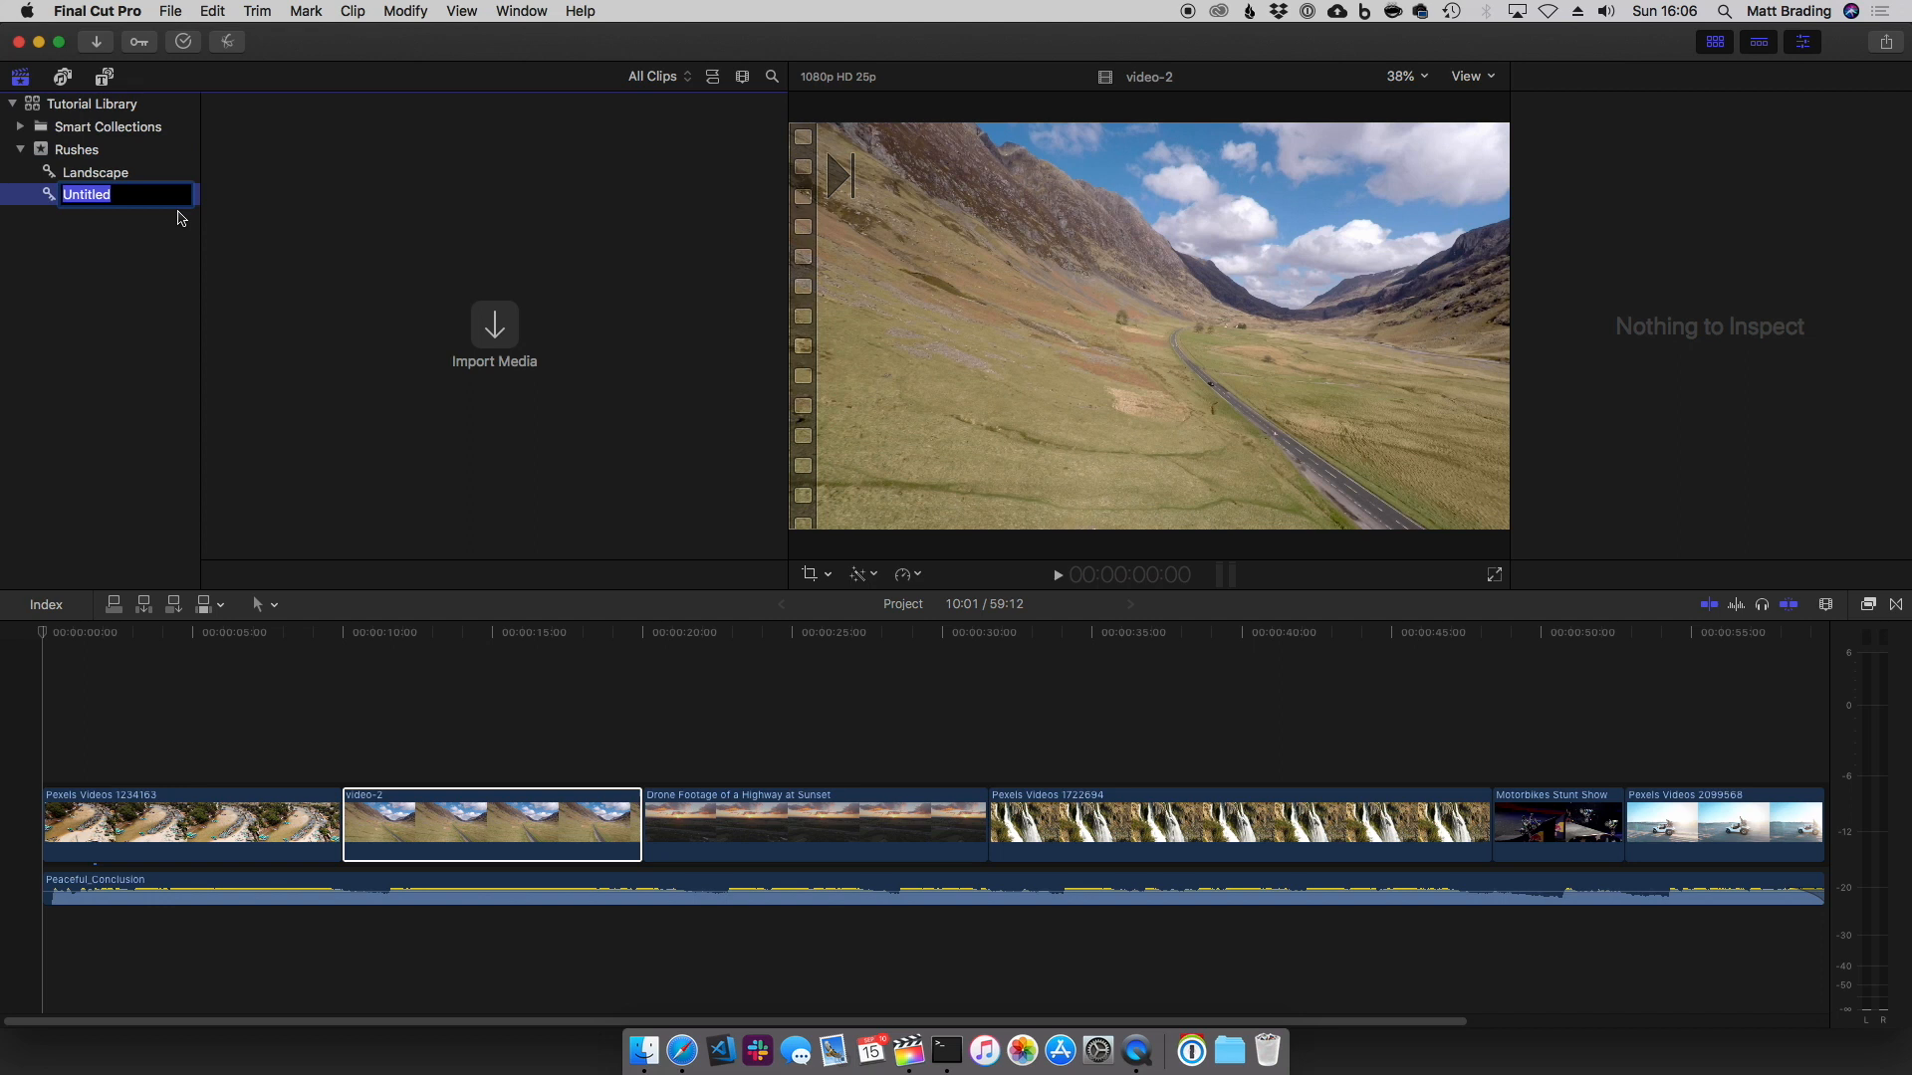
type("Air Time")
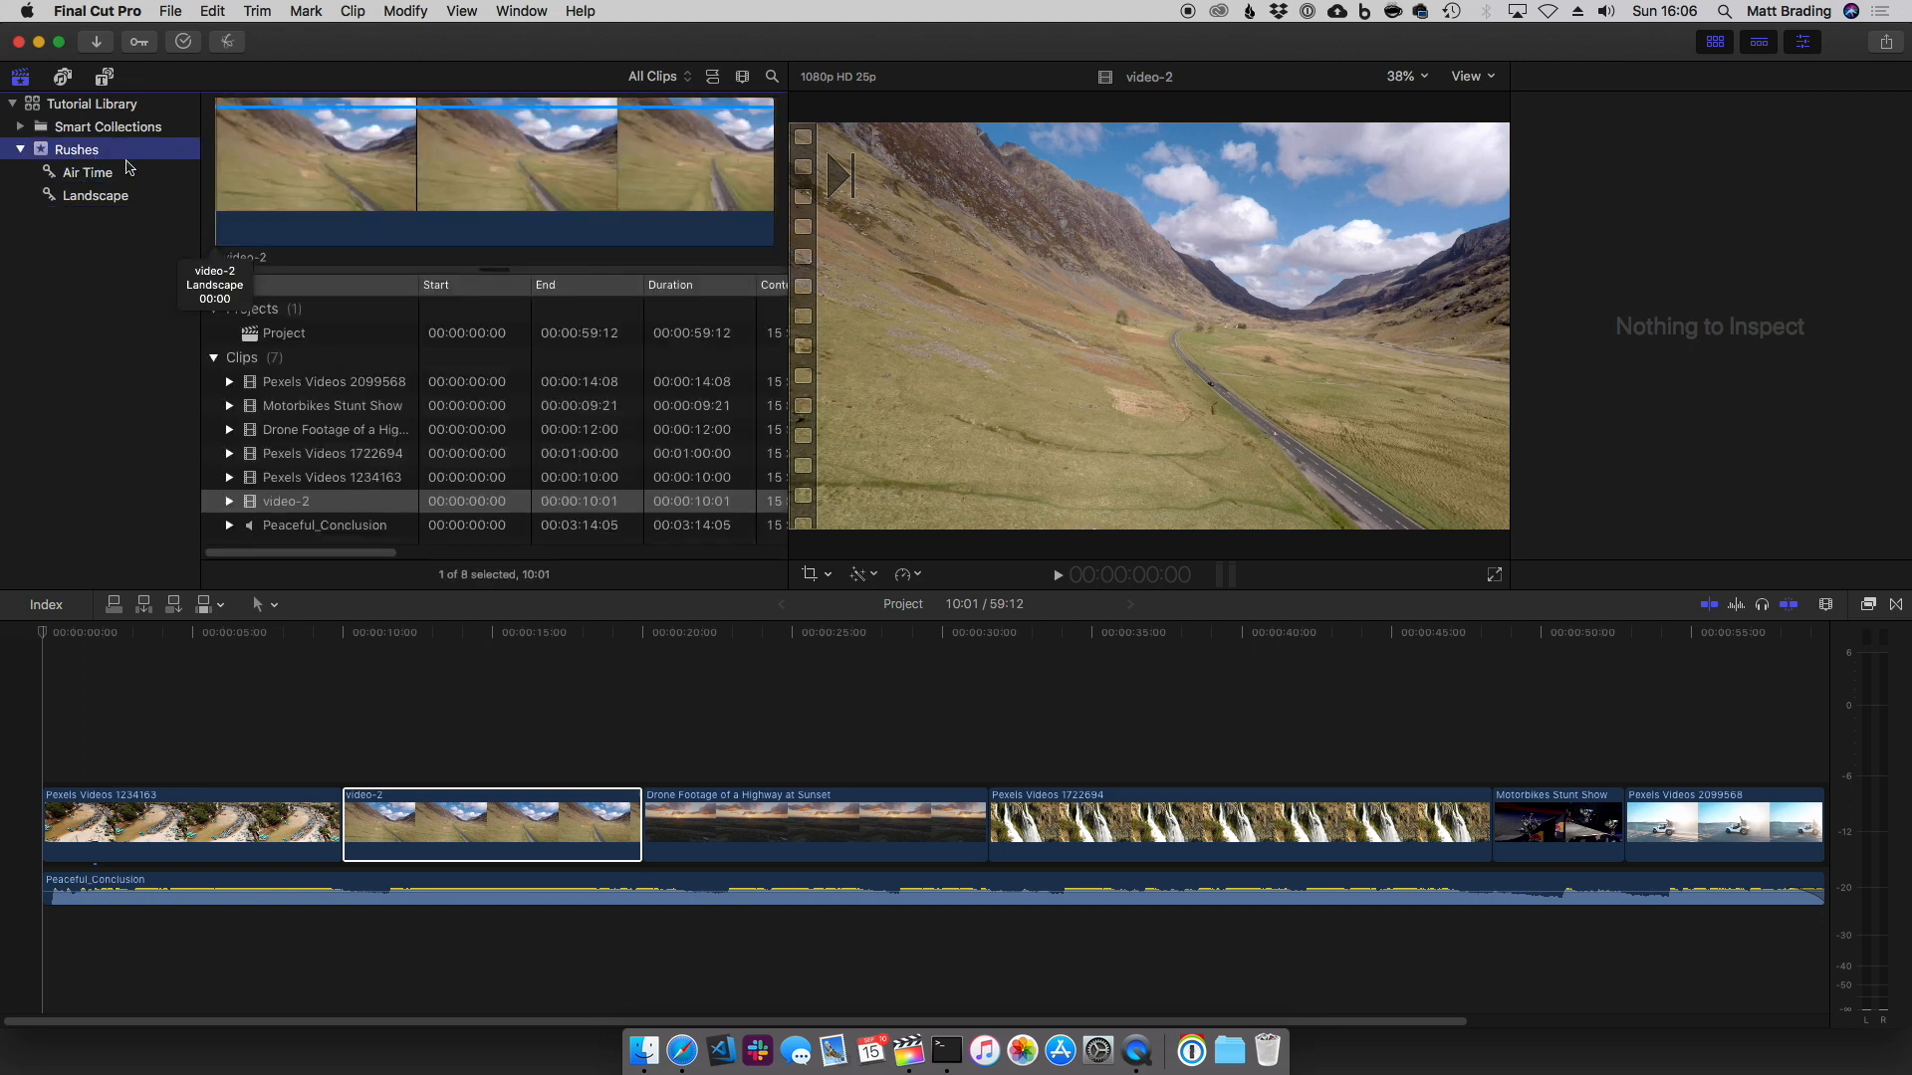
Preview Pexels Videos 1234163 and video-2, then select Motorbikes Stunt Show
left_click(331, 478)
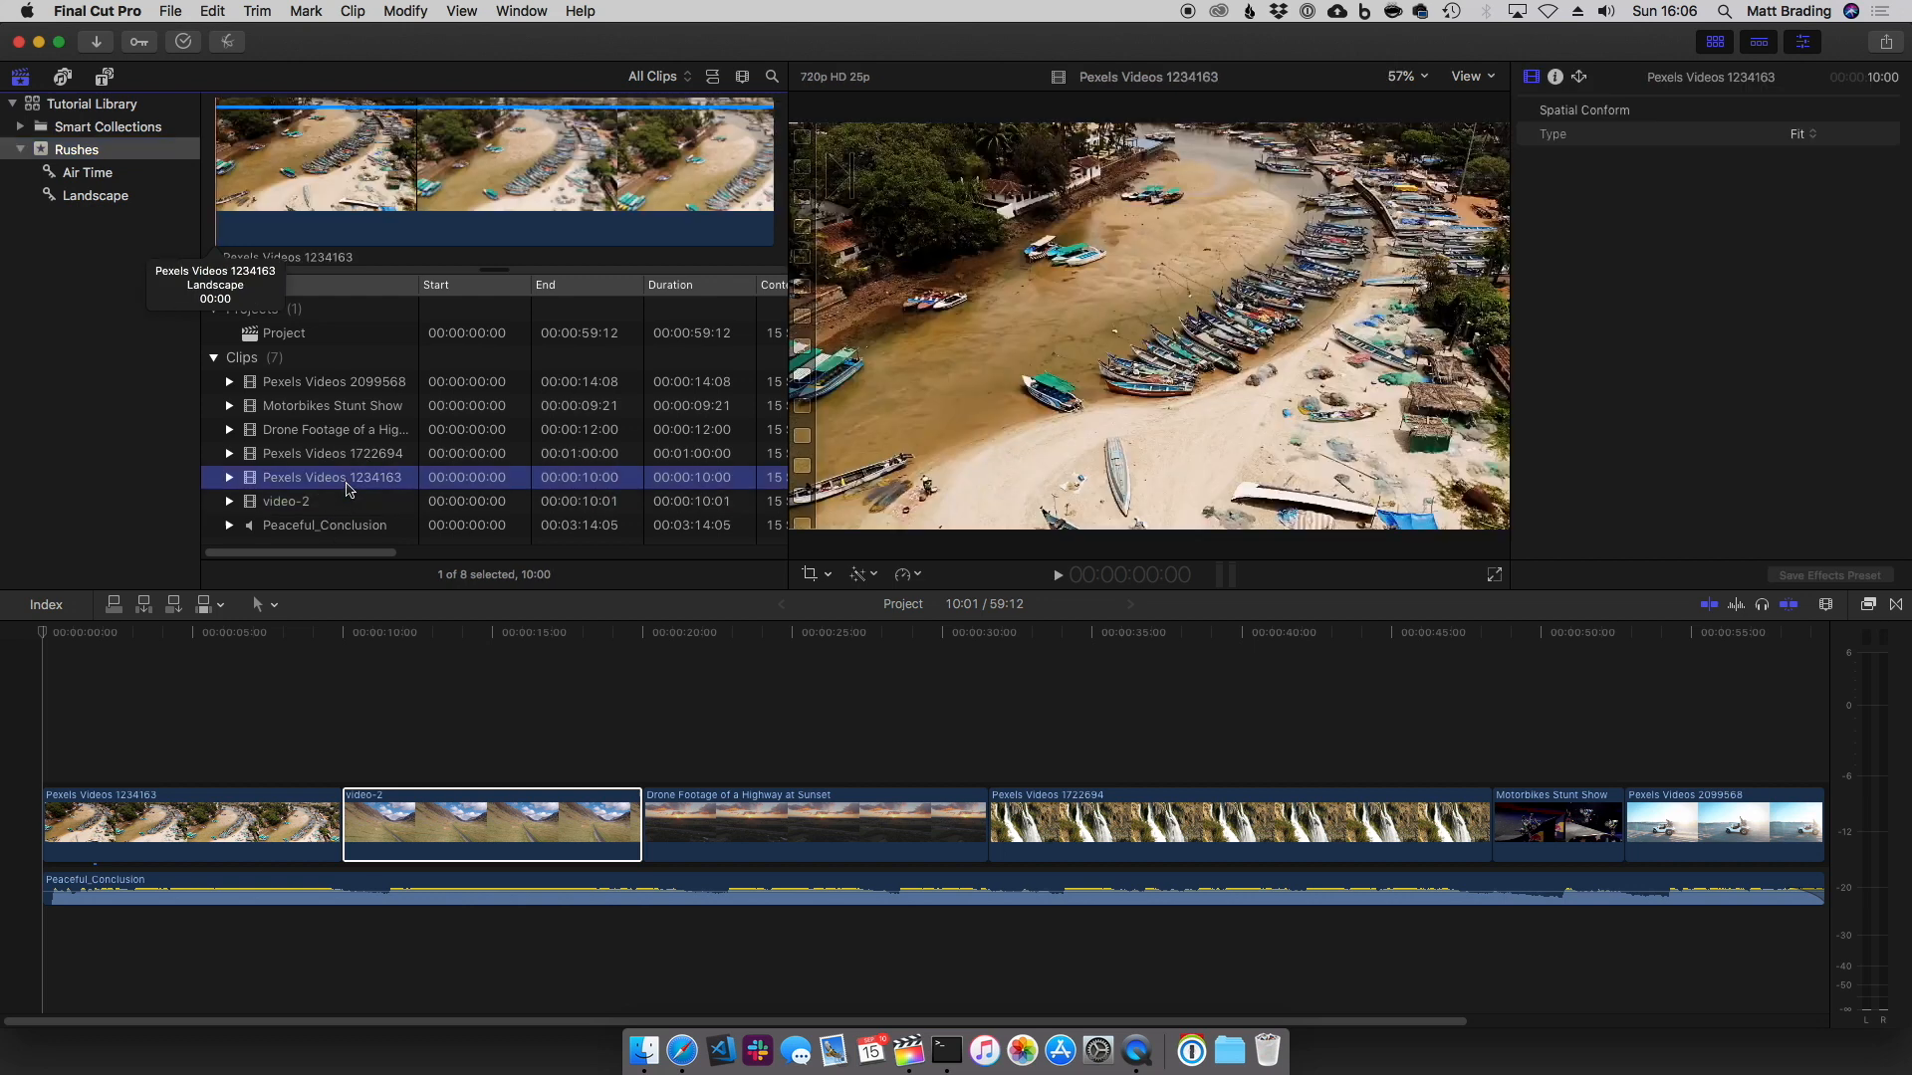
left_click(286, 502)
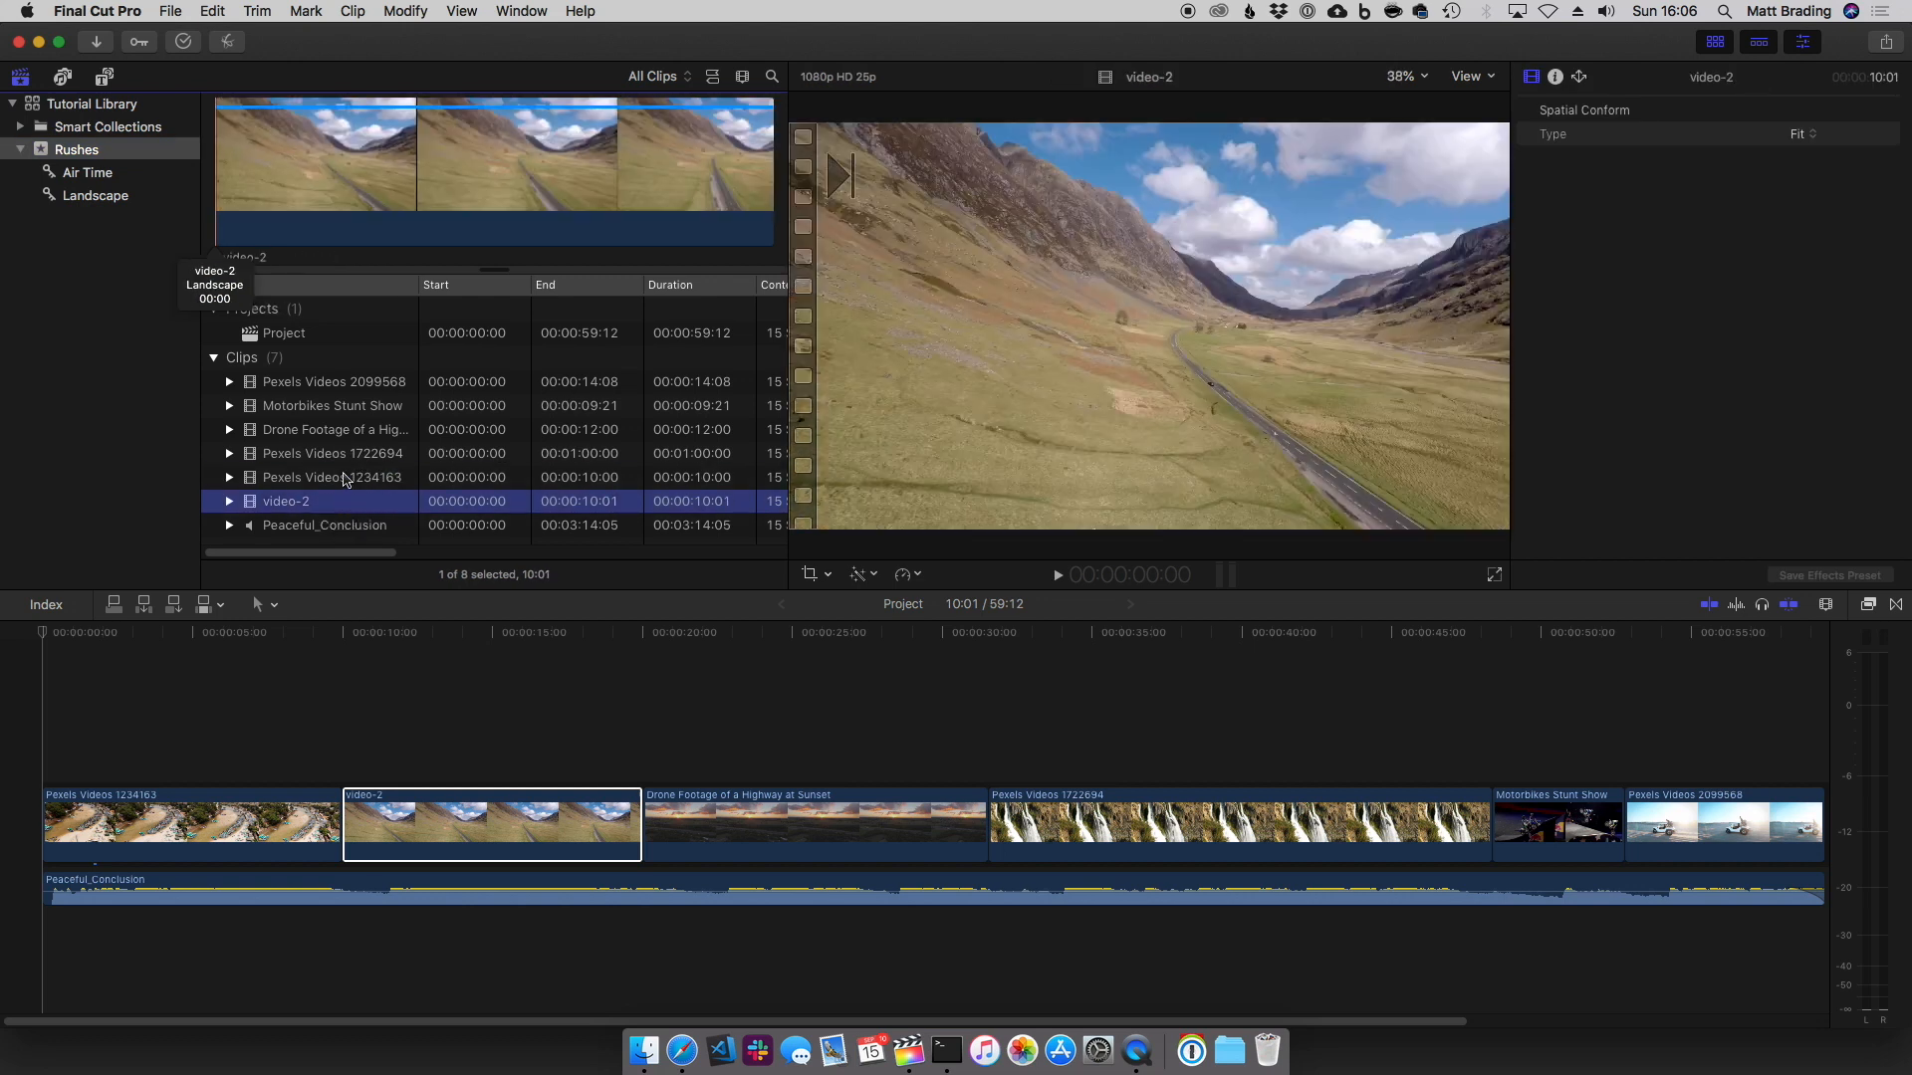
left_click(330, 406)
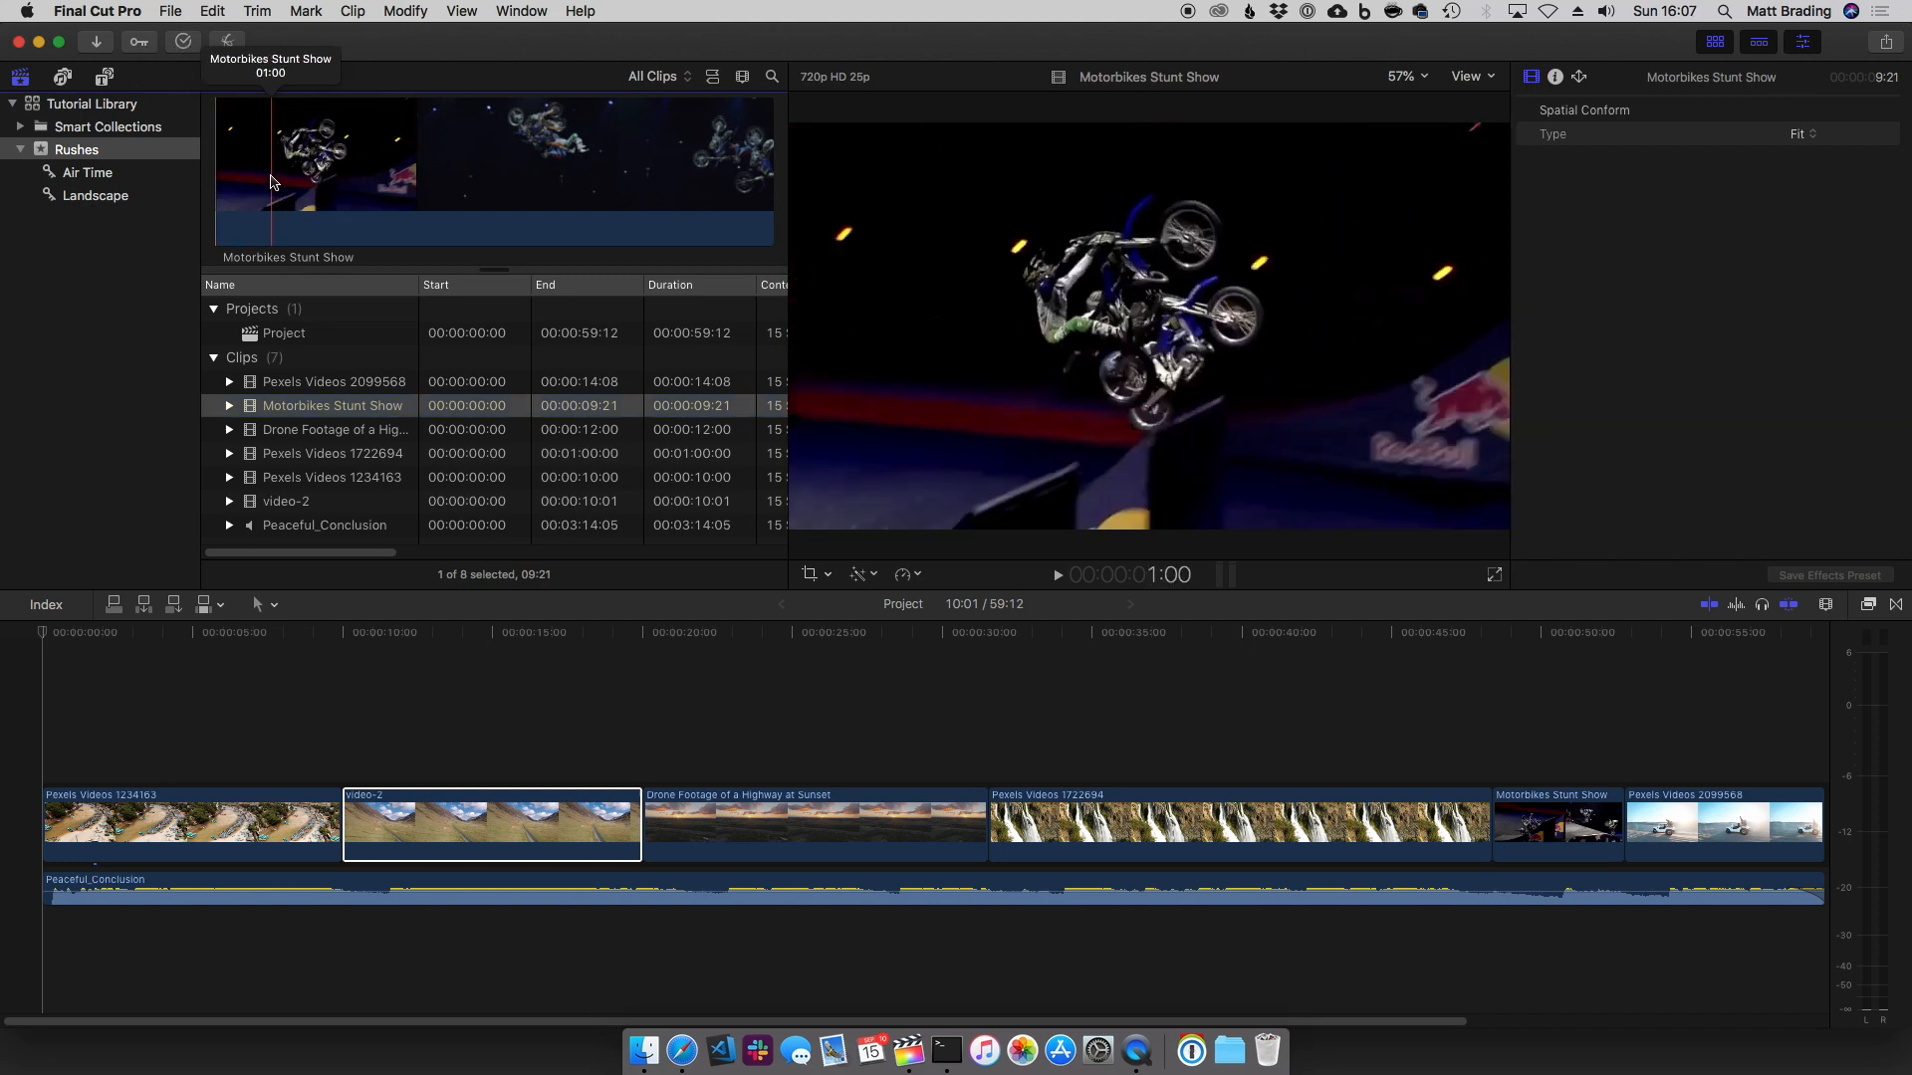
mouse_move(335, 185)
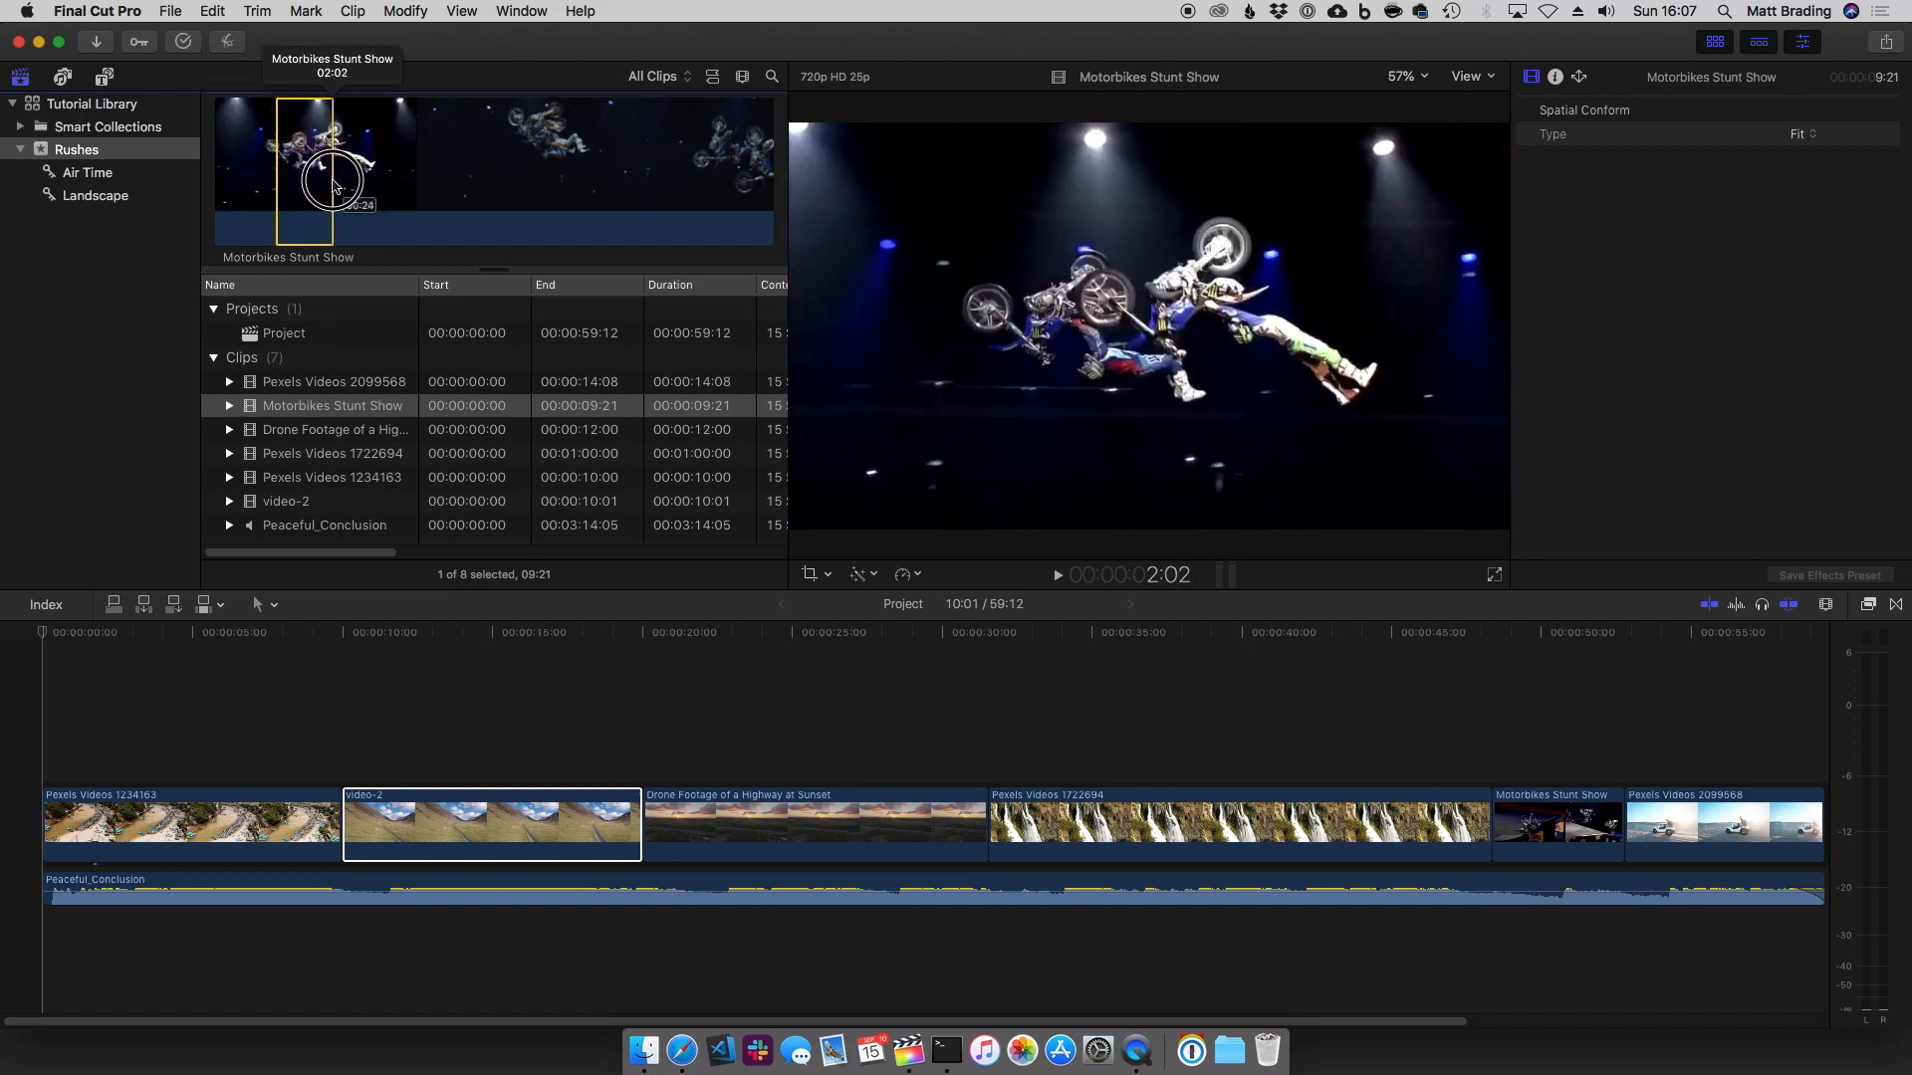
mouse_move(390, 187)
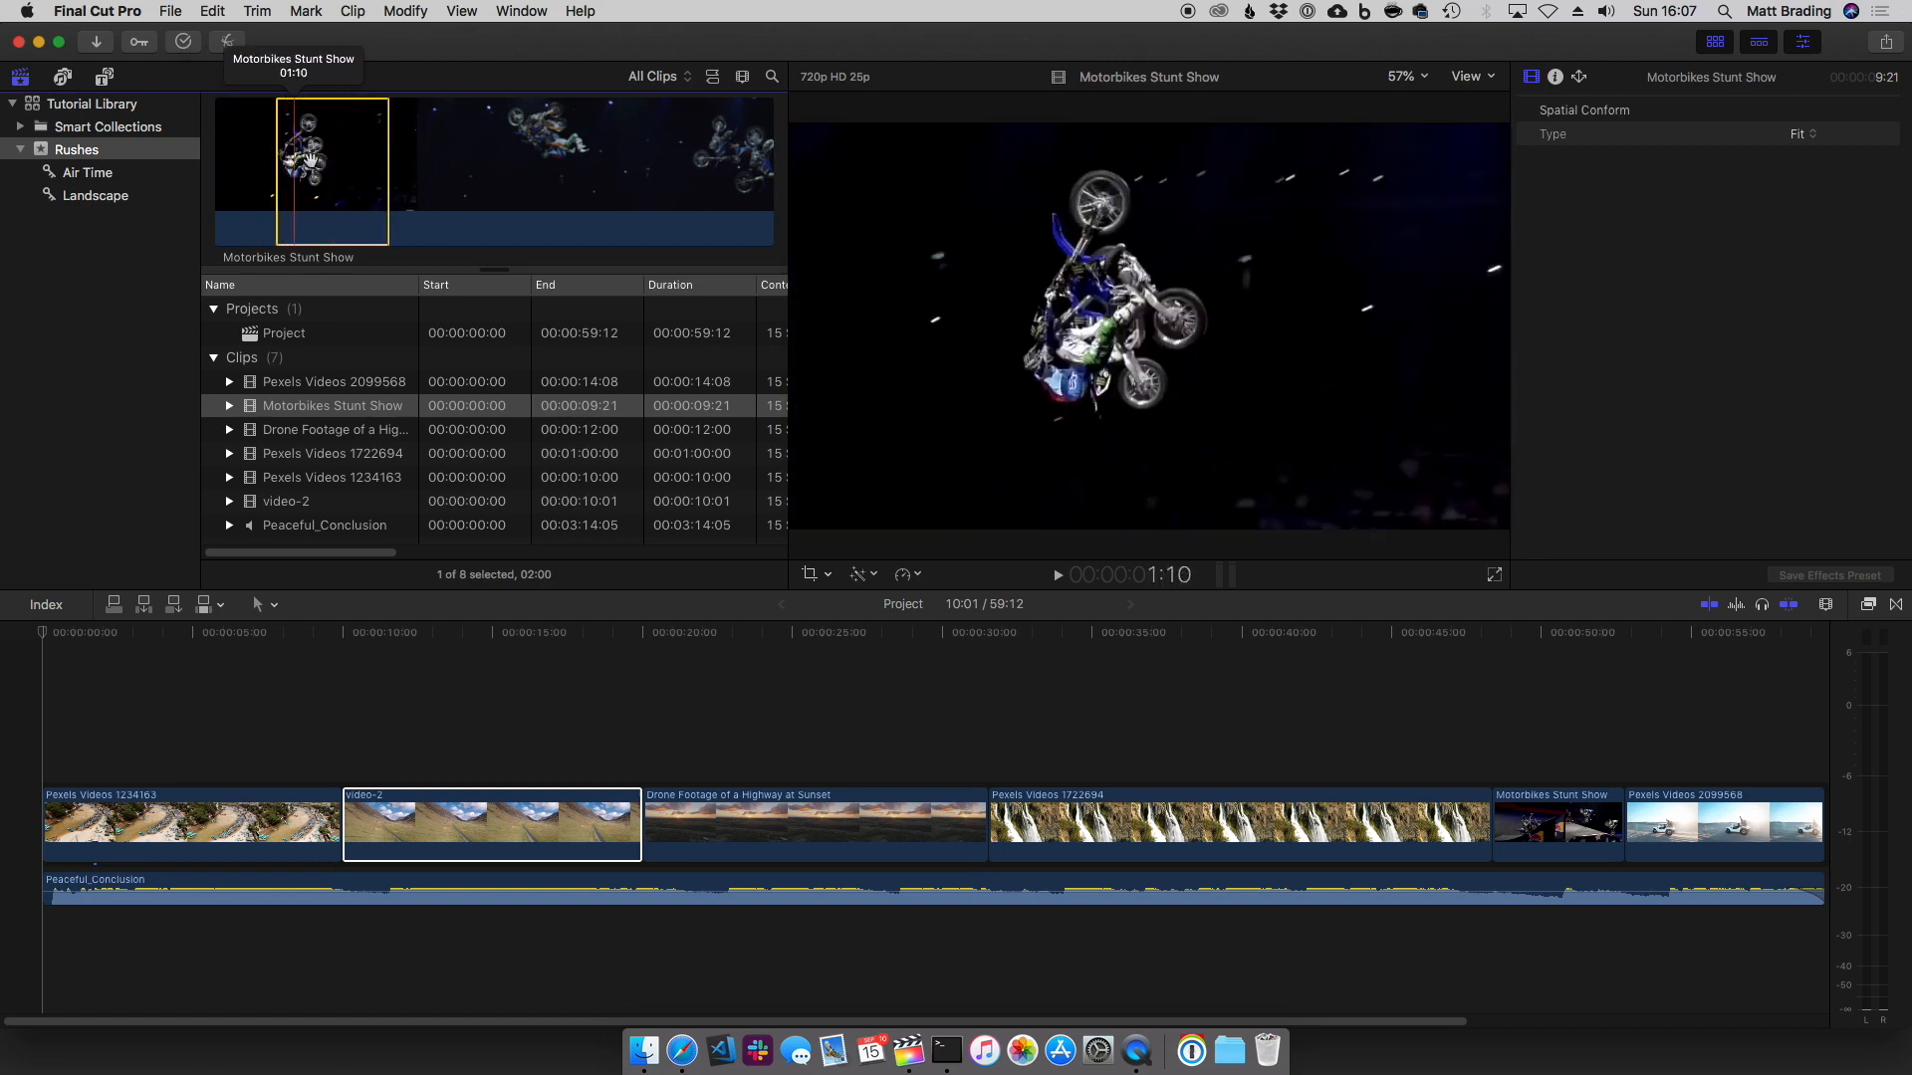
mouse_move(231, 171)
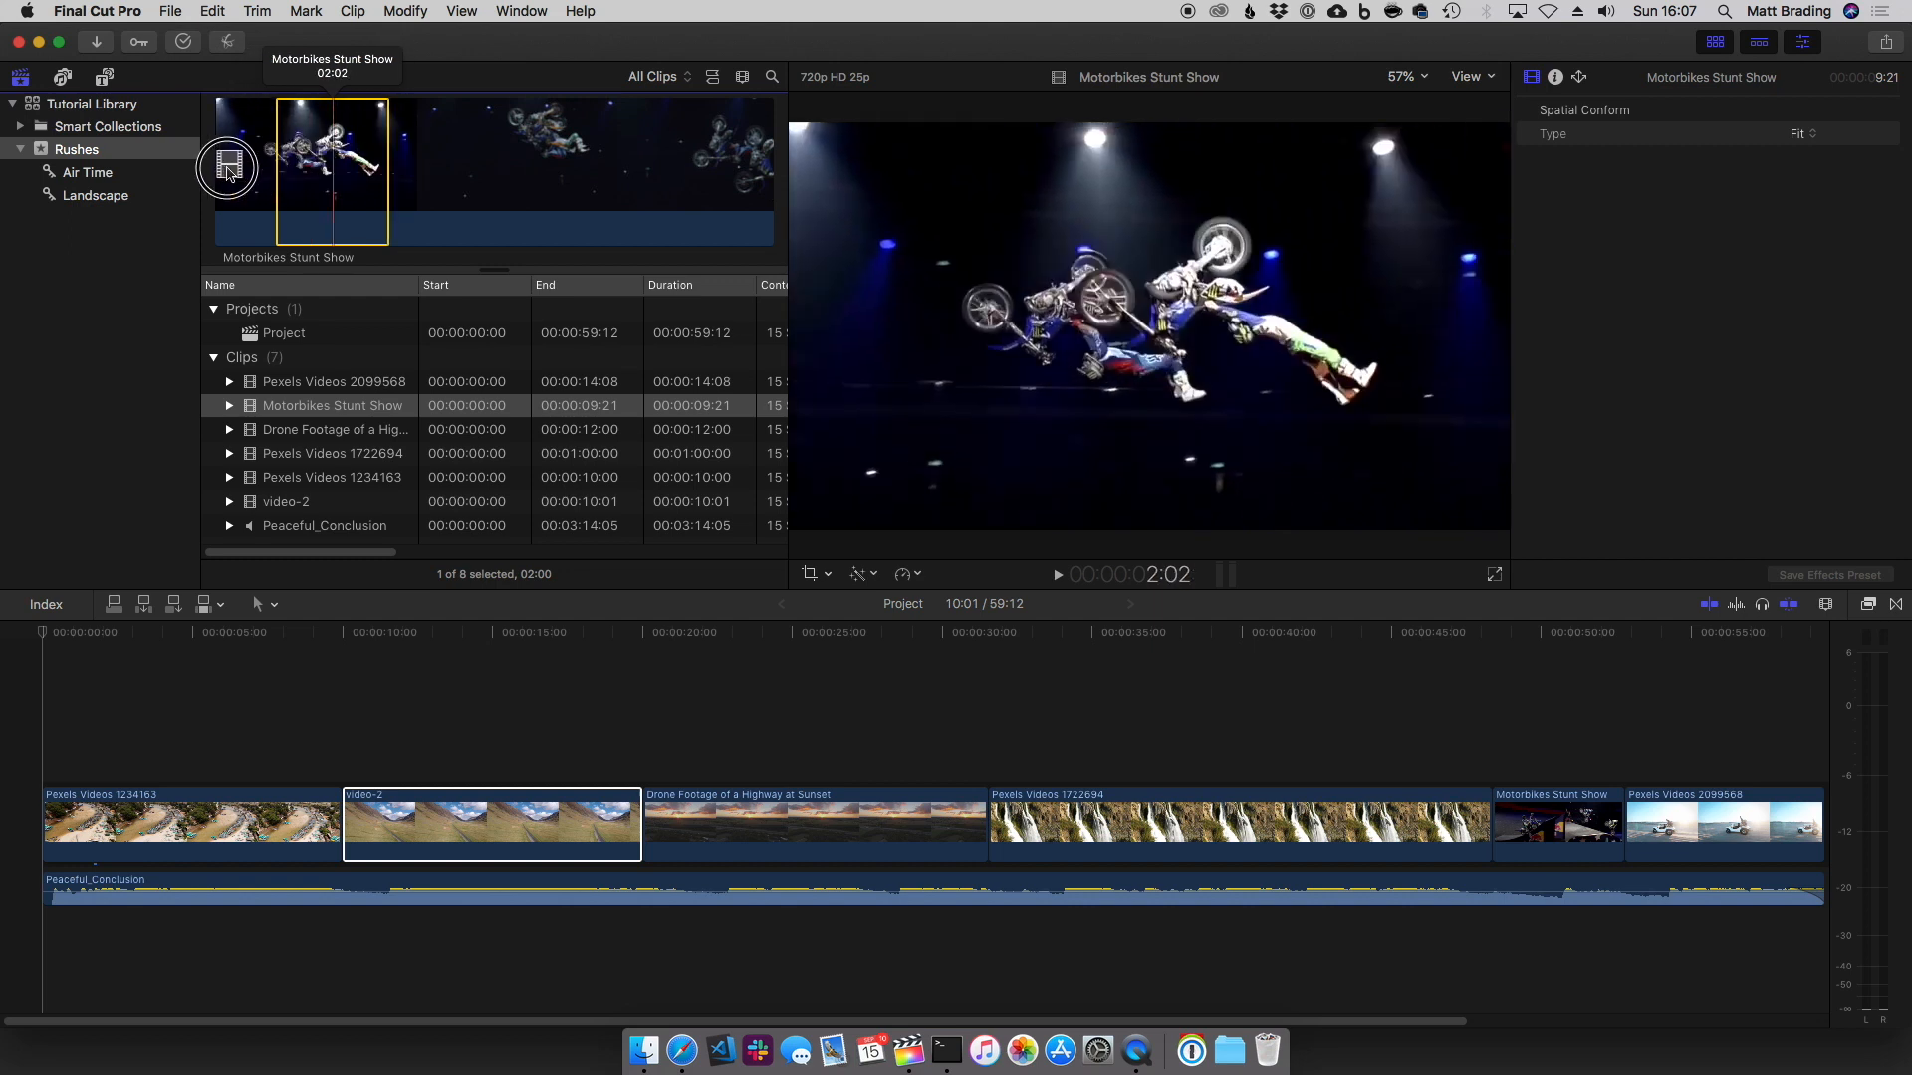
View the Air Time range of Motorbikes Stunt Show, connect it to the project, undo, and return to Rushes
left_click(88, 171)
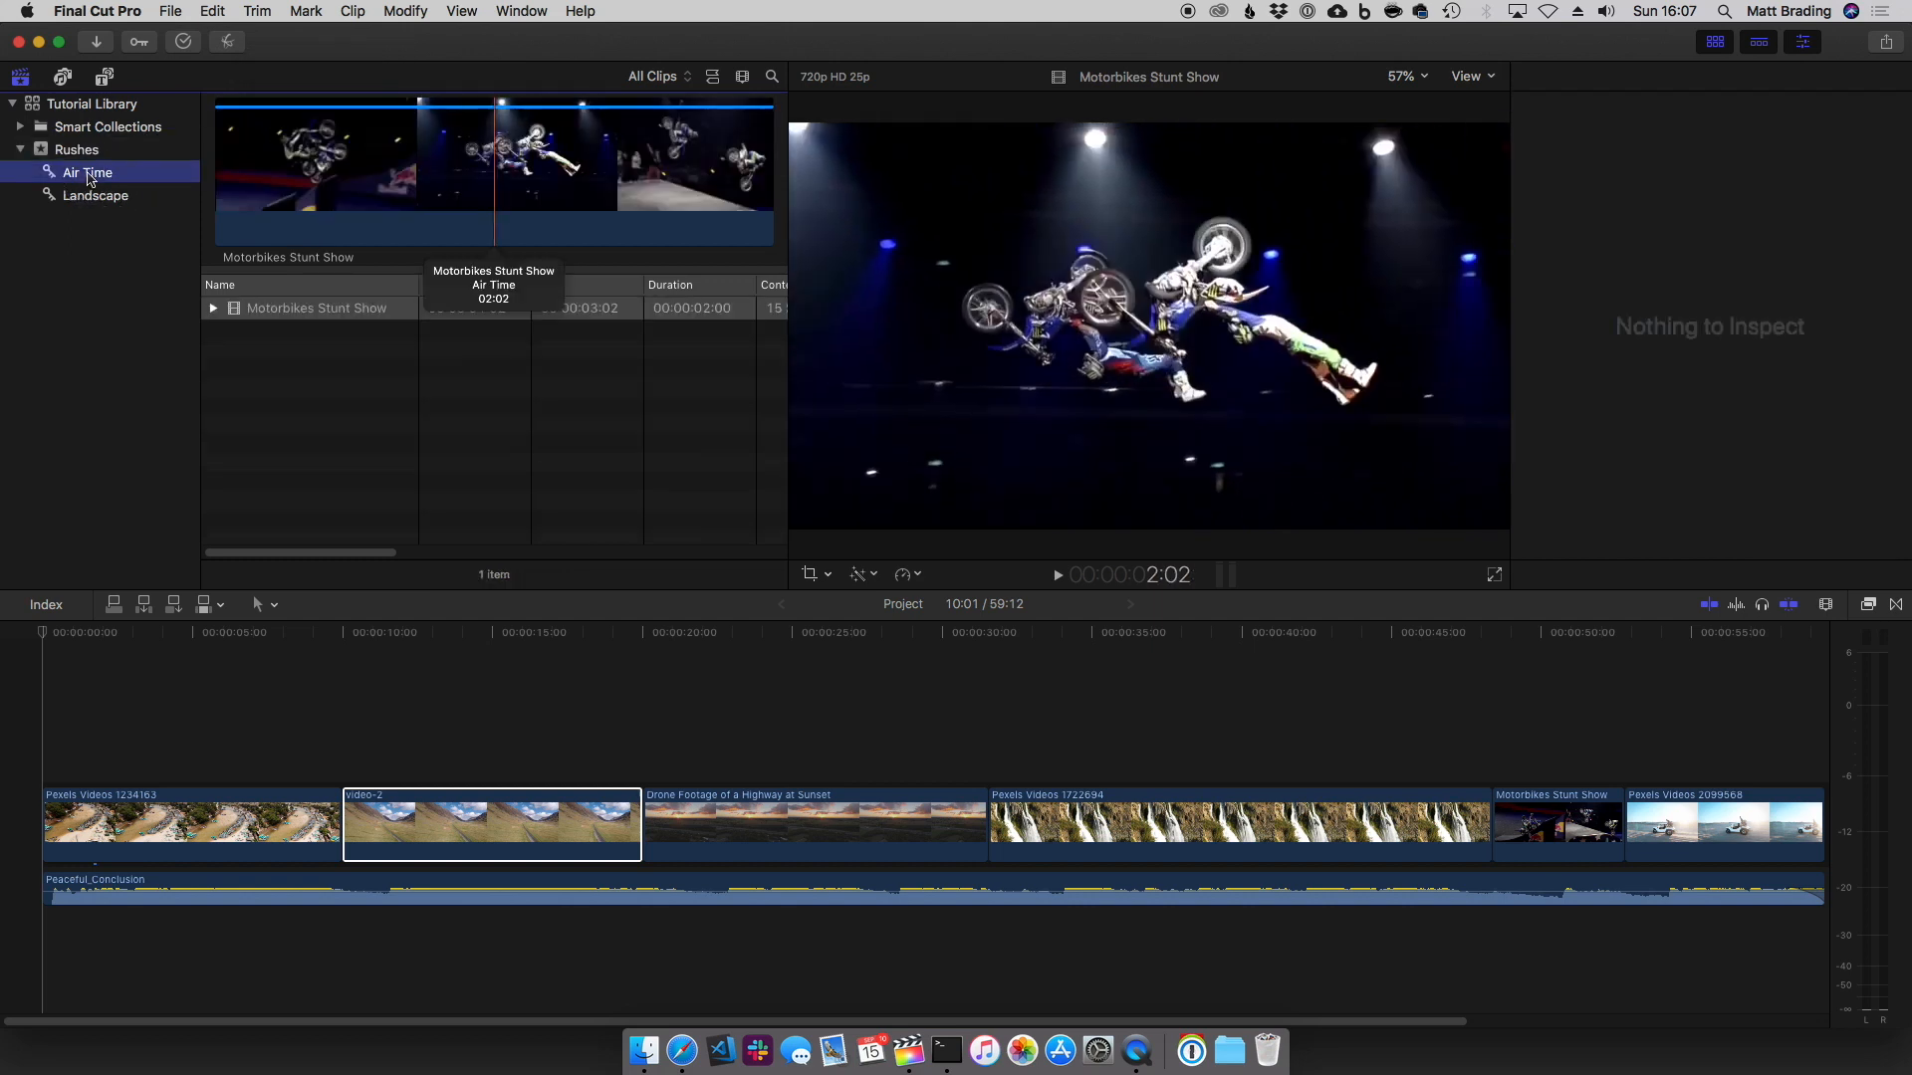
left_click(315, 306)
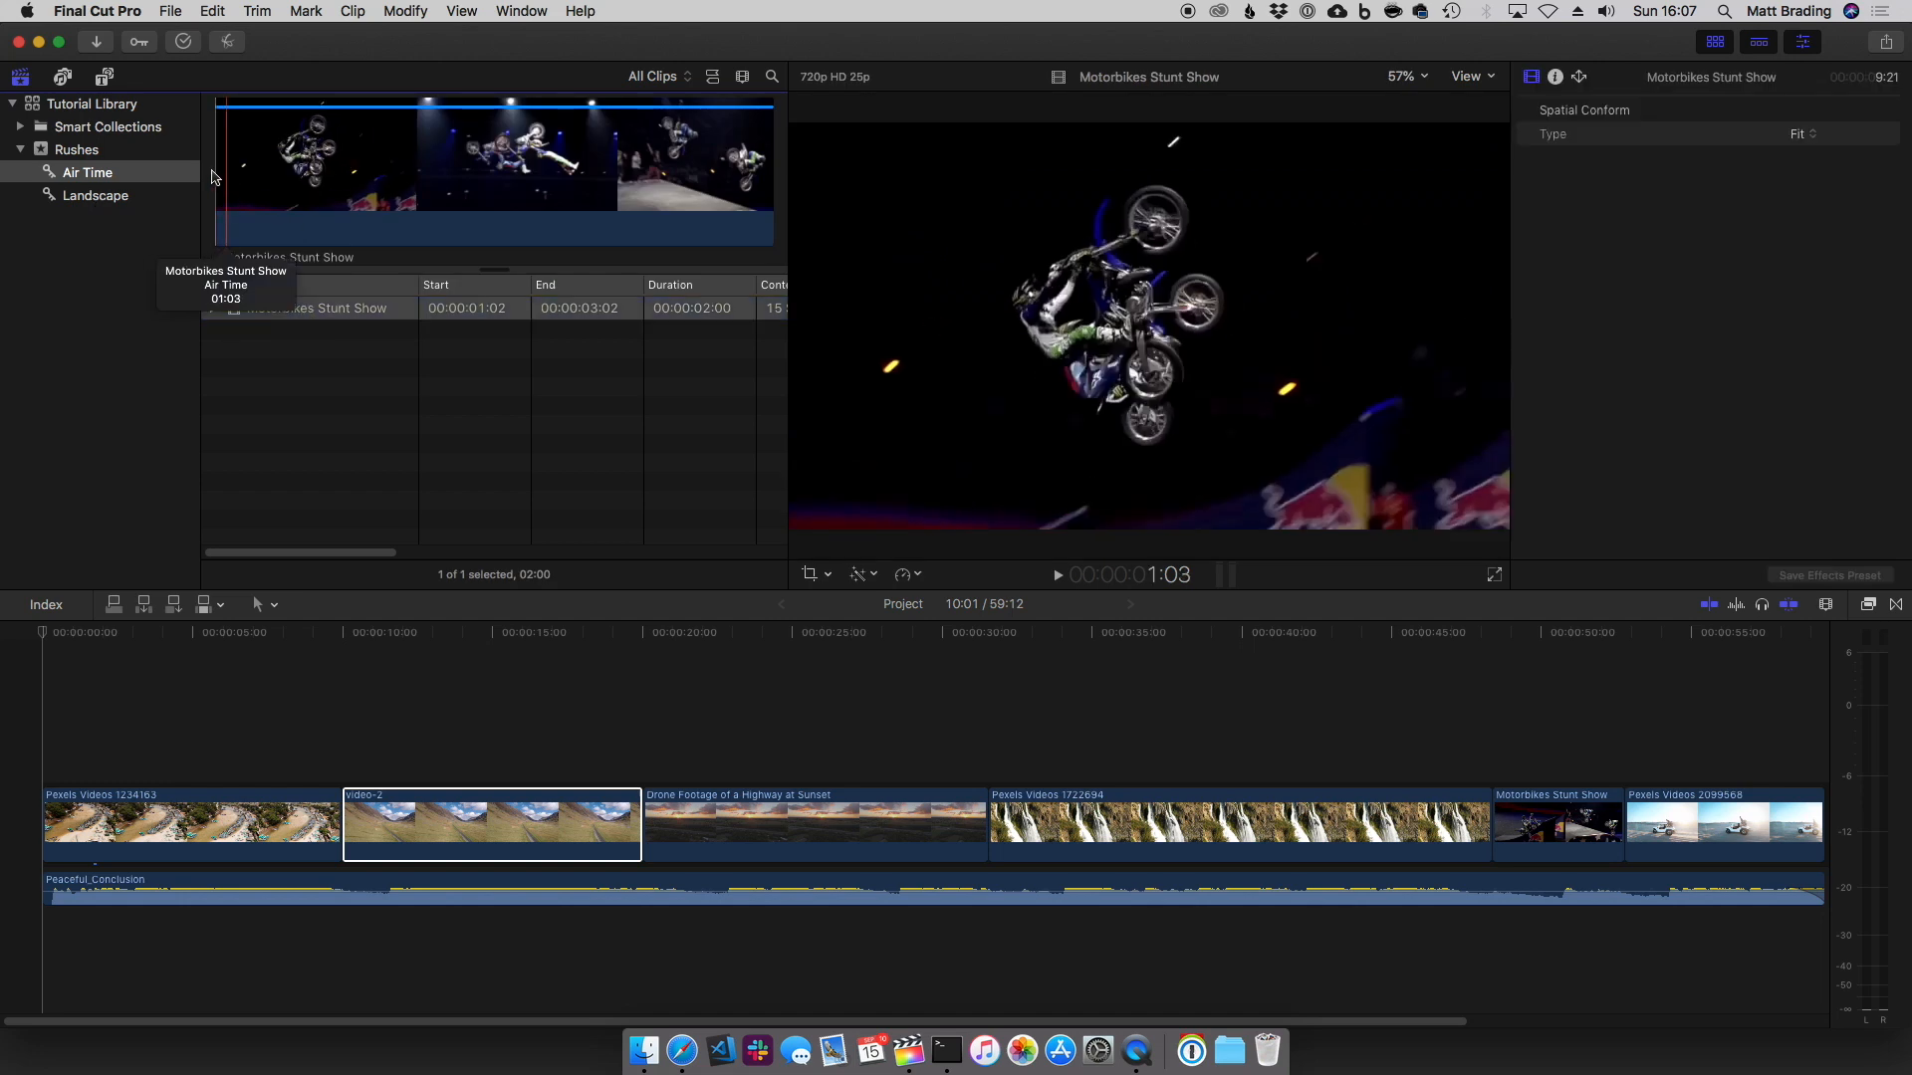
key("space")
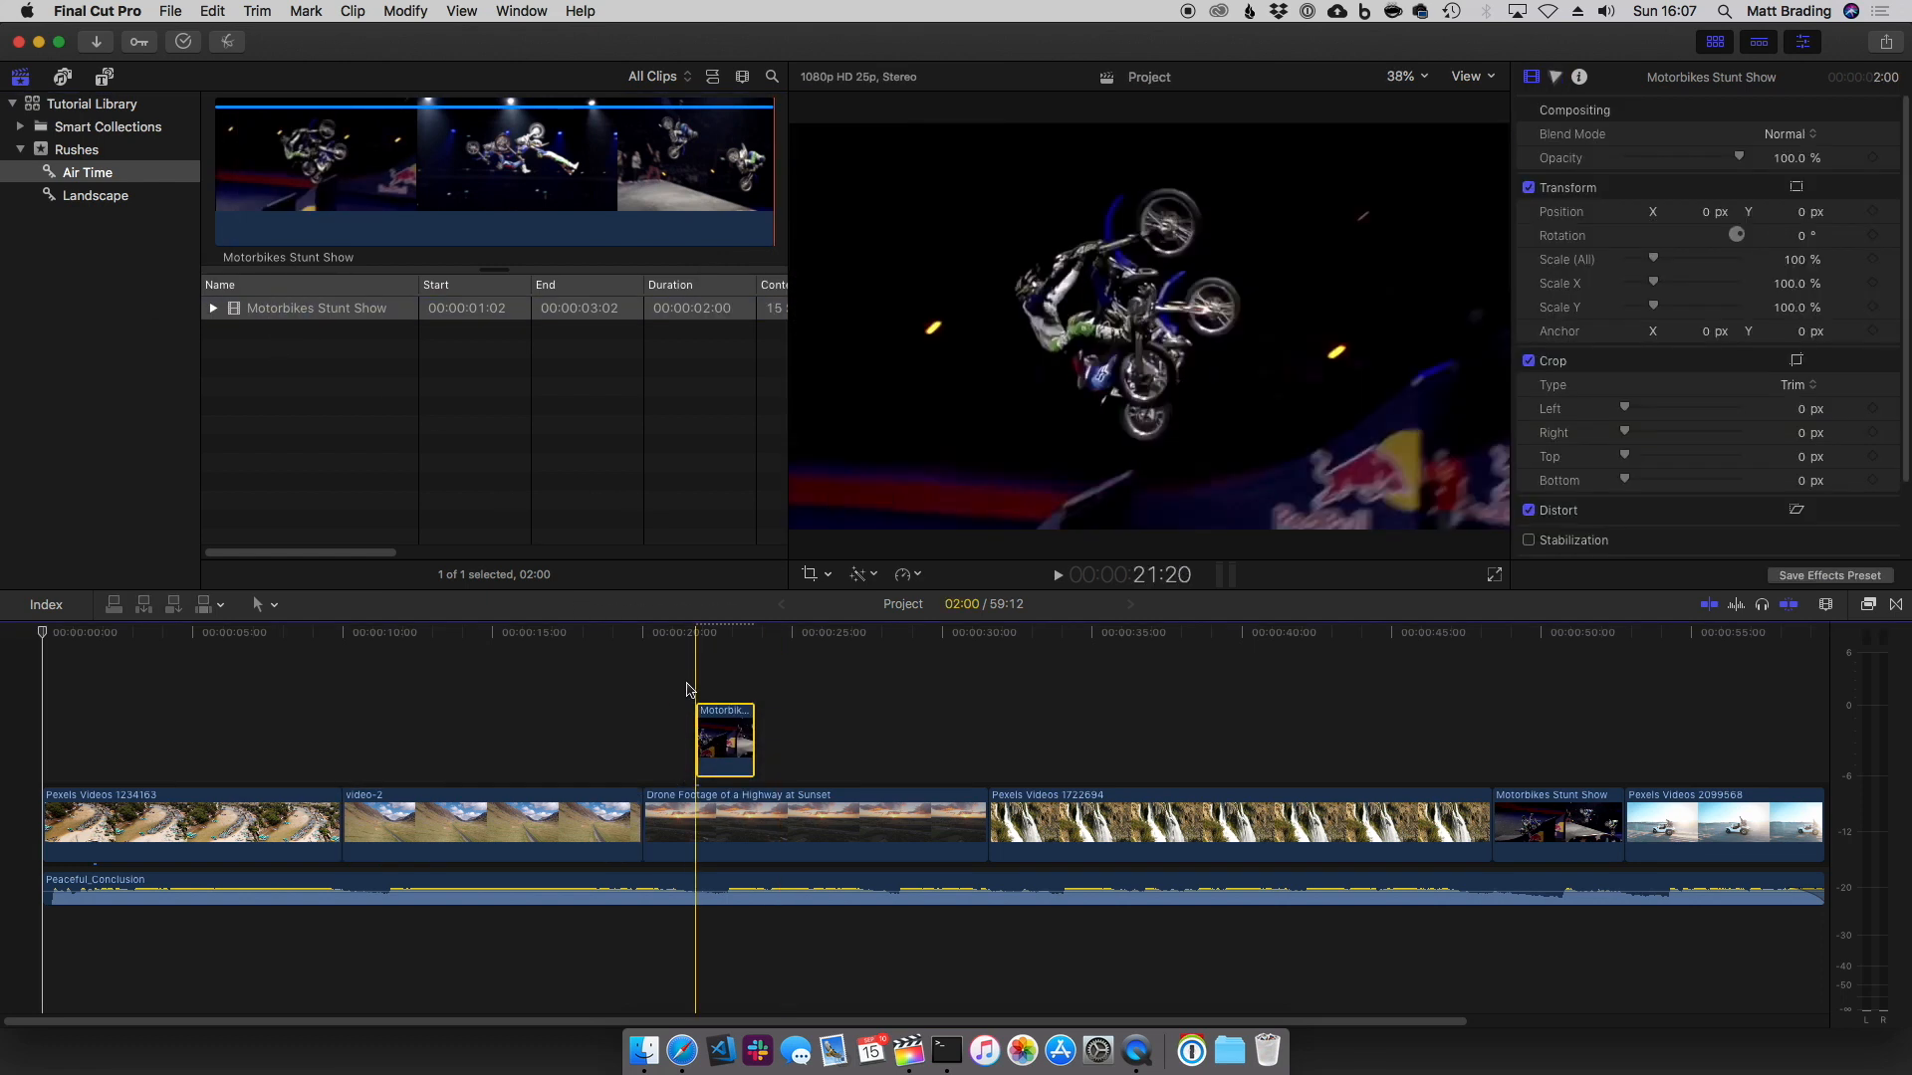
left_click(1055, 573)
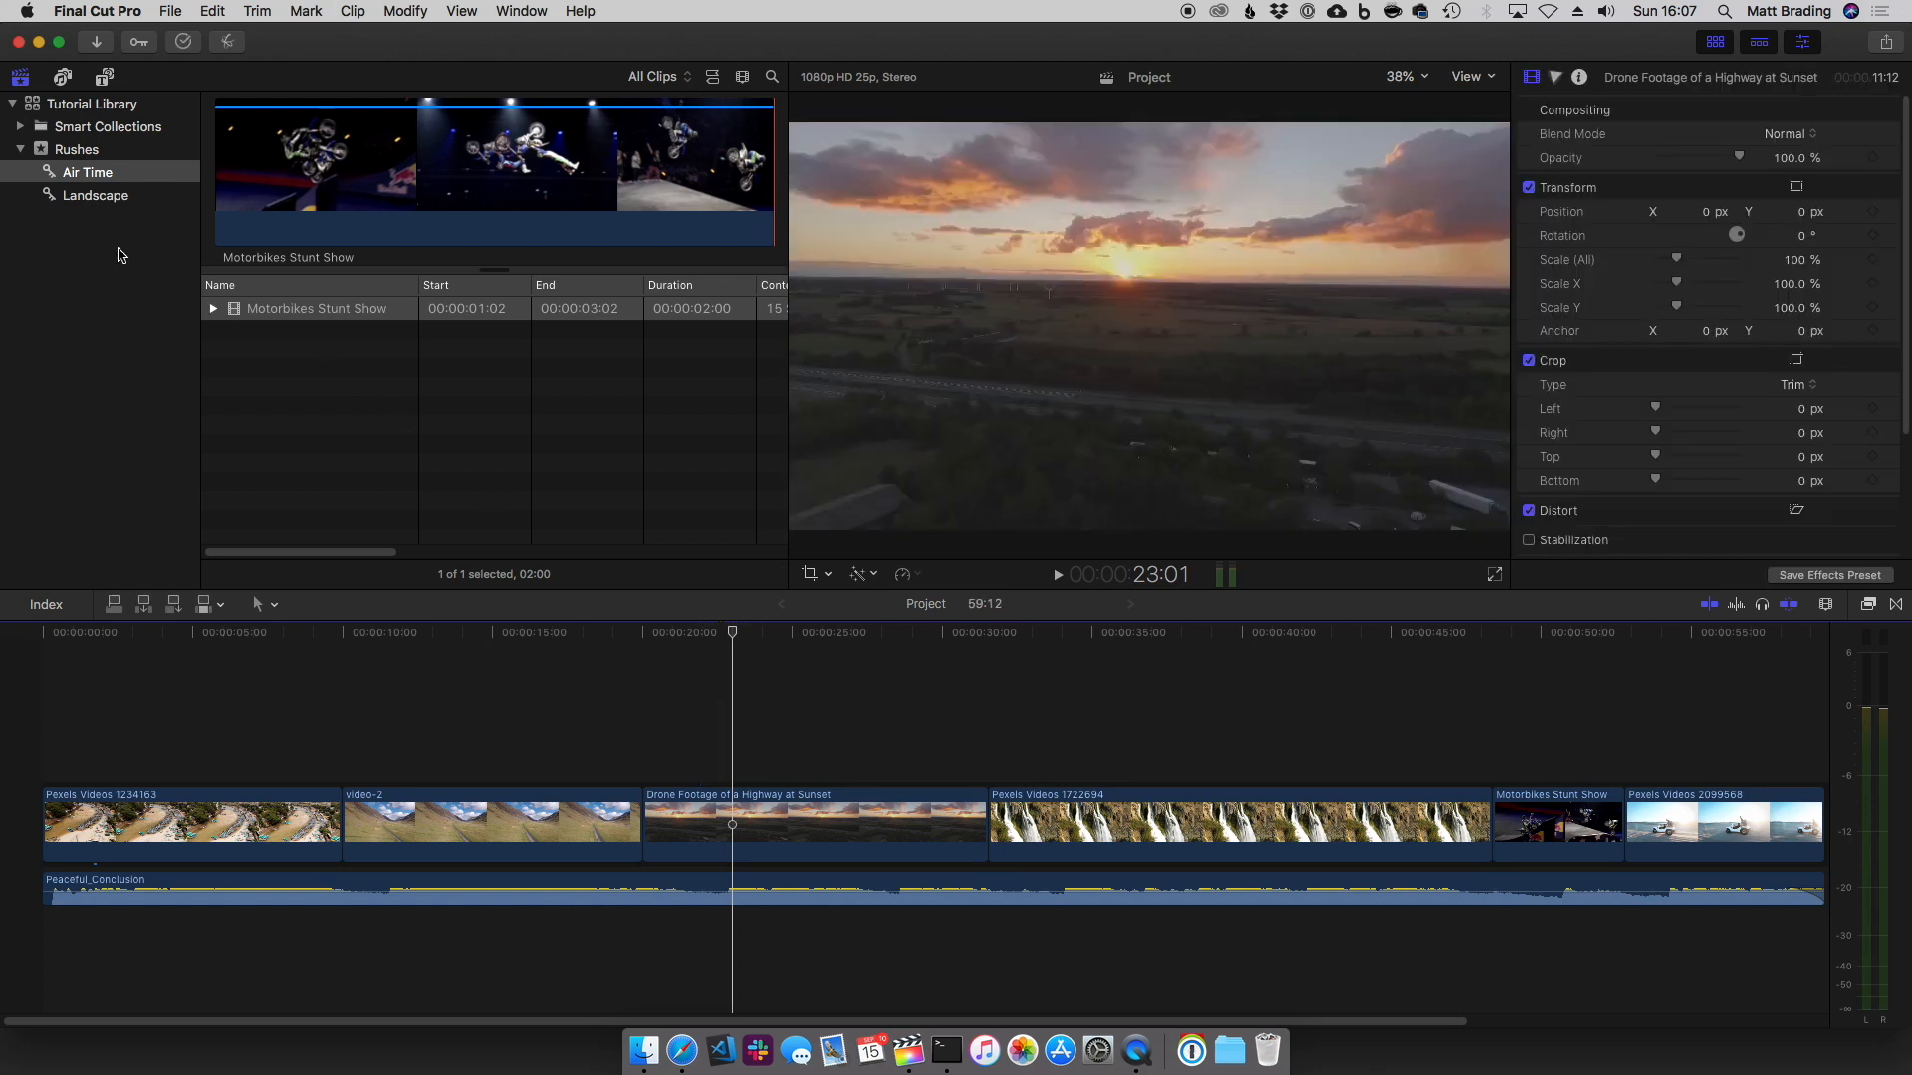
left_click(76, 149)
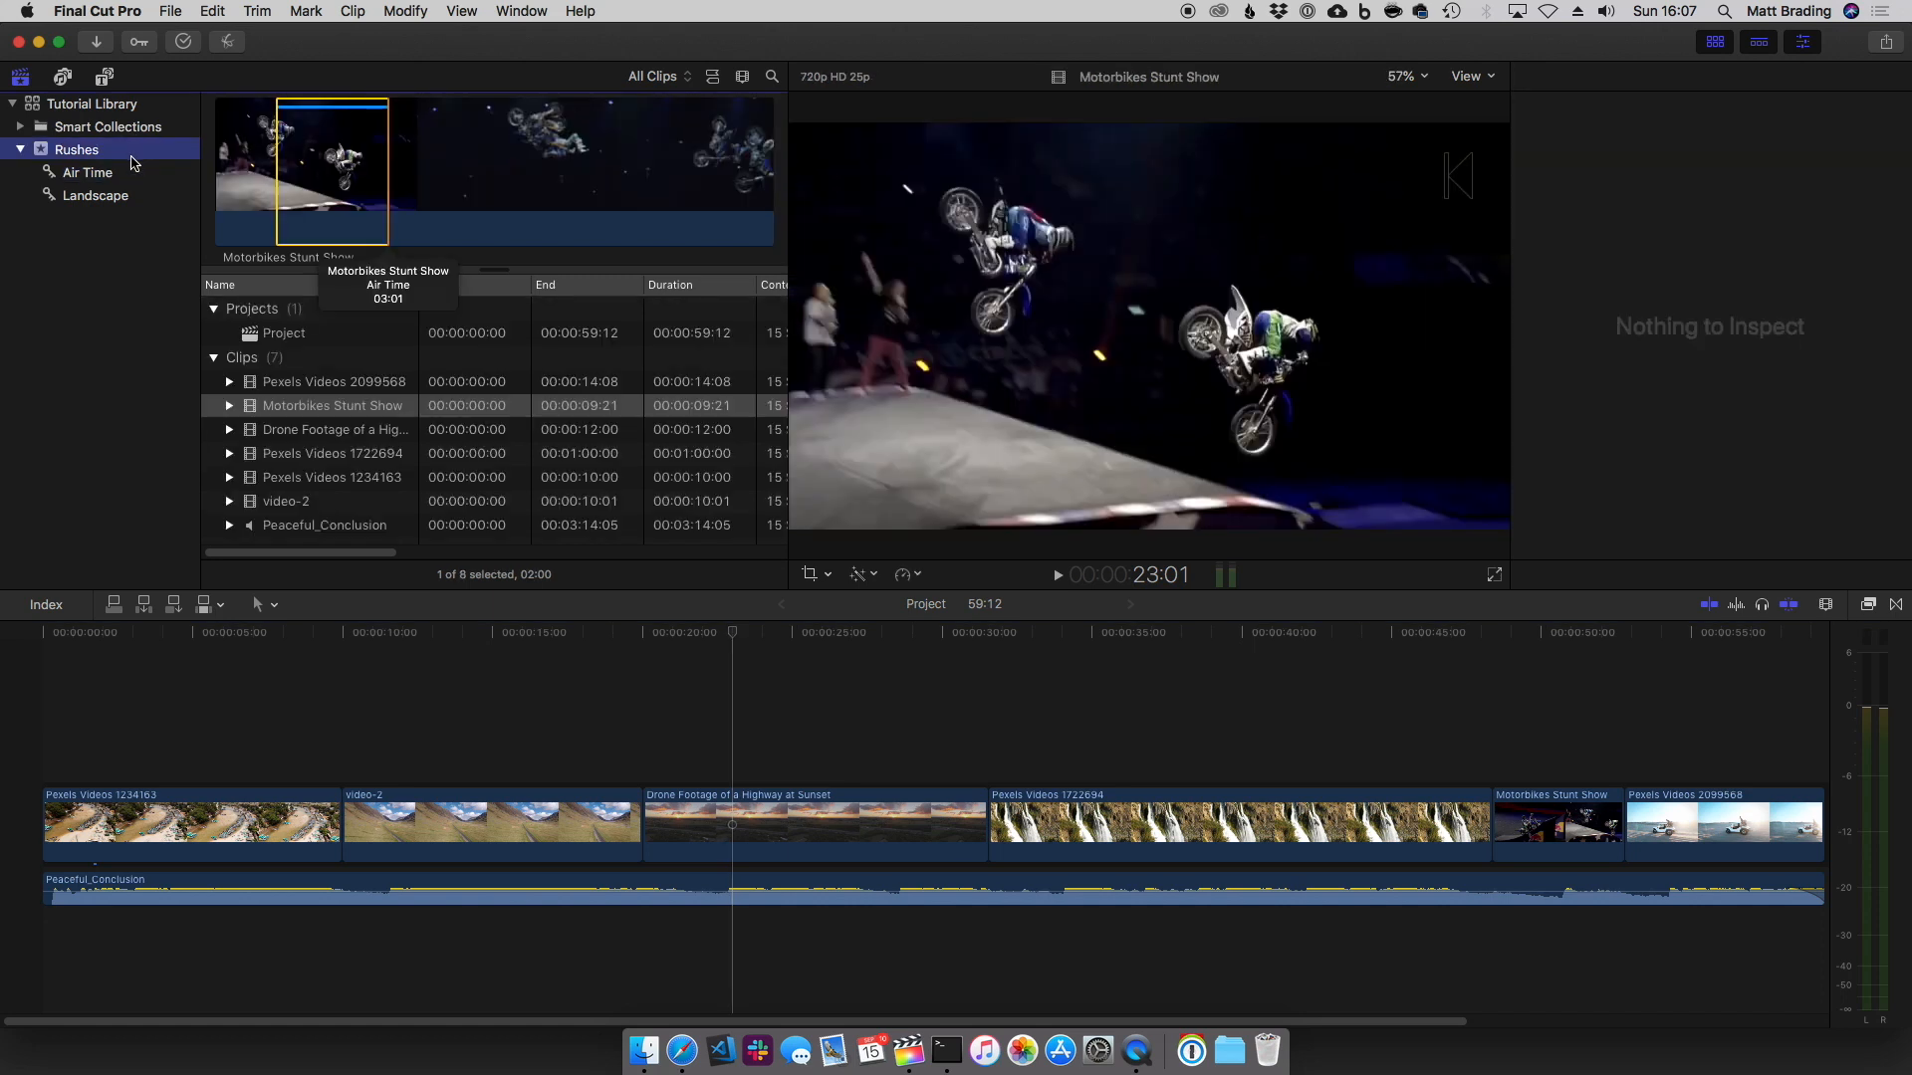
Create a People folder in Rushes holding the Air Time and Landscape collections
right_click(76, 149)
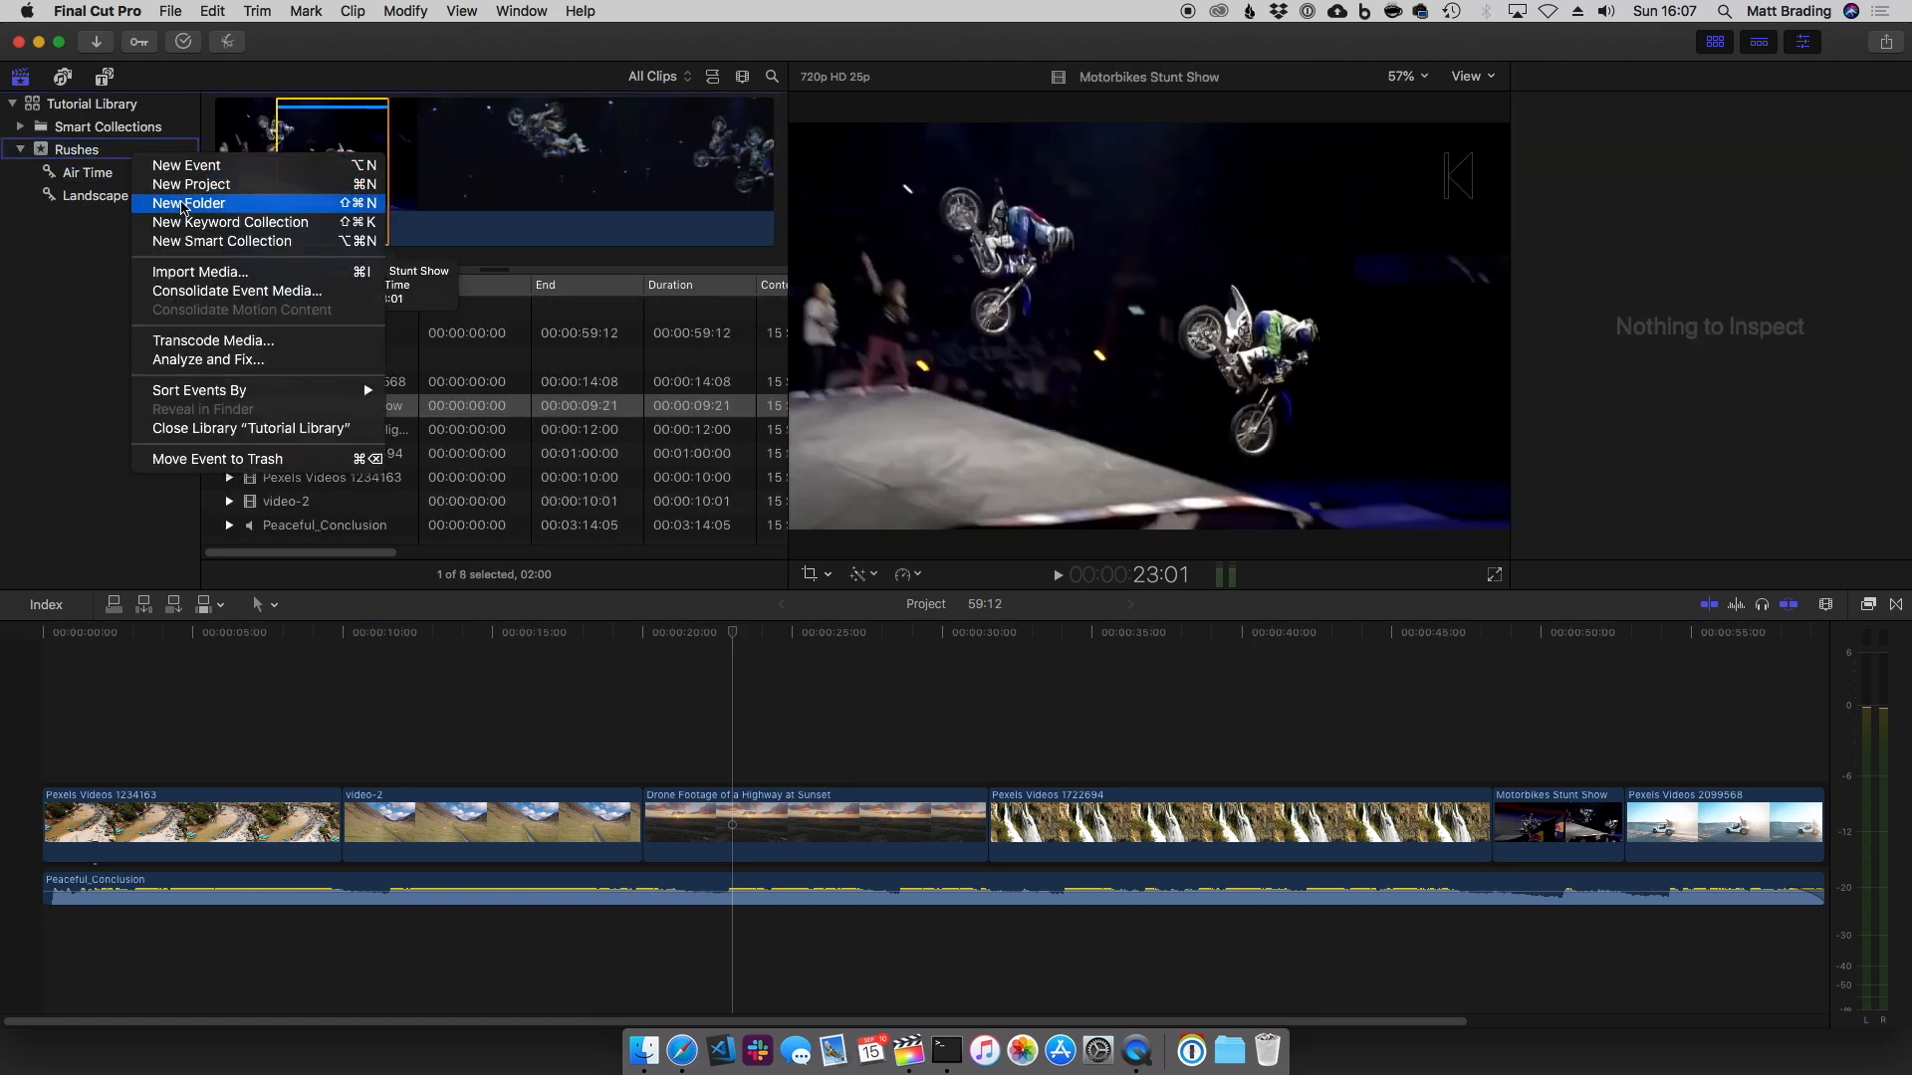
left_click(188, 203)
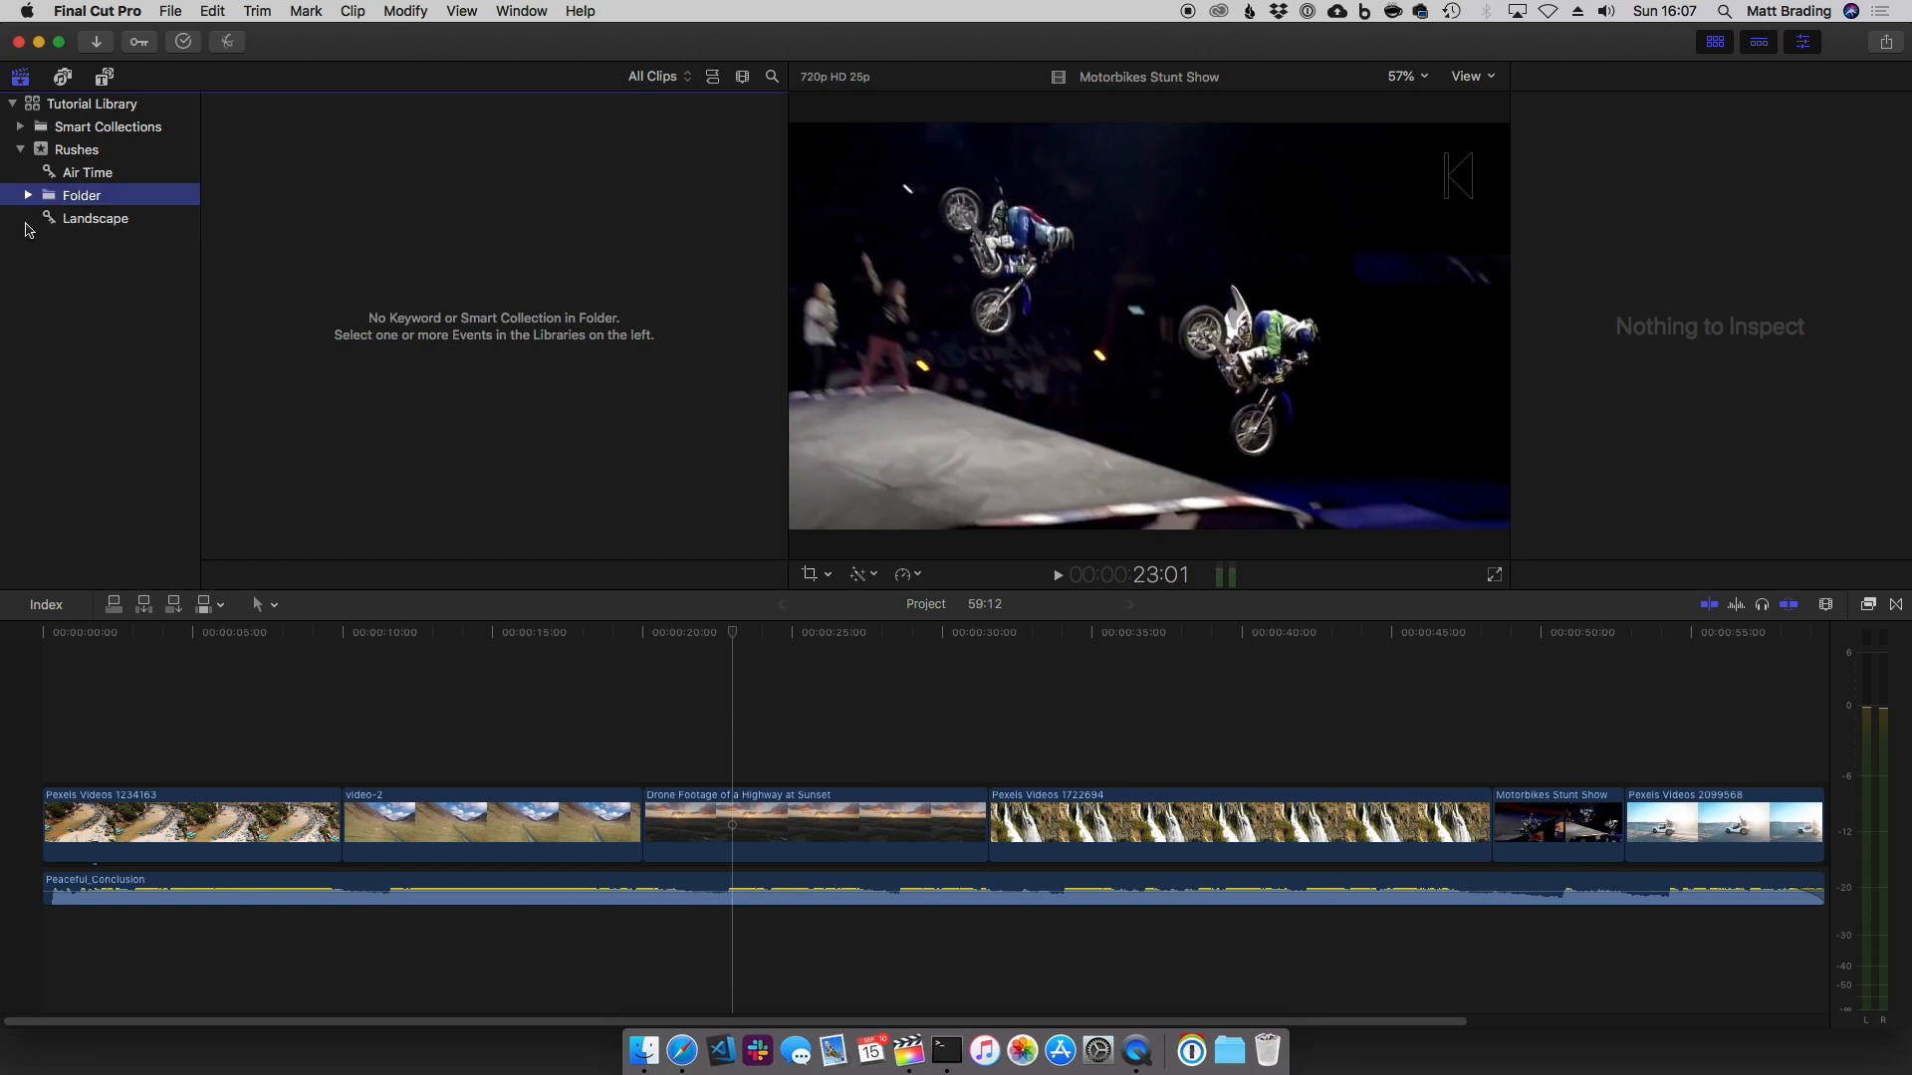
left_click(28, 195)
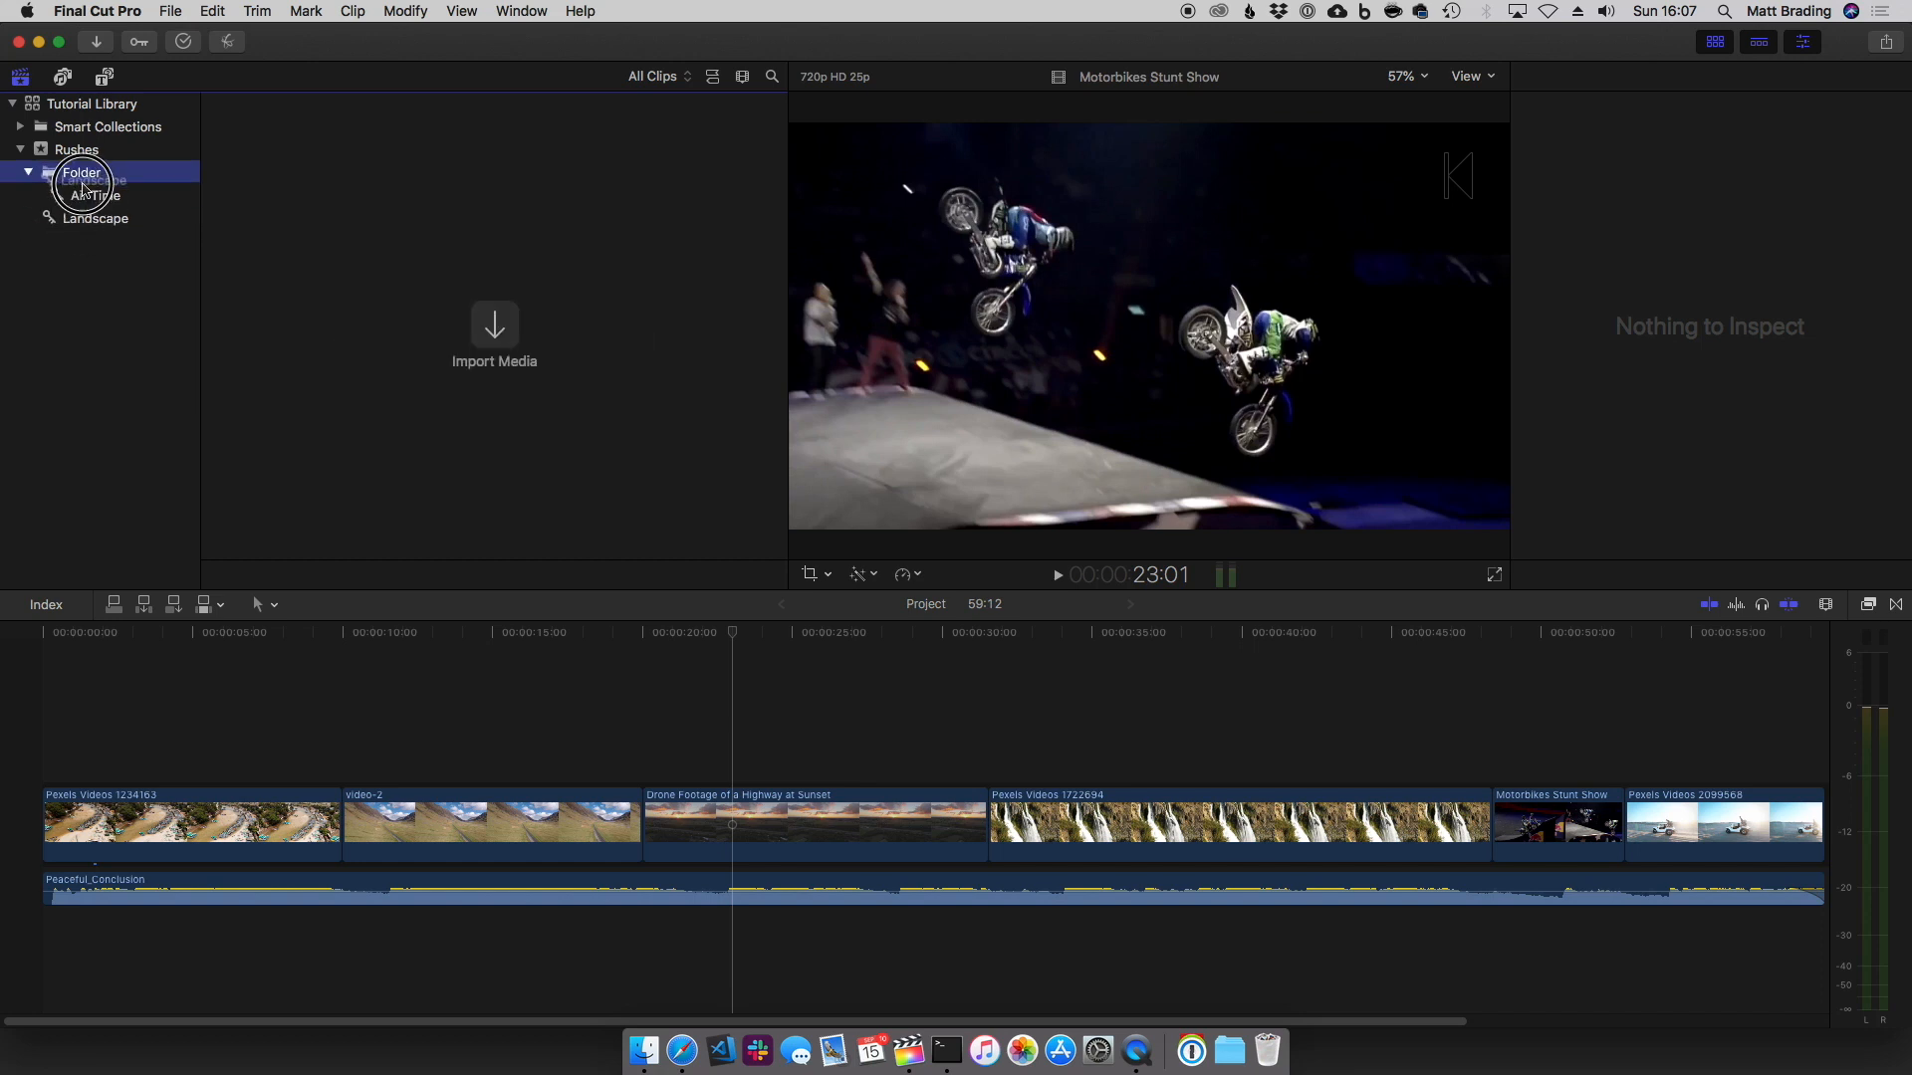
left_click(79, 171)
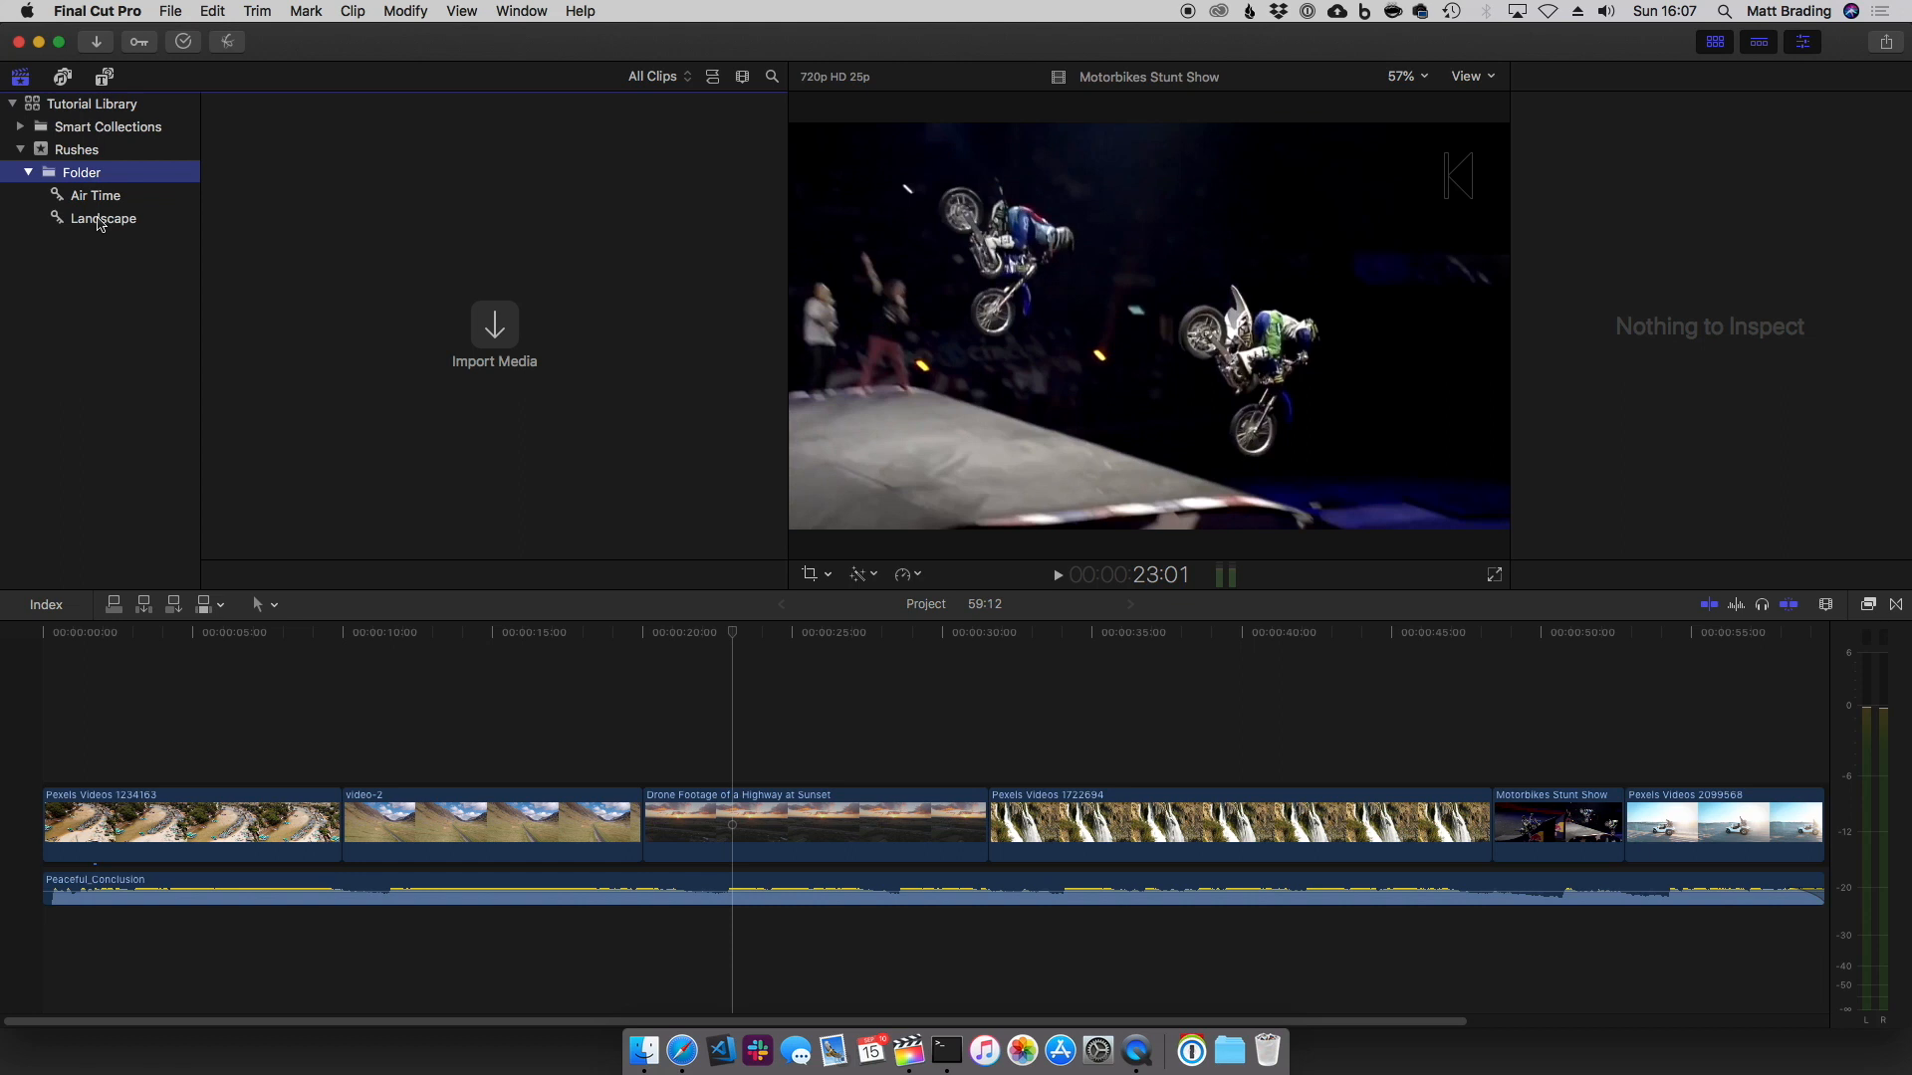
mouse_move(98, 221)
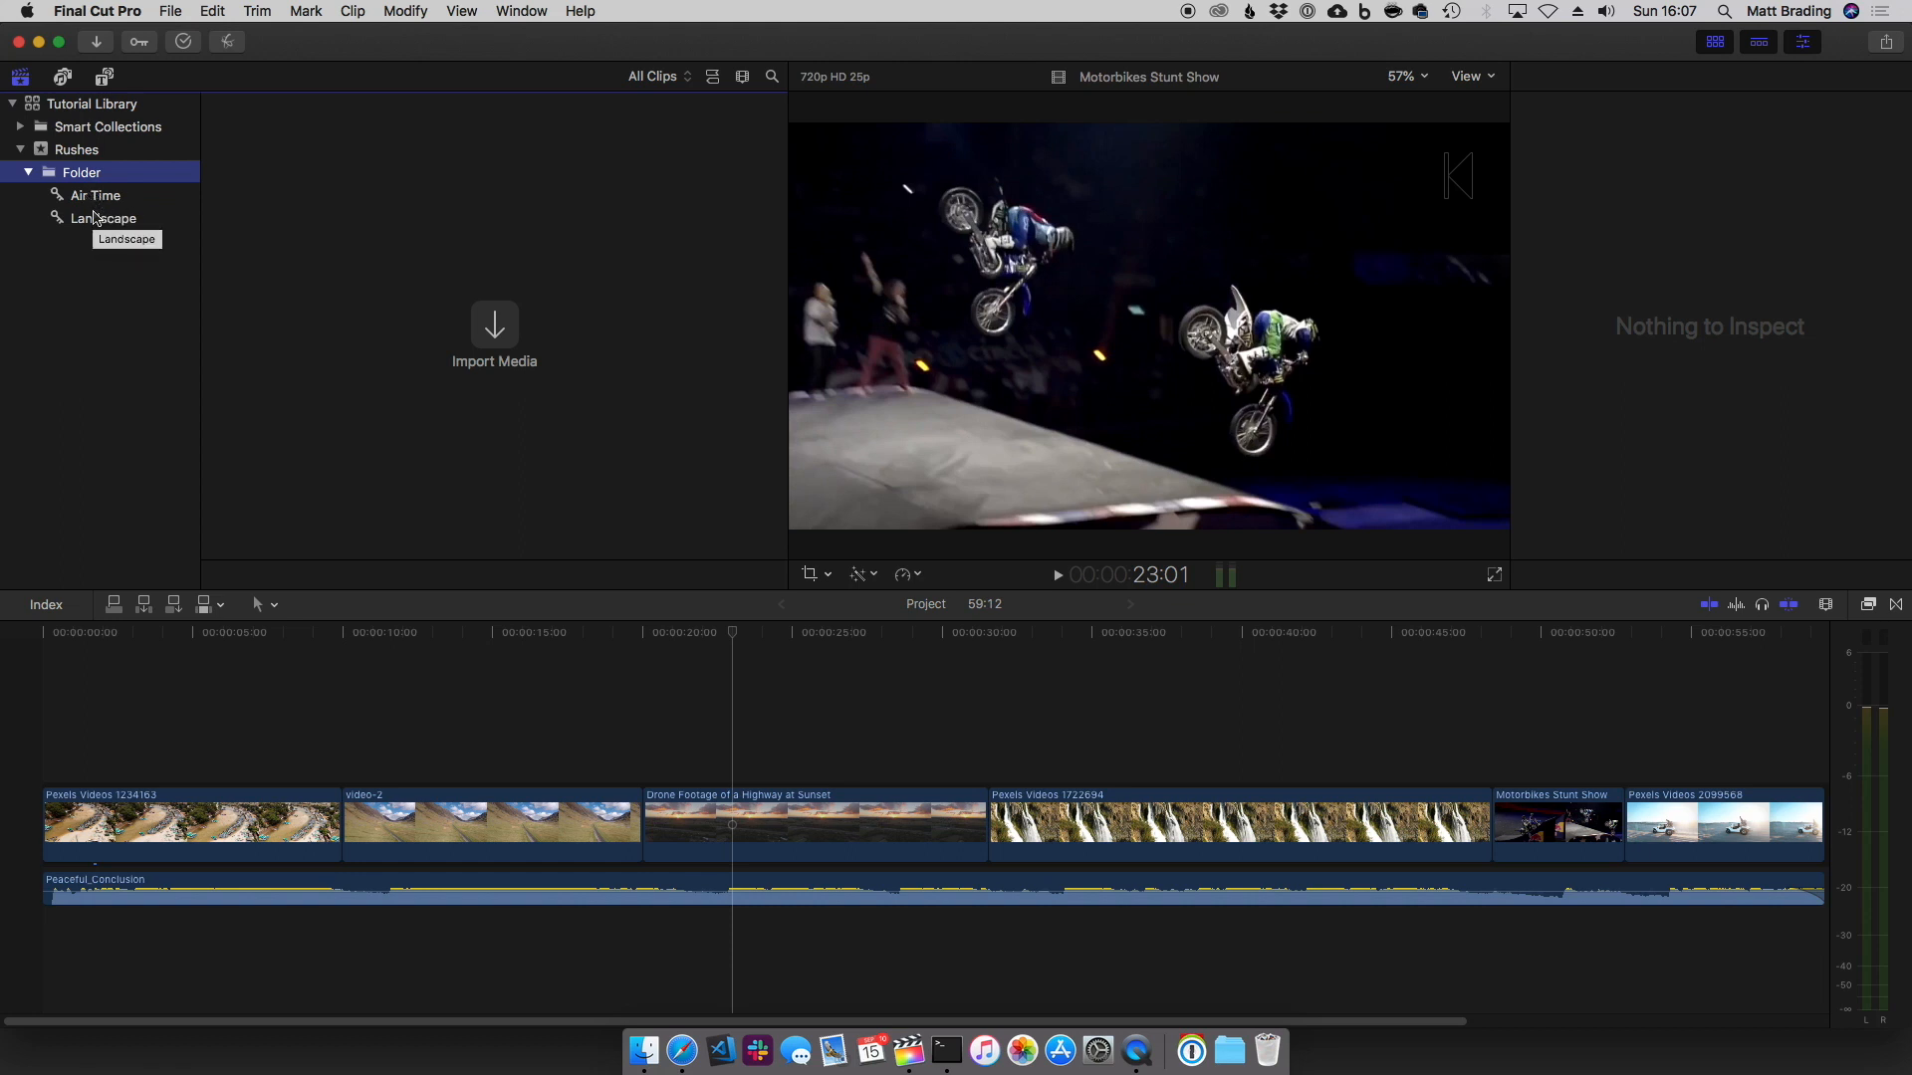
mouse_move(108, 203)
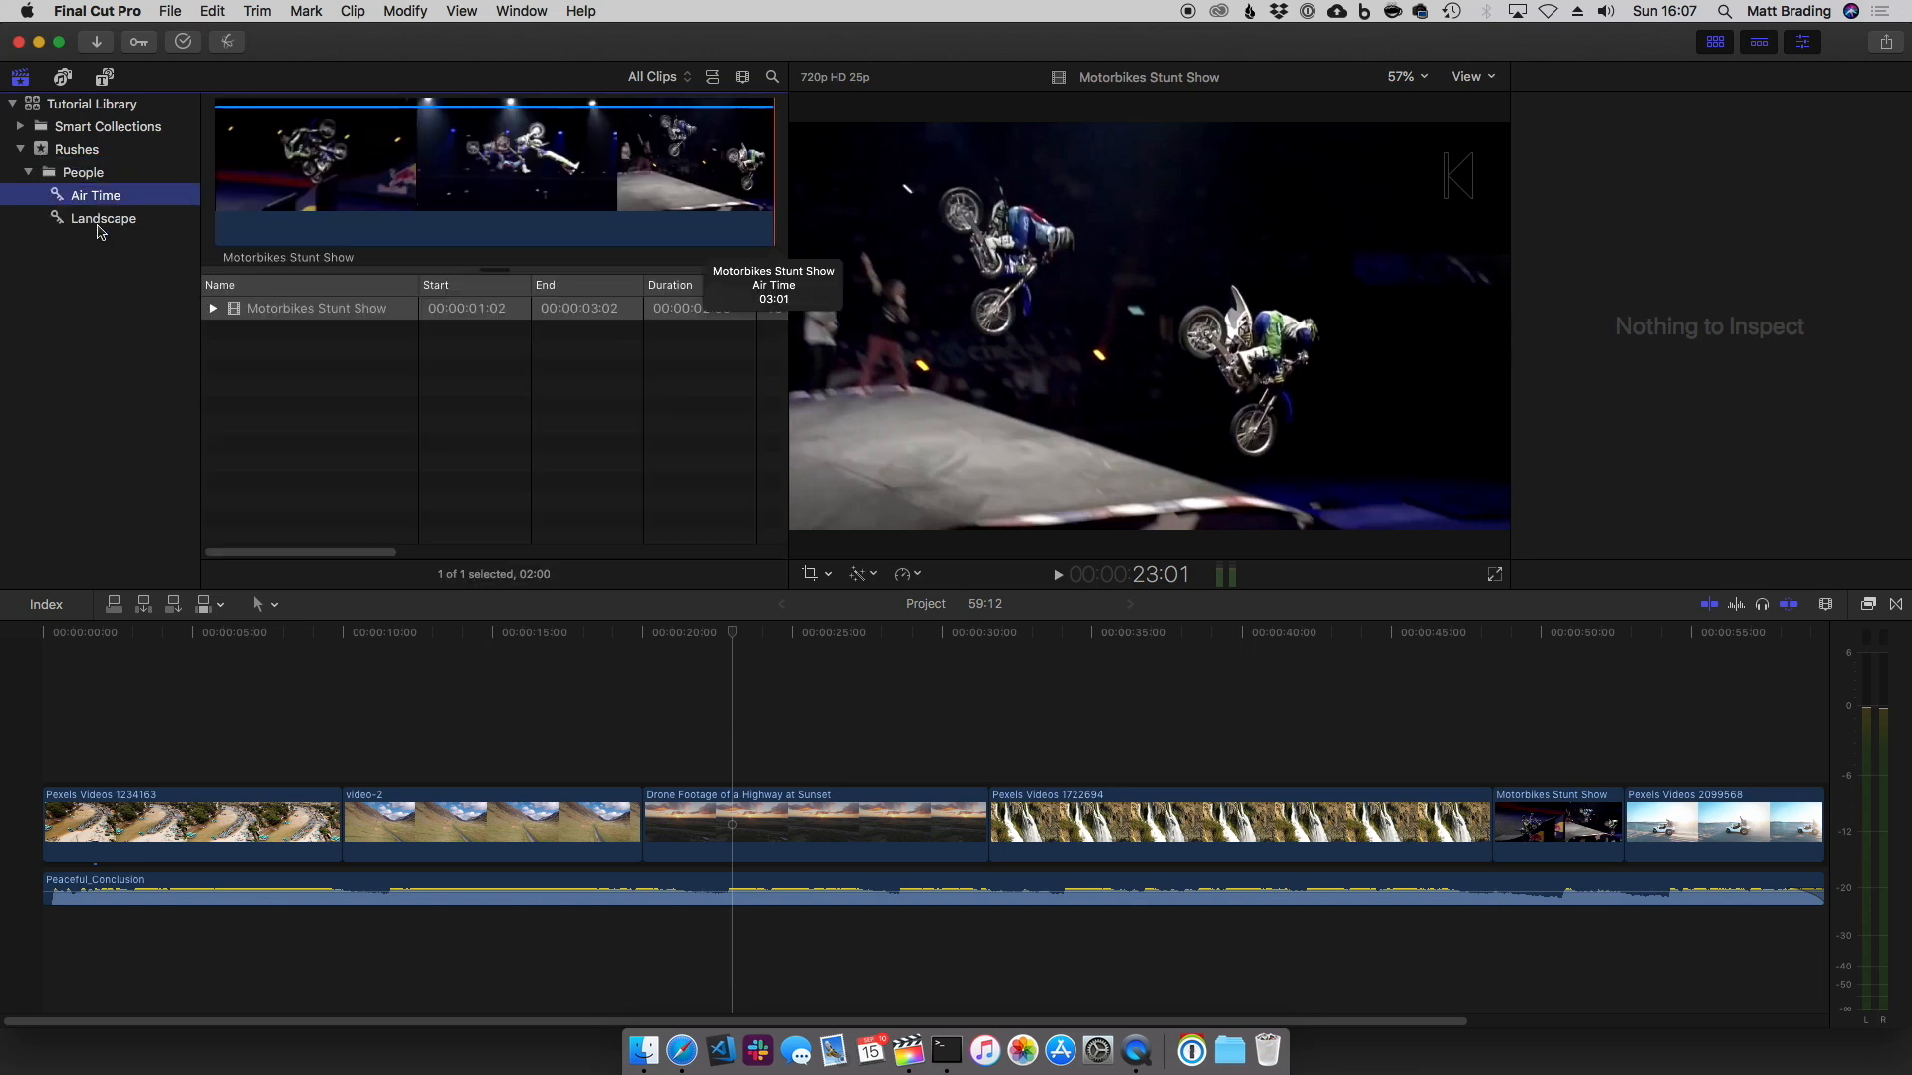
left_click(76, 149)
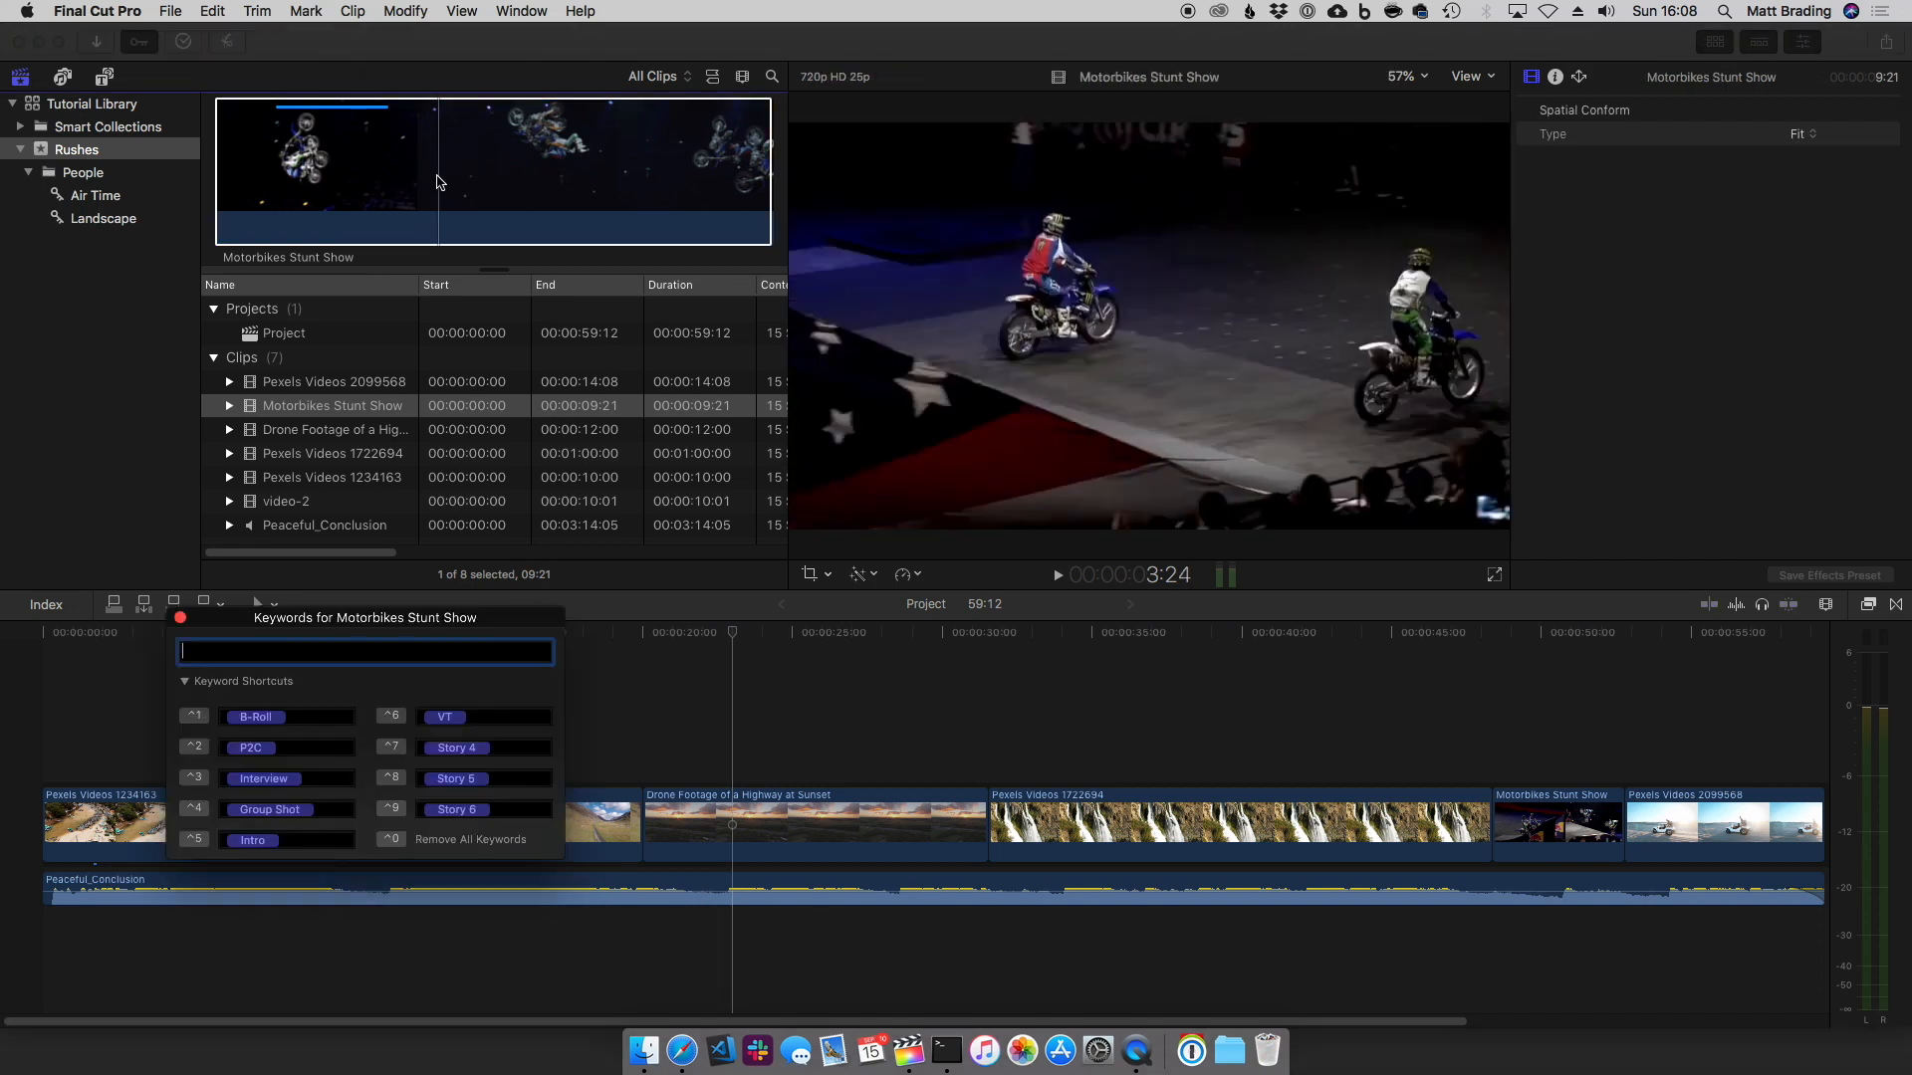
mouse_move(419, 187)
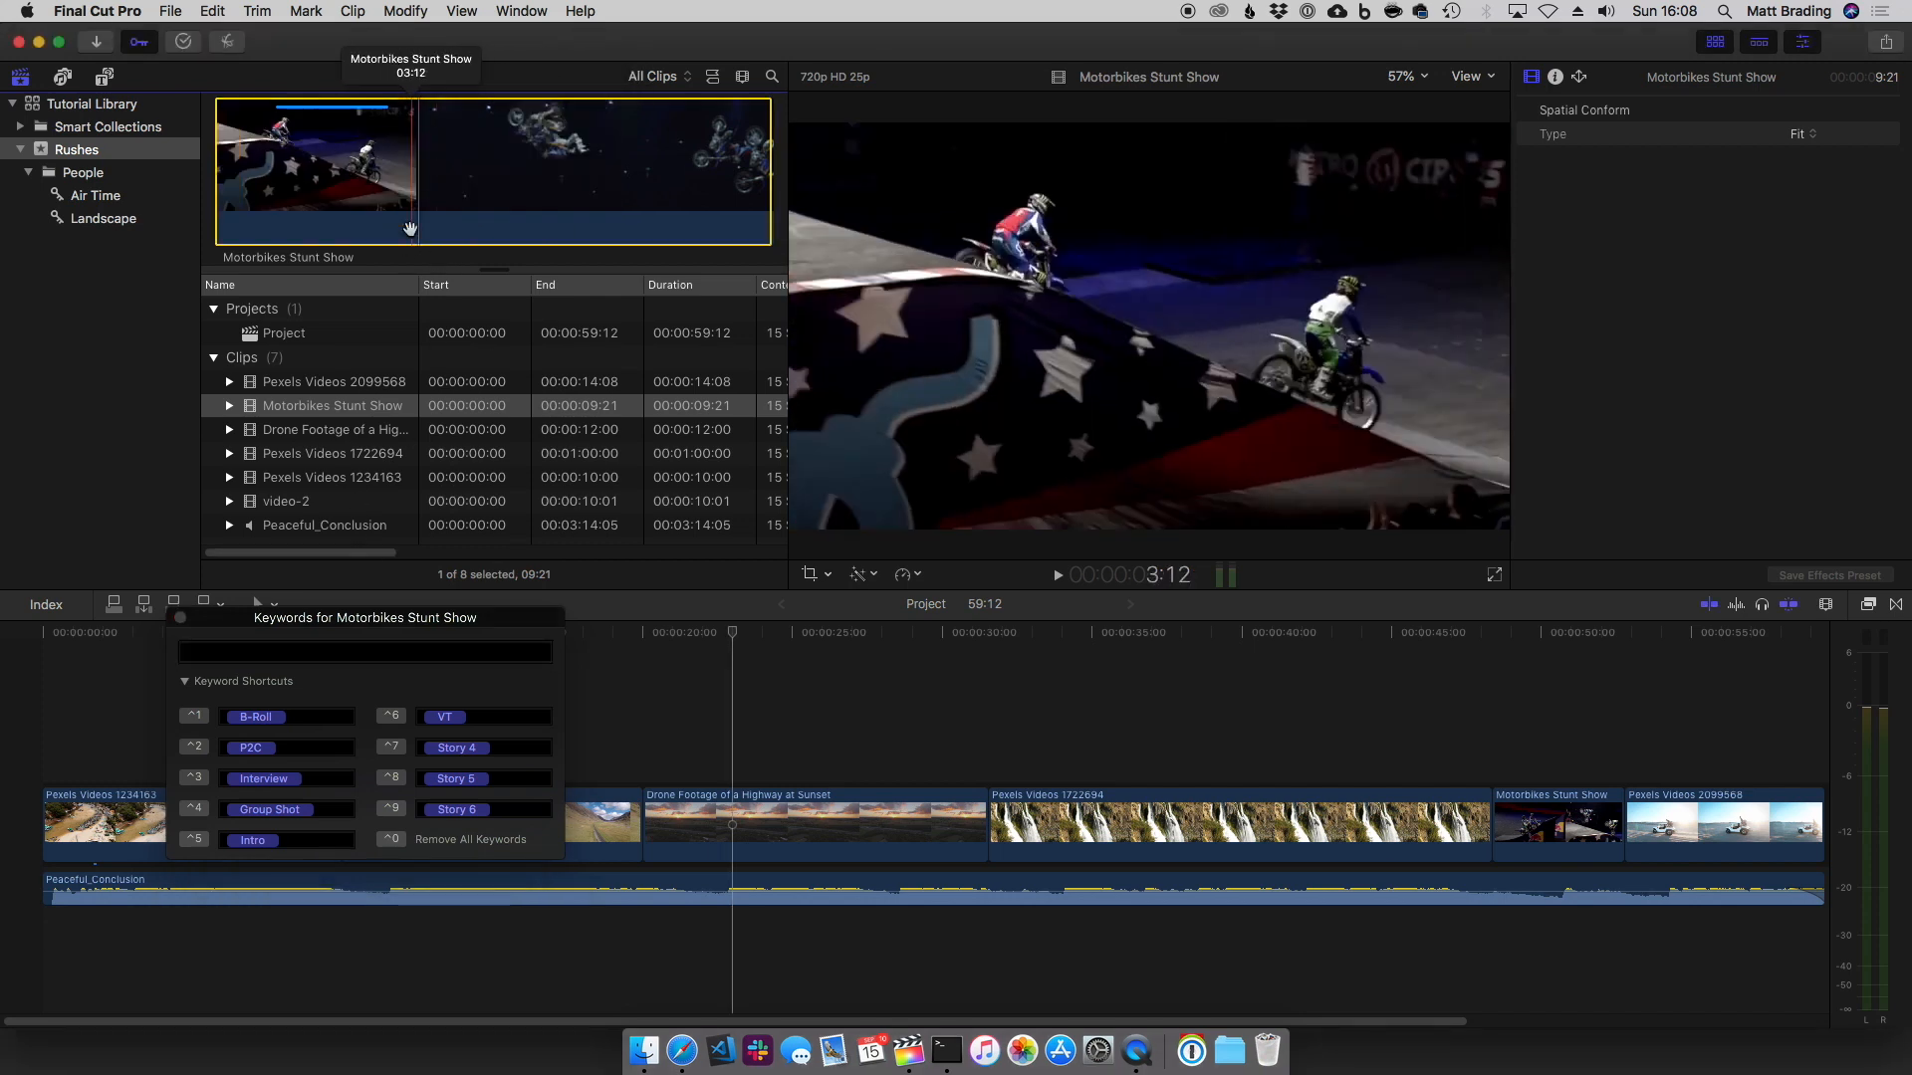
Tag Motorbikes Stunt Show with the keyword Stunts in the Keyword Editor, then select video-2
left_click(366, 651)
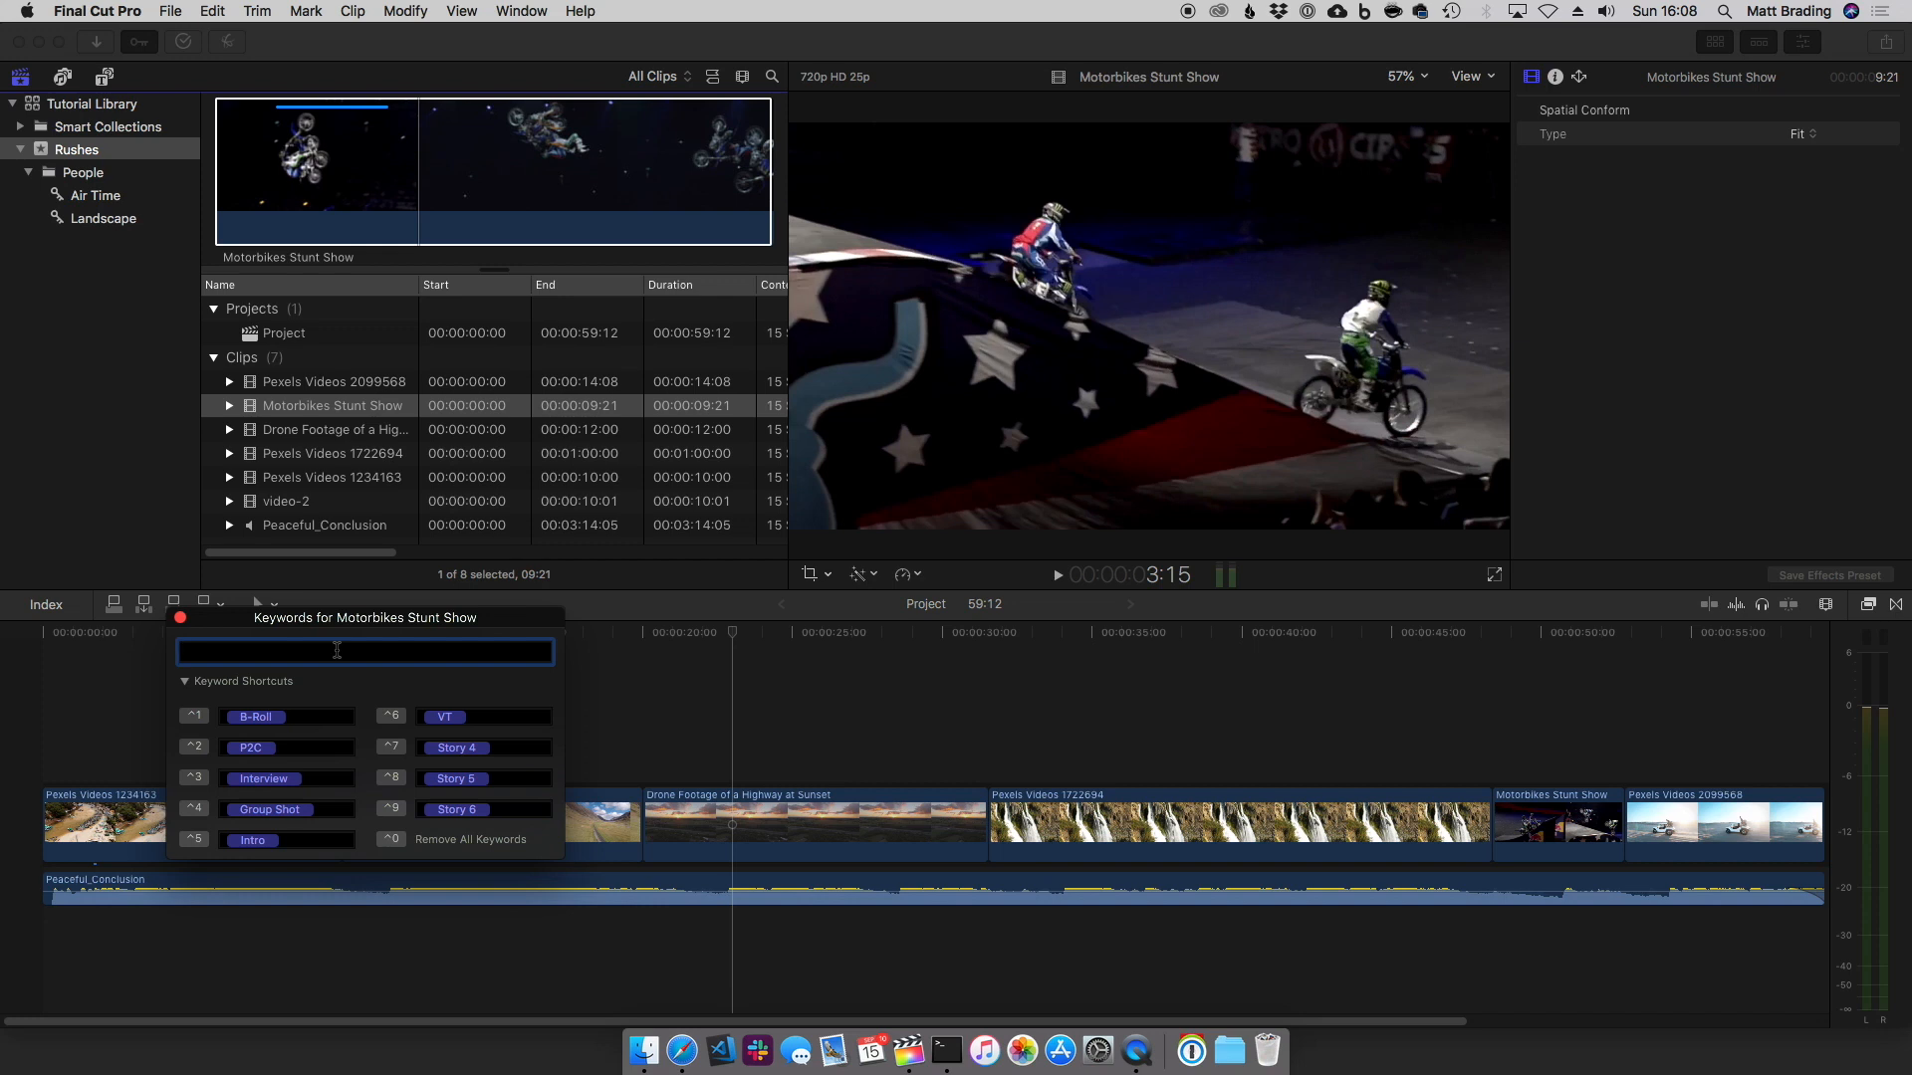
type("St")
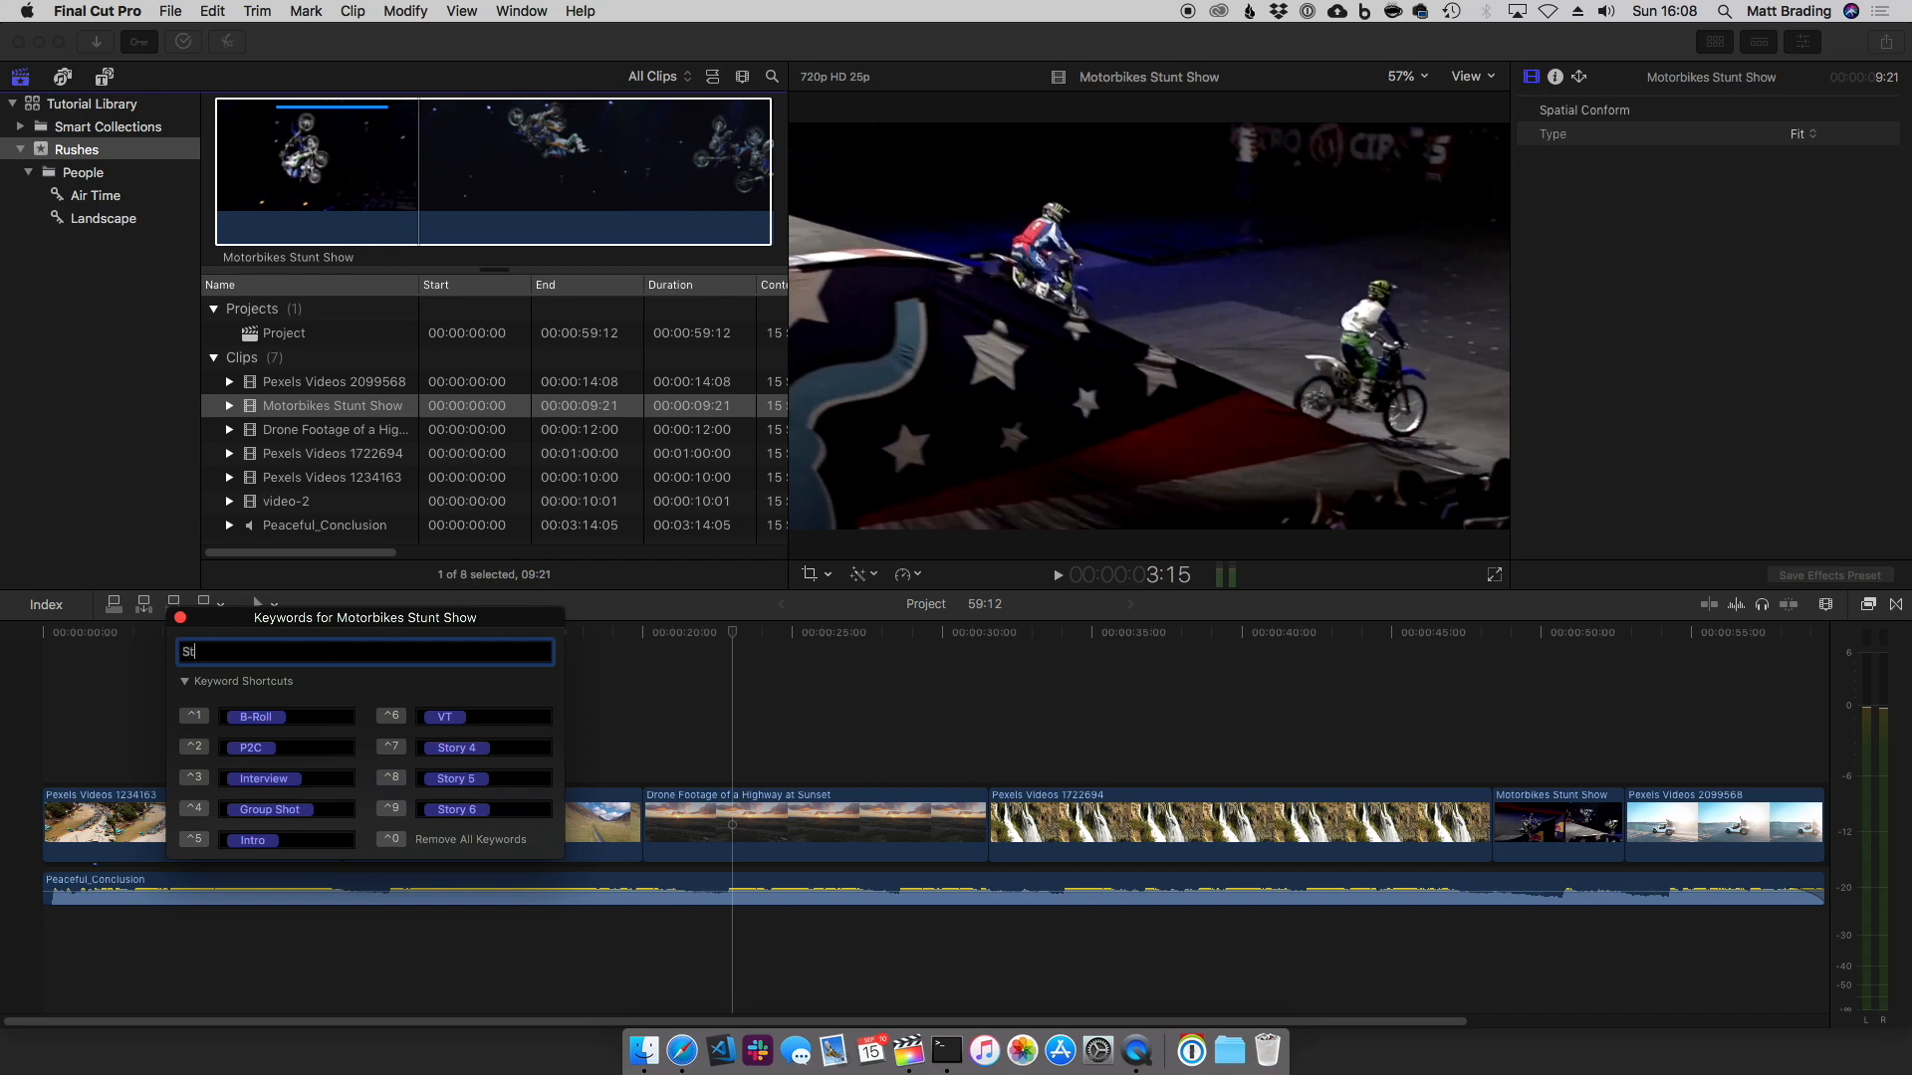
type("Stunts")
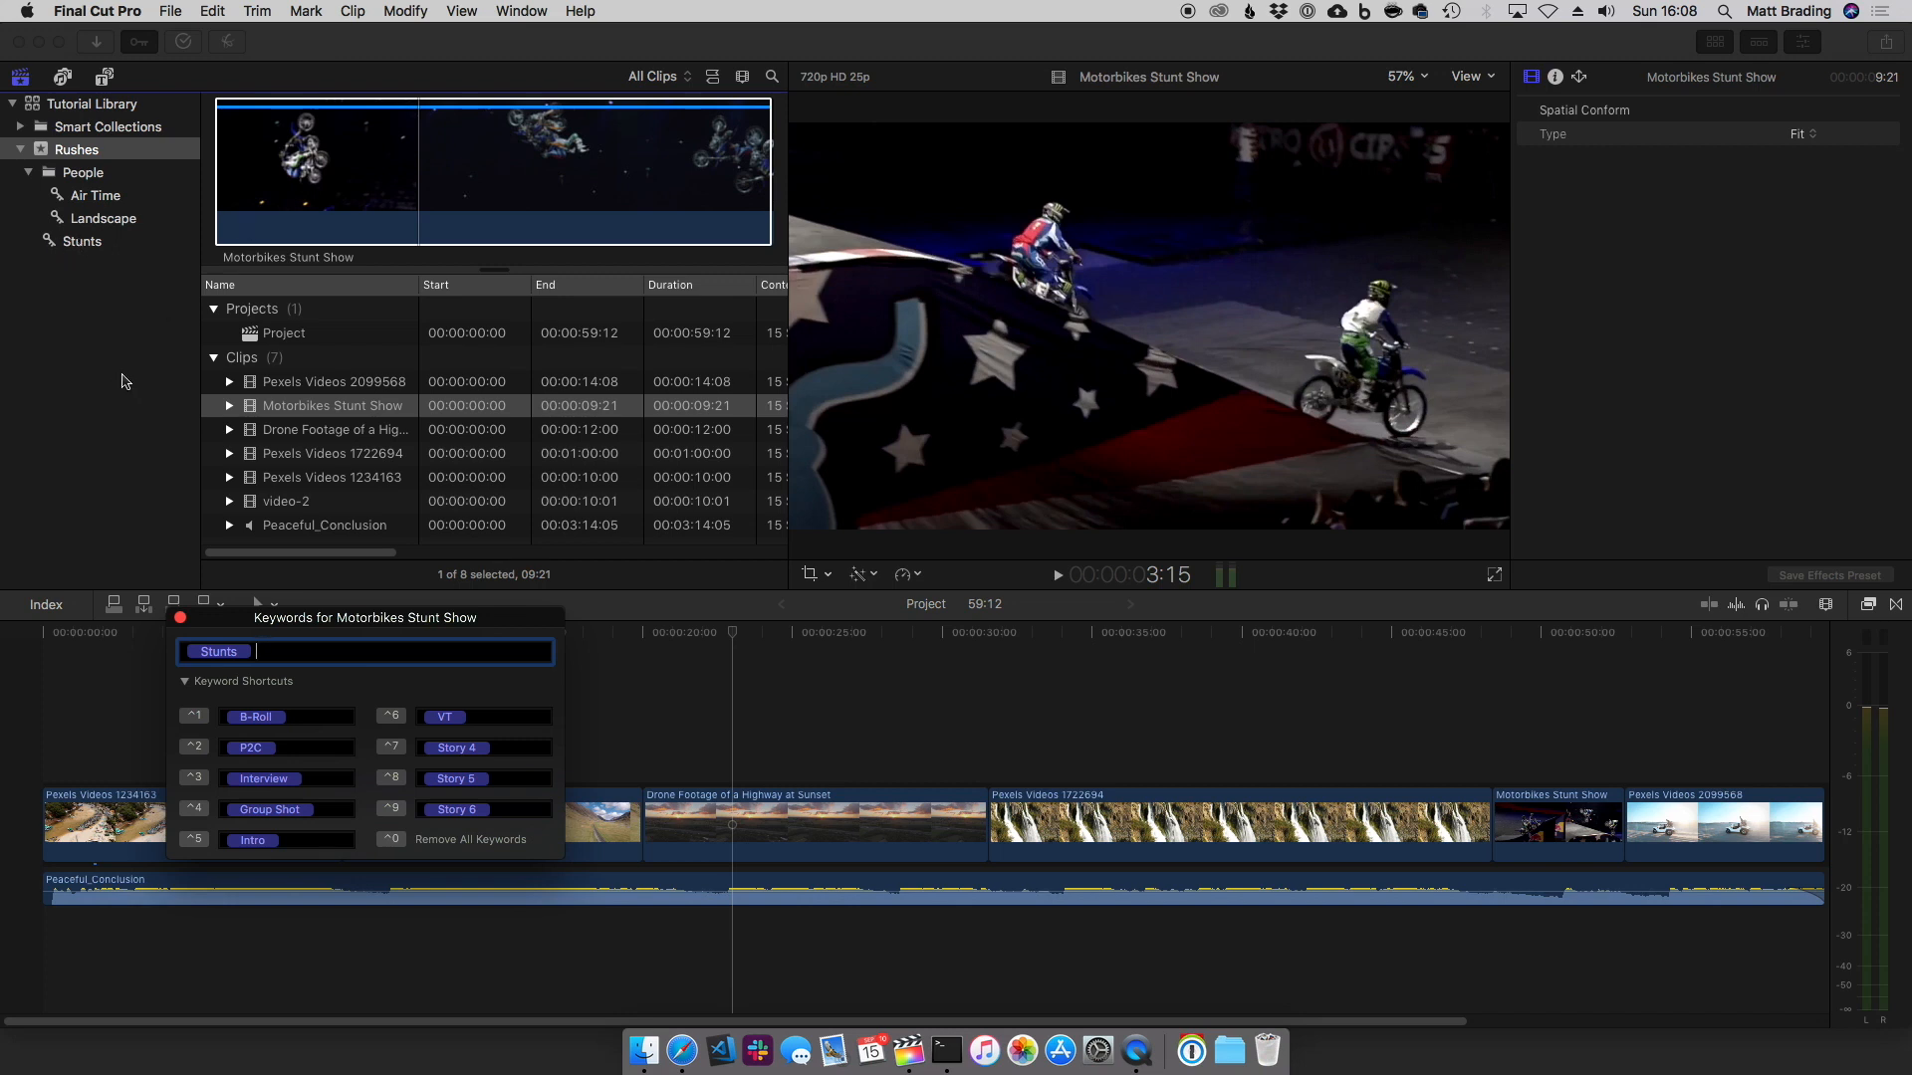
left_click(287, 502)
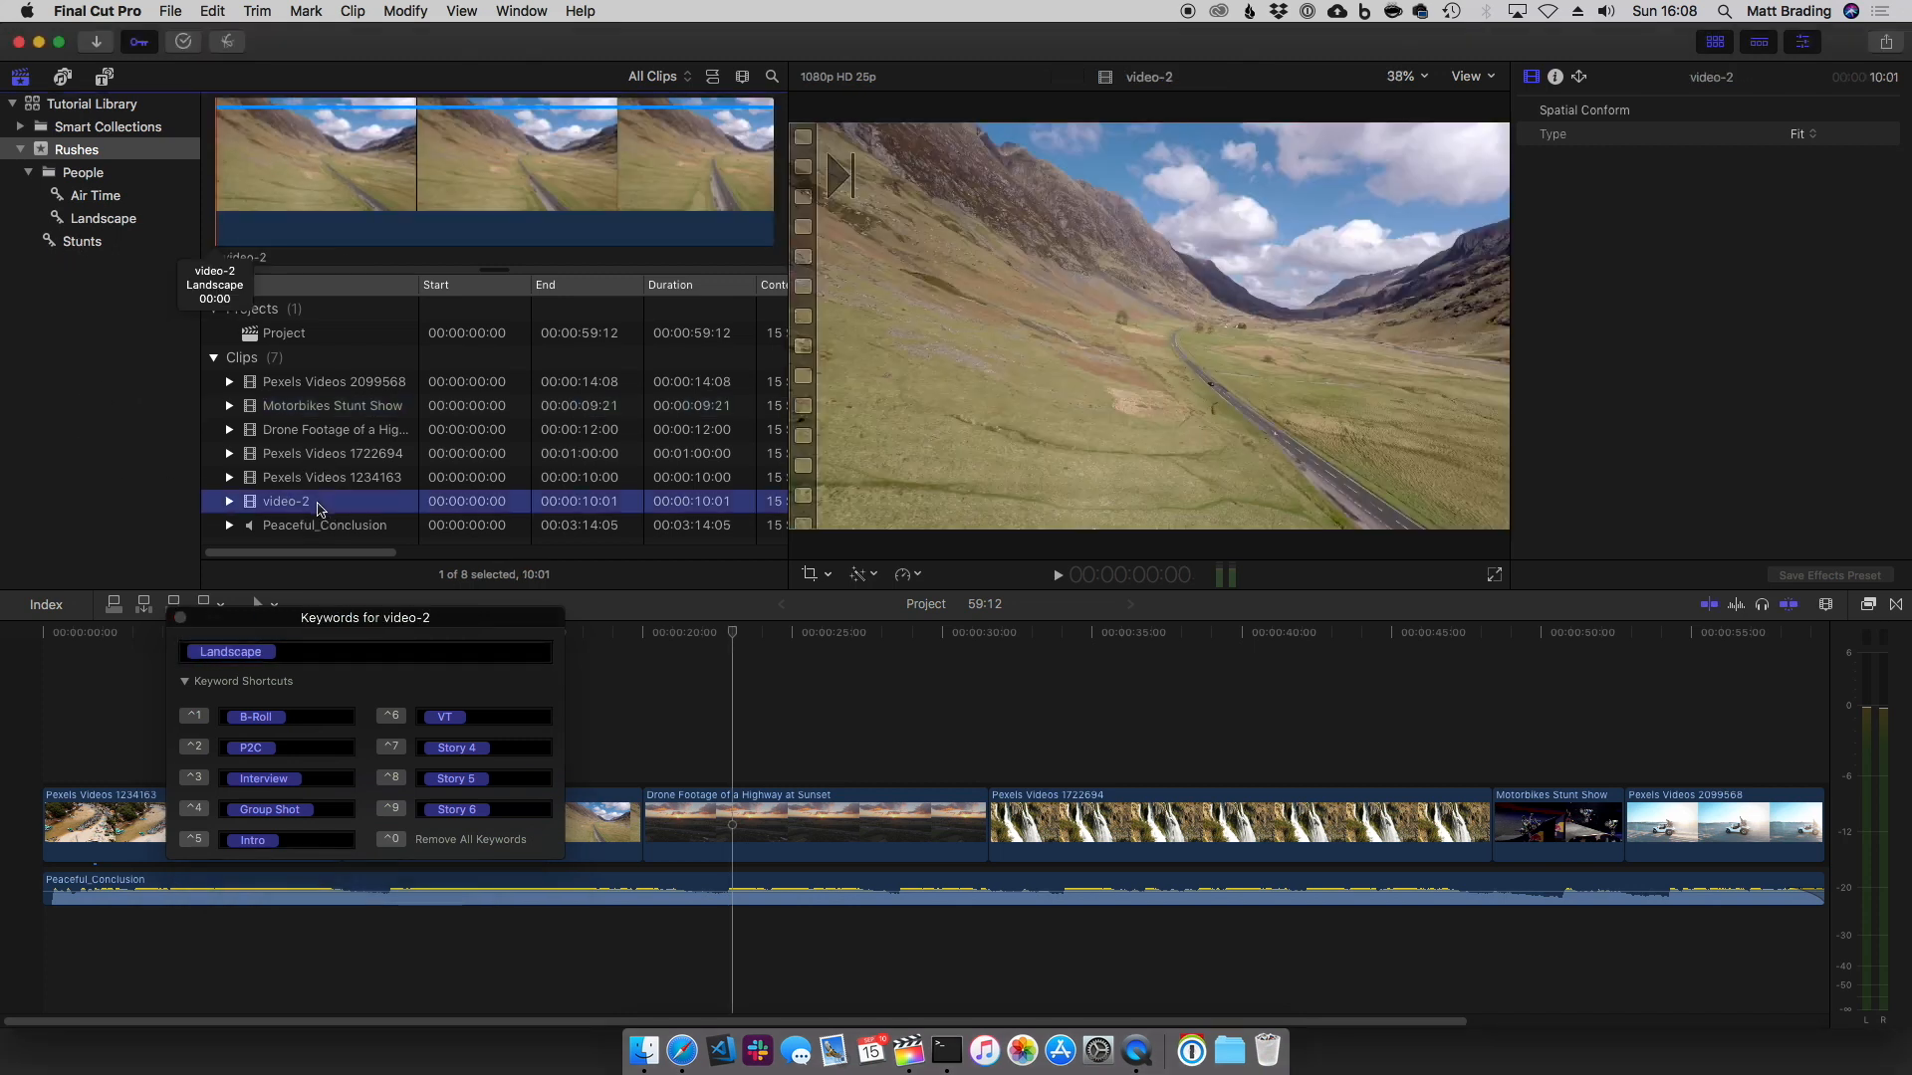
mouse_move(570, 187)
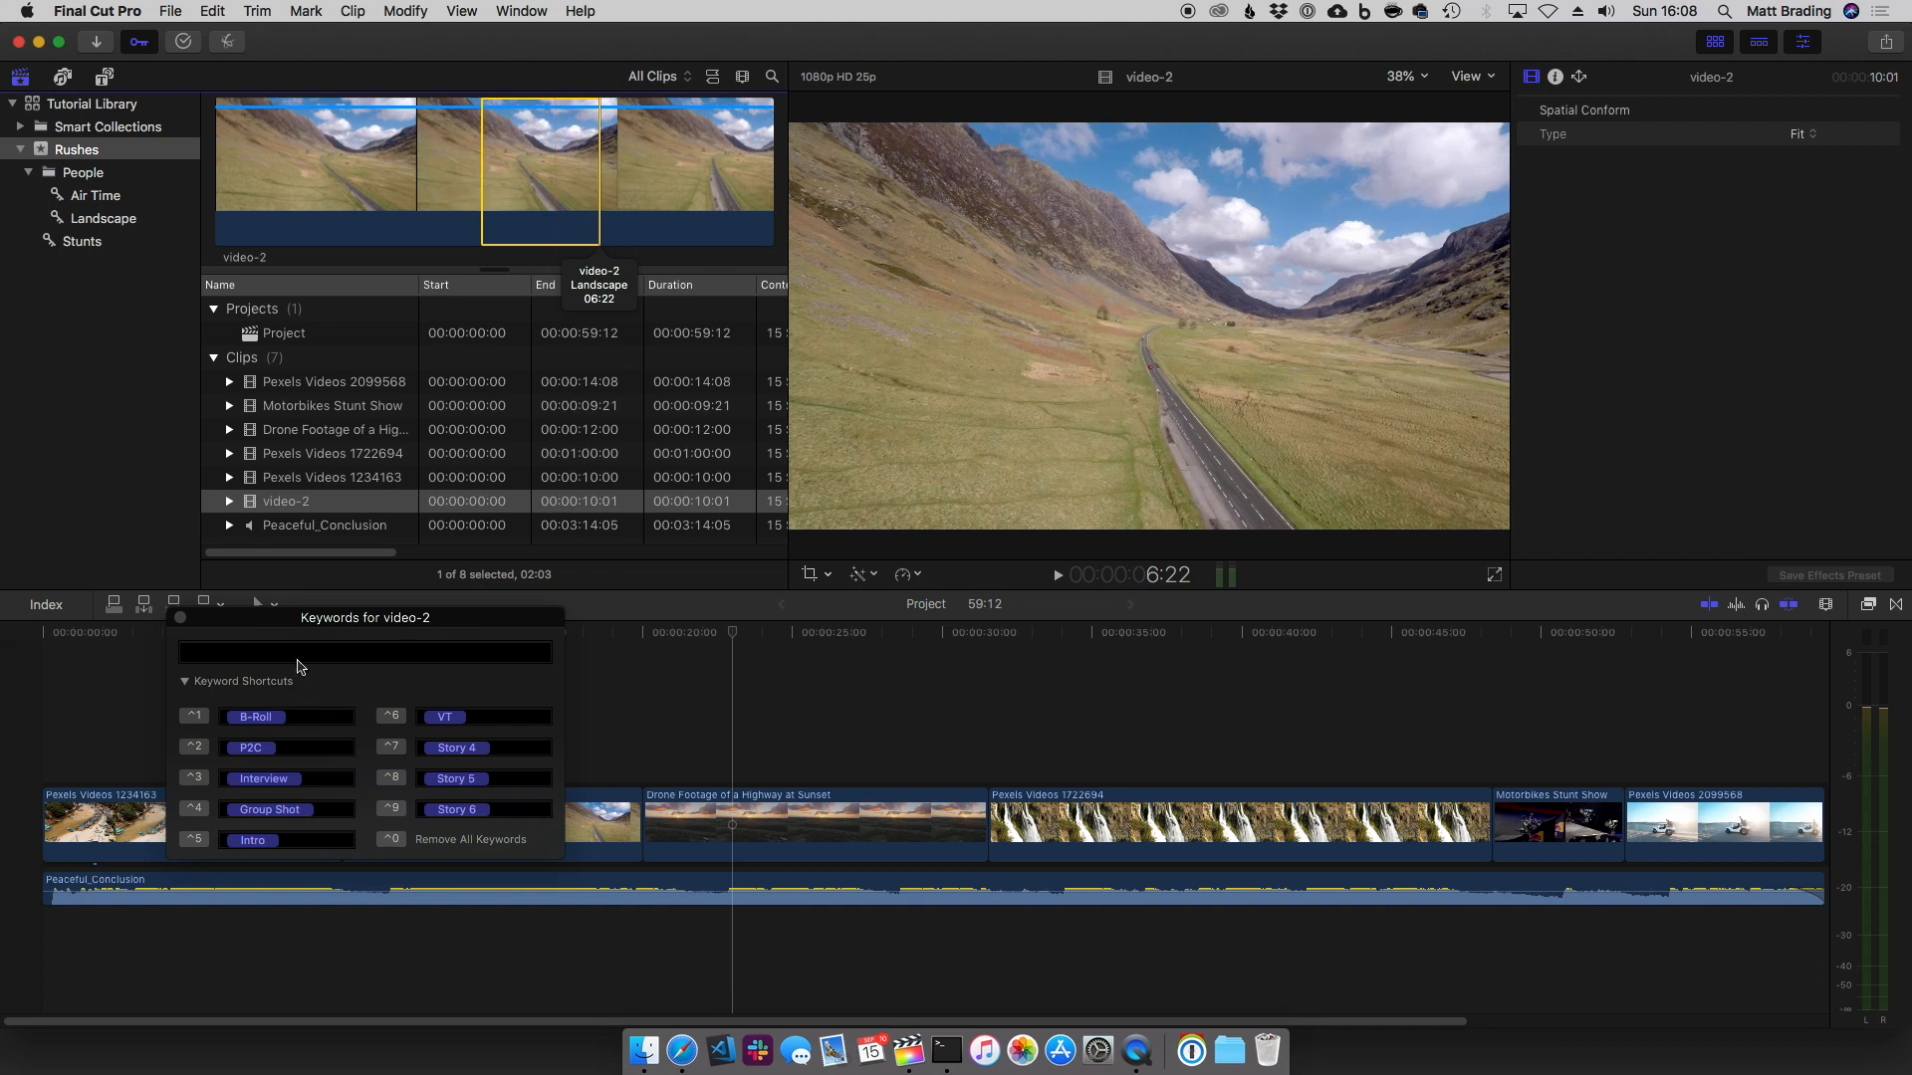
Tag a range of video-2 with Red Car, check Air Time, and return to Rushes
type("Red")
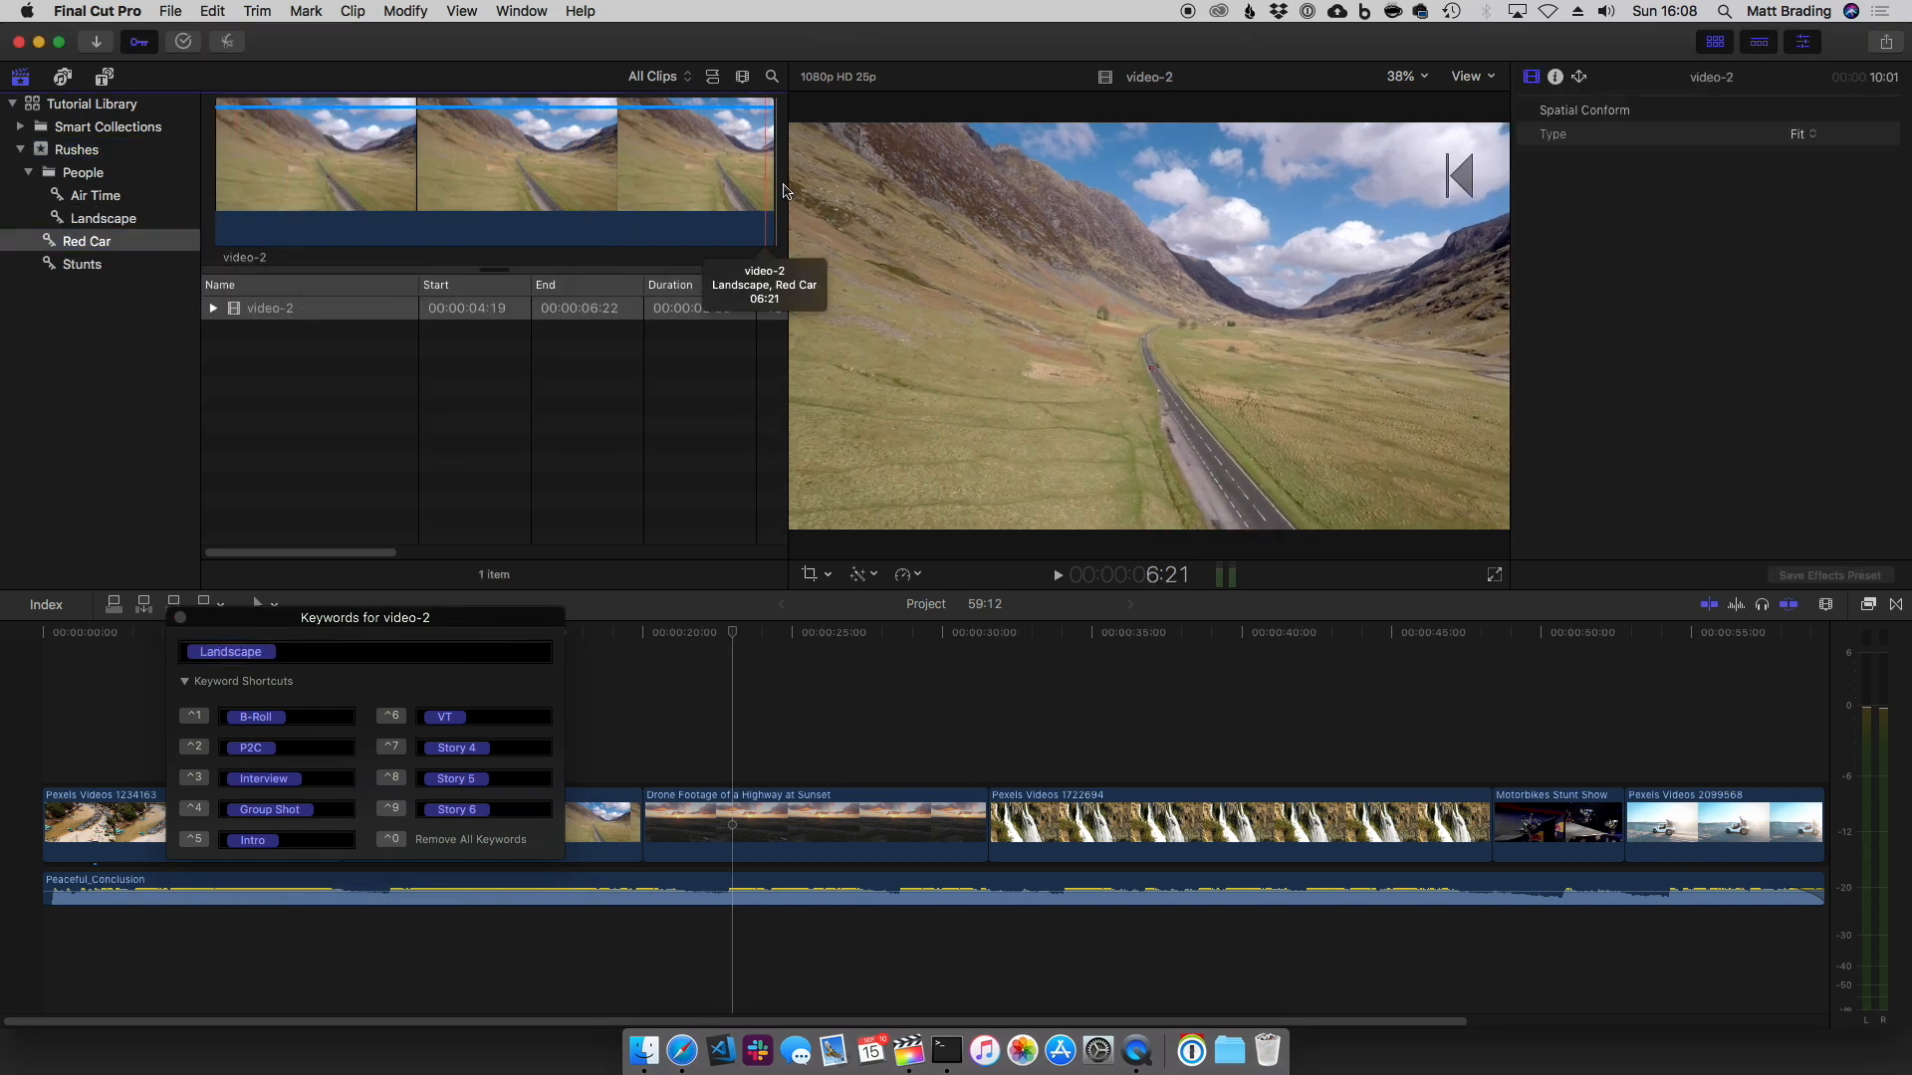
left_click(96, 195)
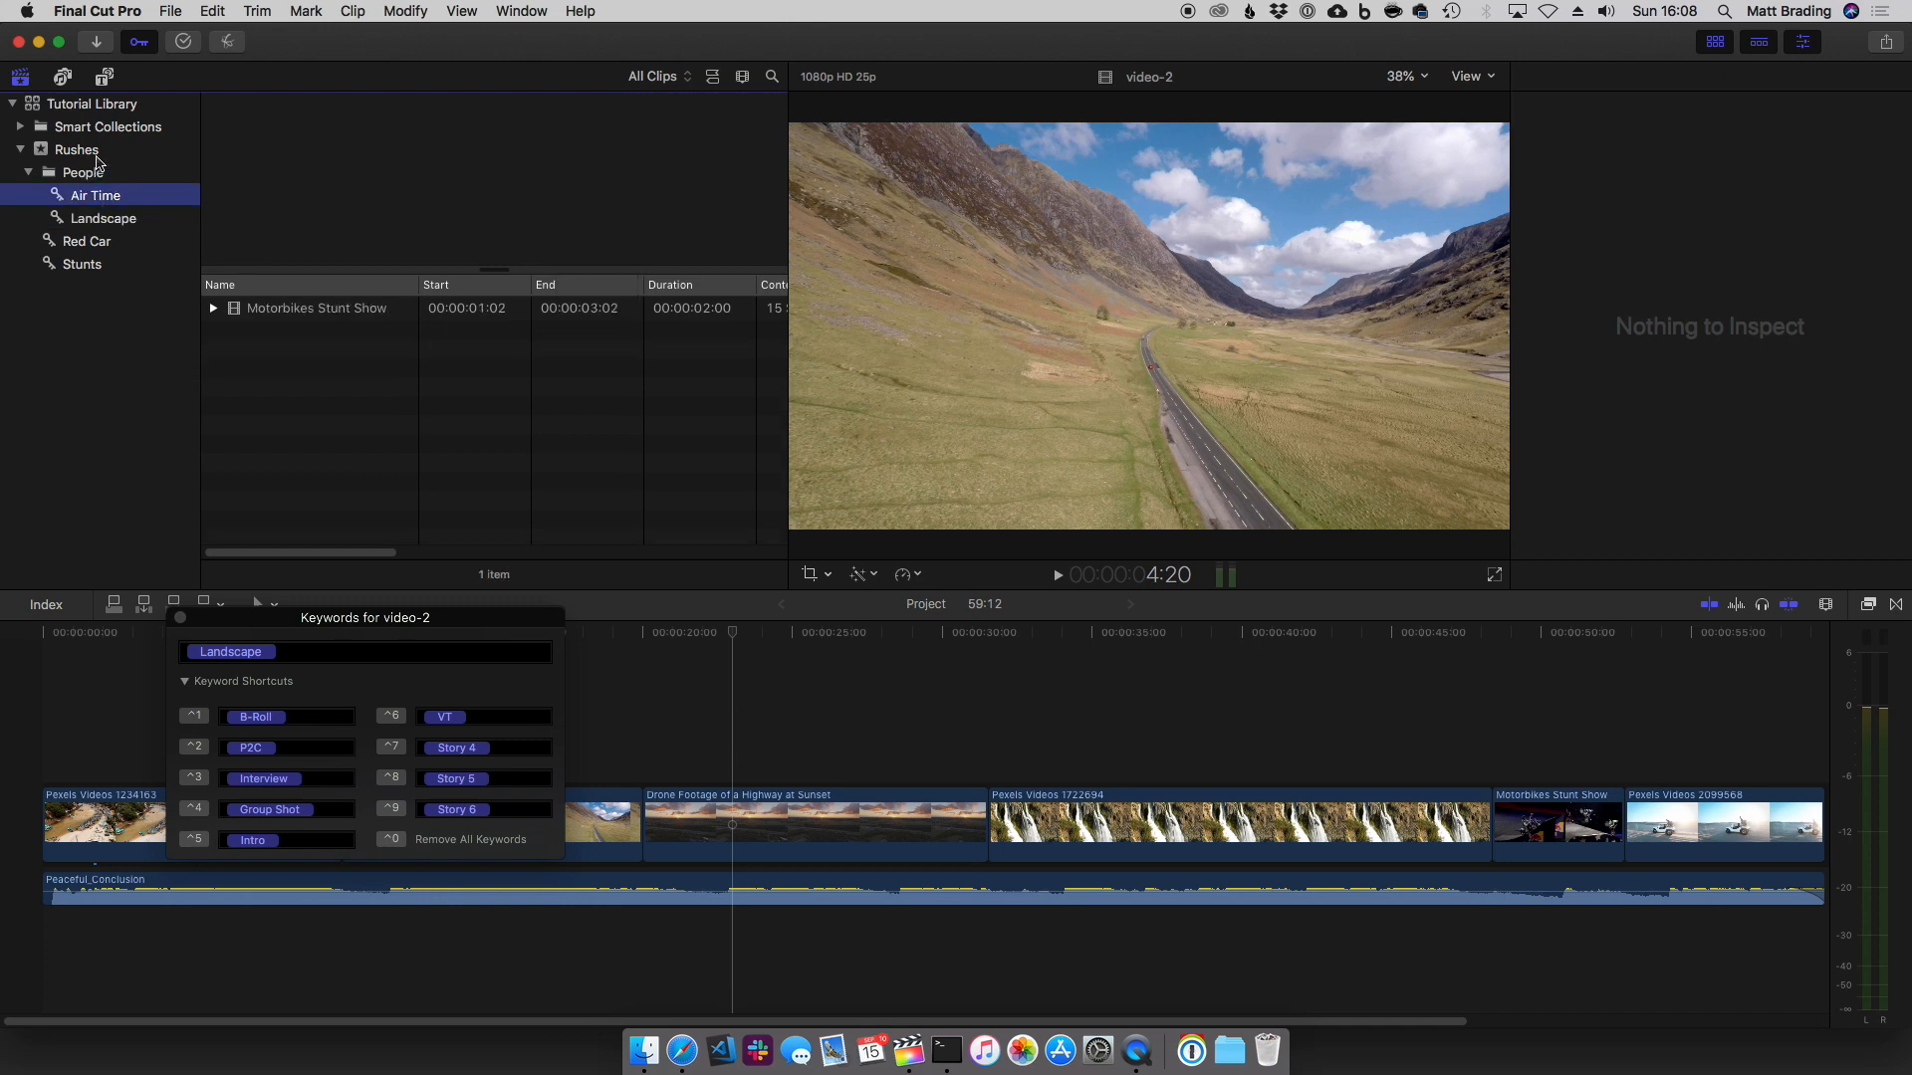
left_click(76, 149)
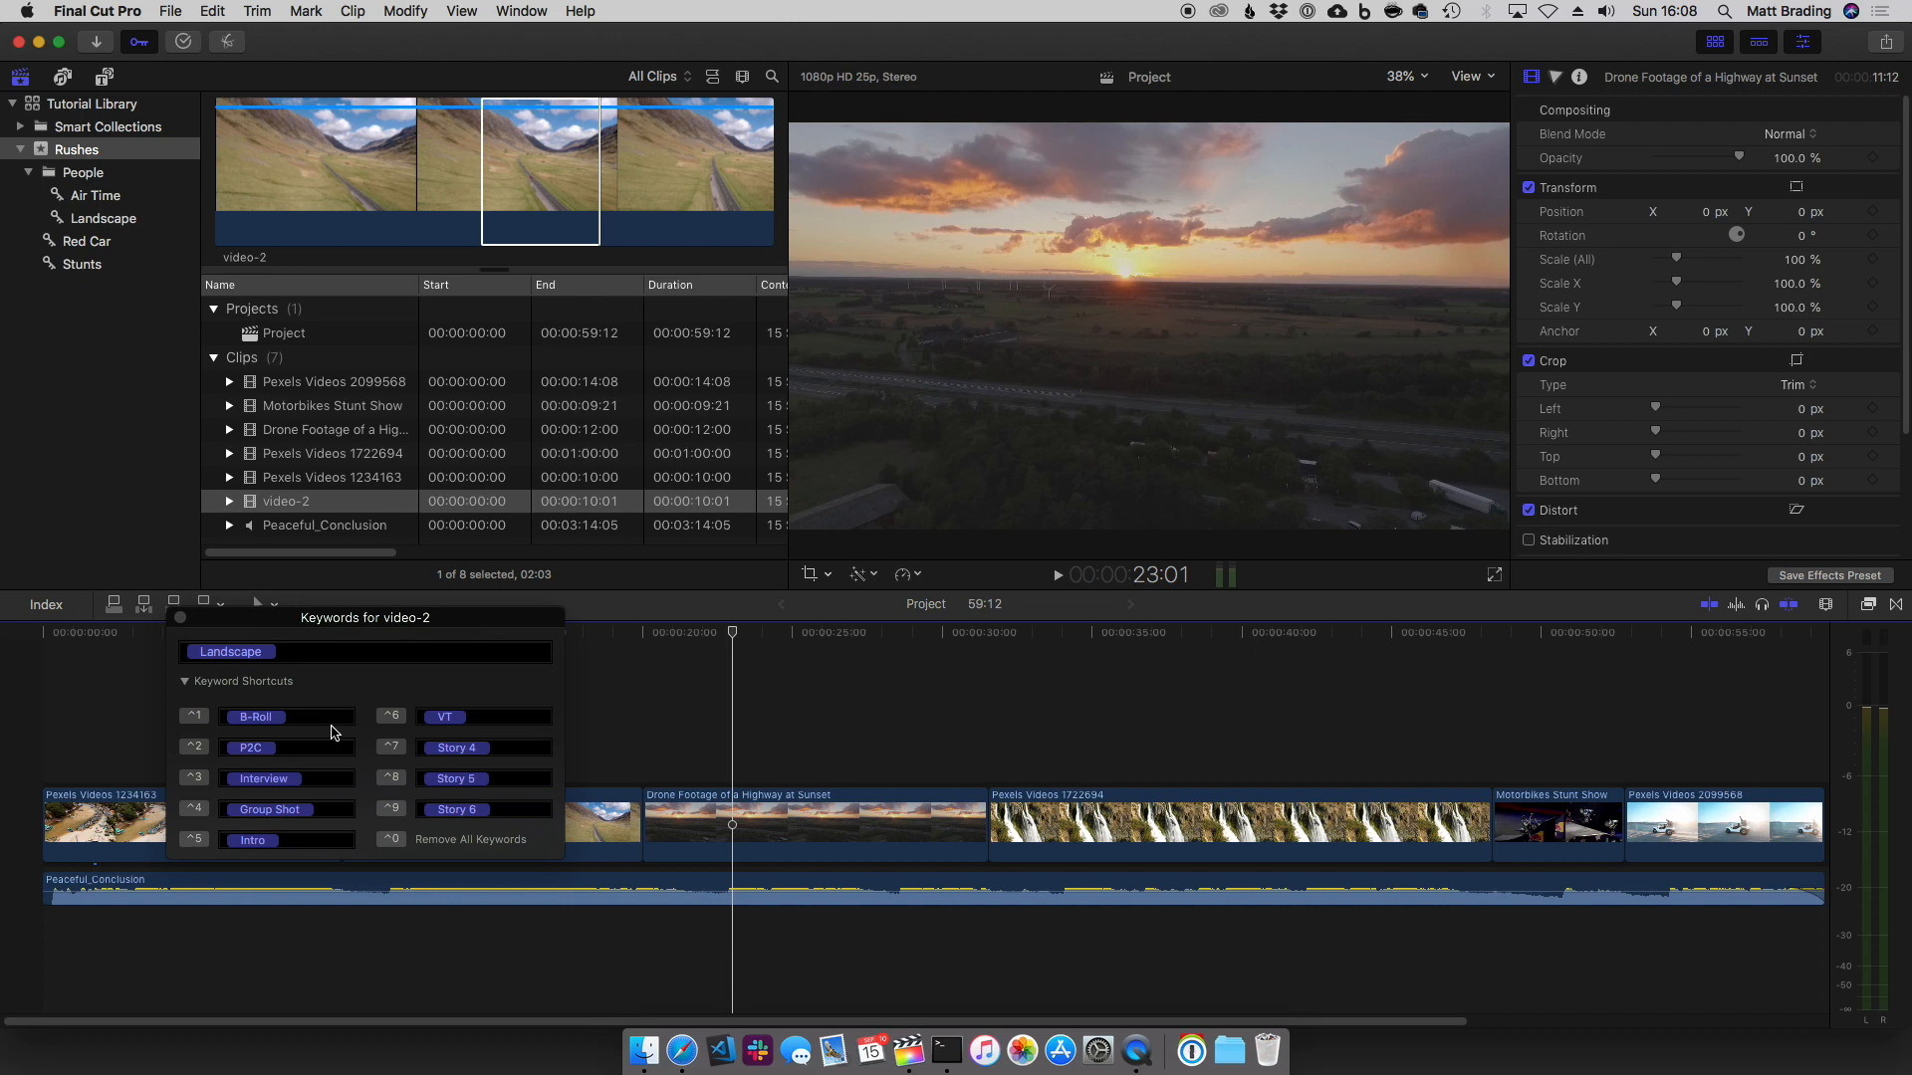
mouse_move(337, 731)
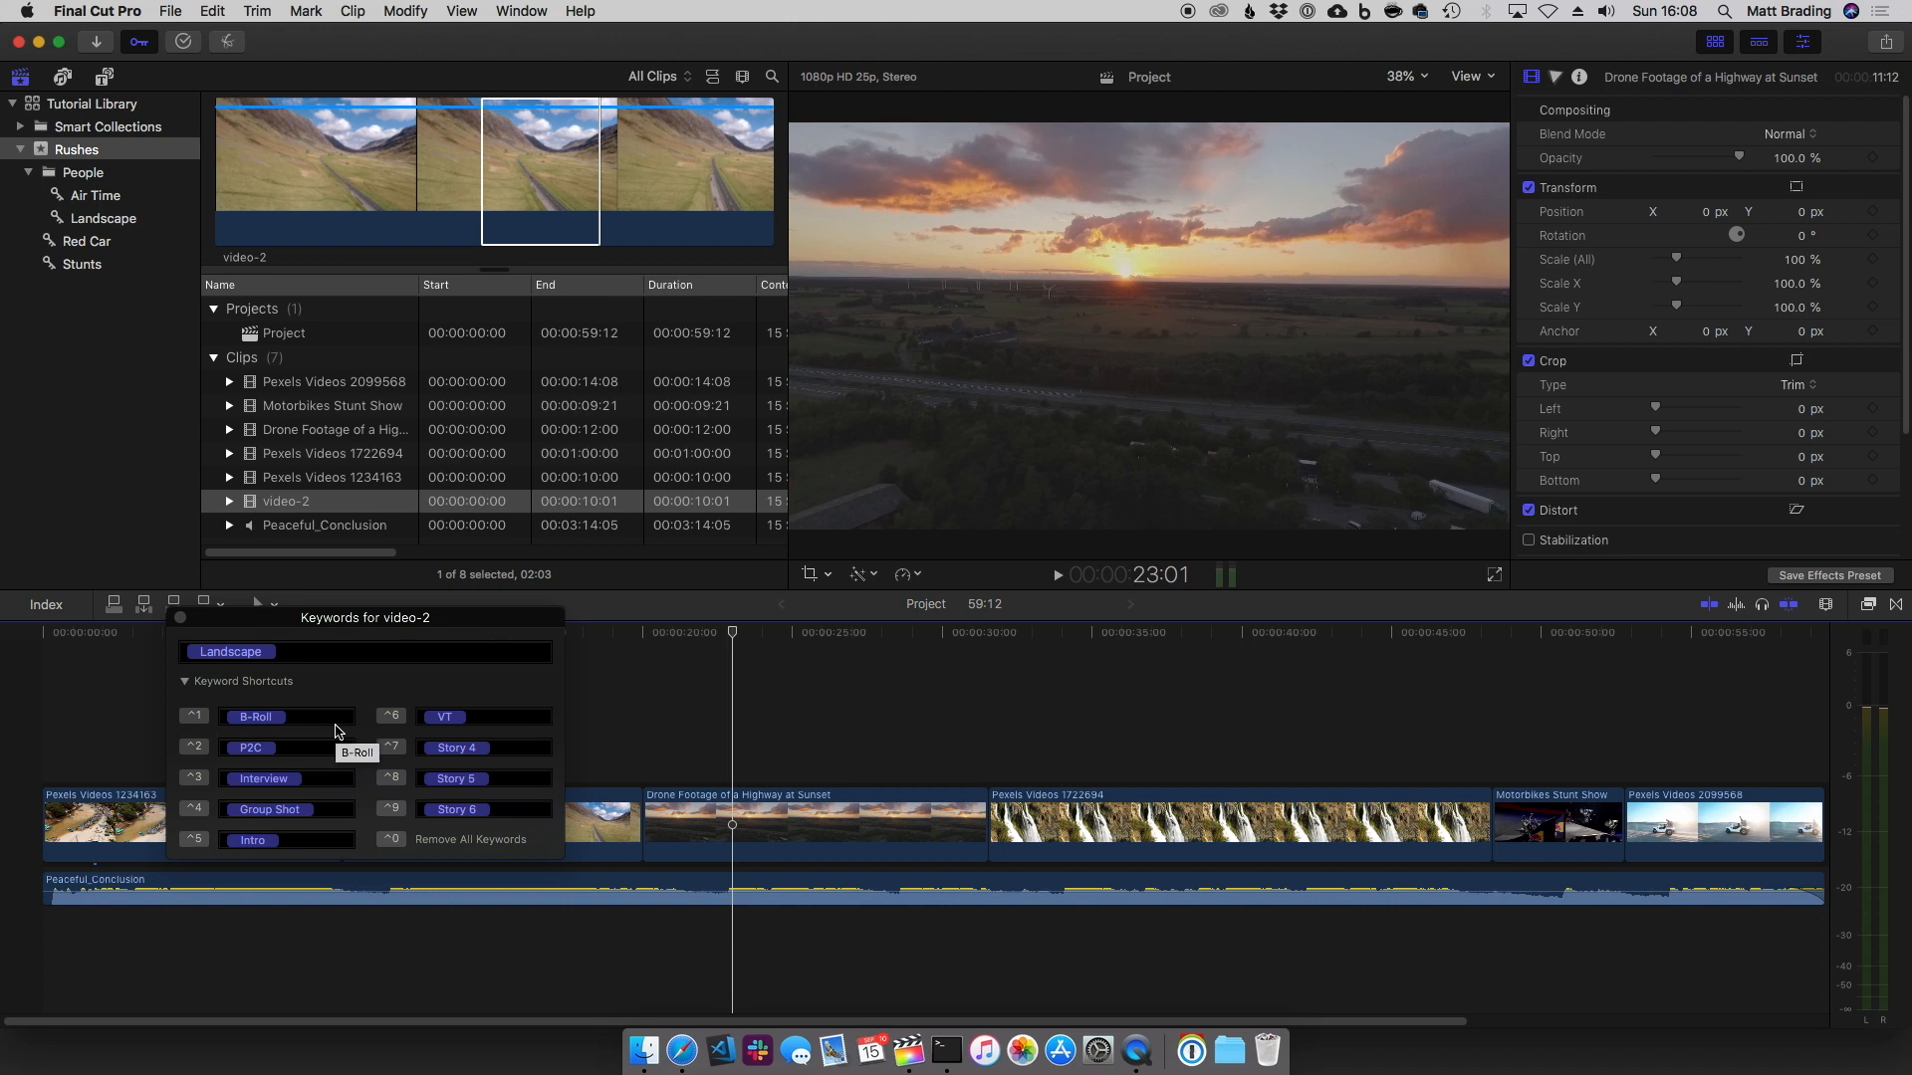
mouse_move(267, 761)
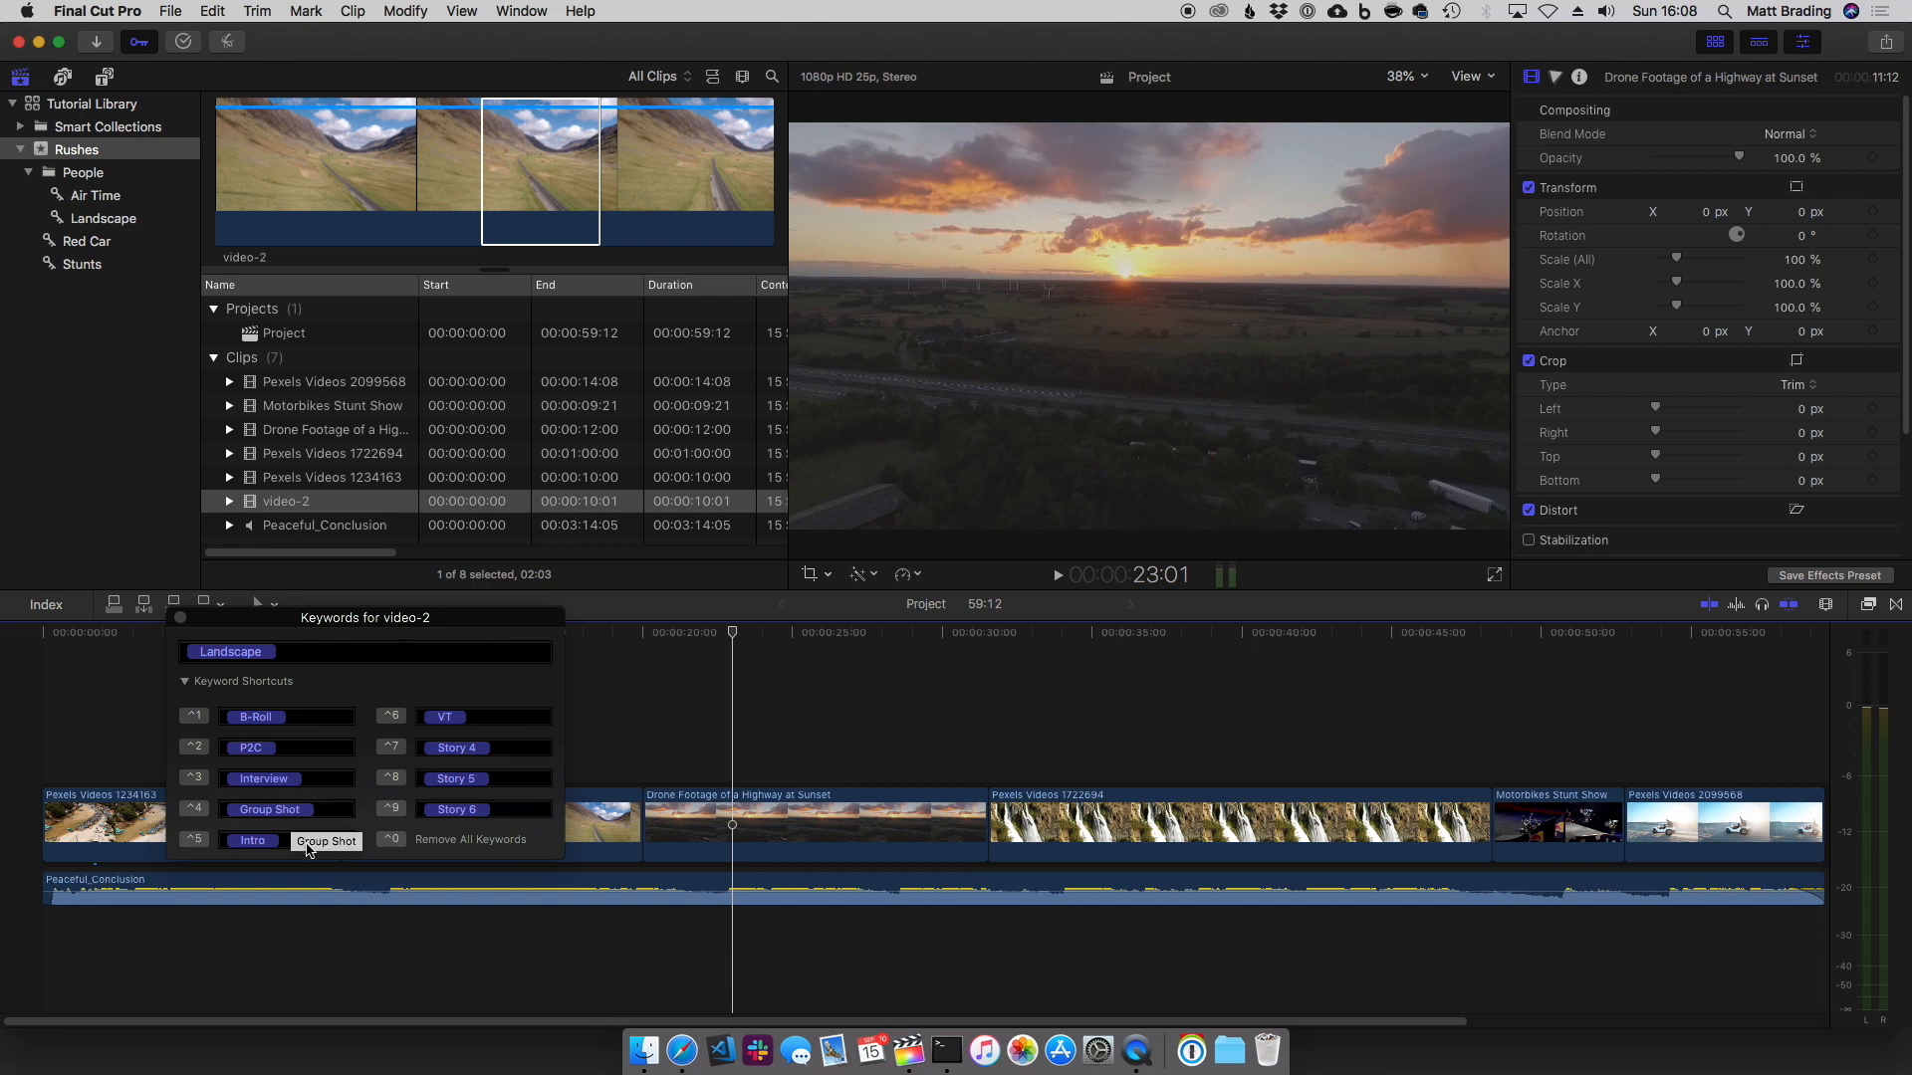
mouse_move(494, 789)
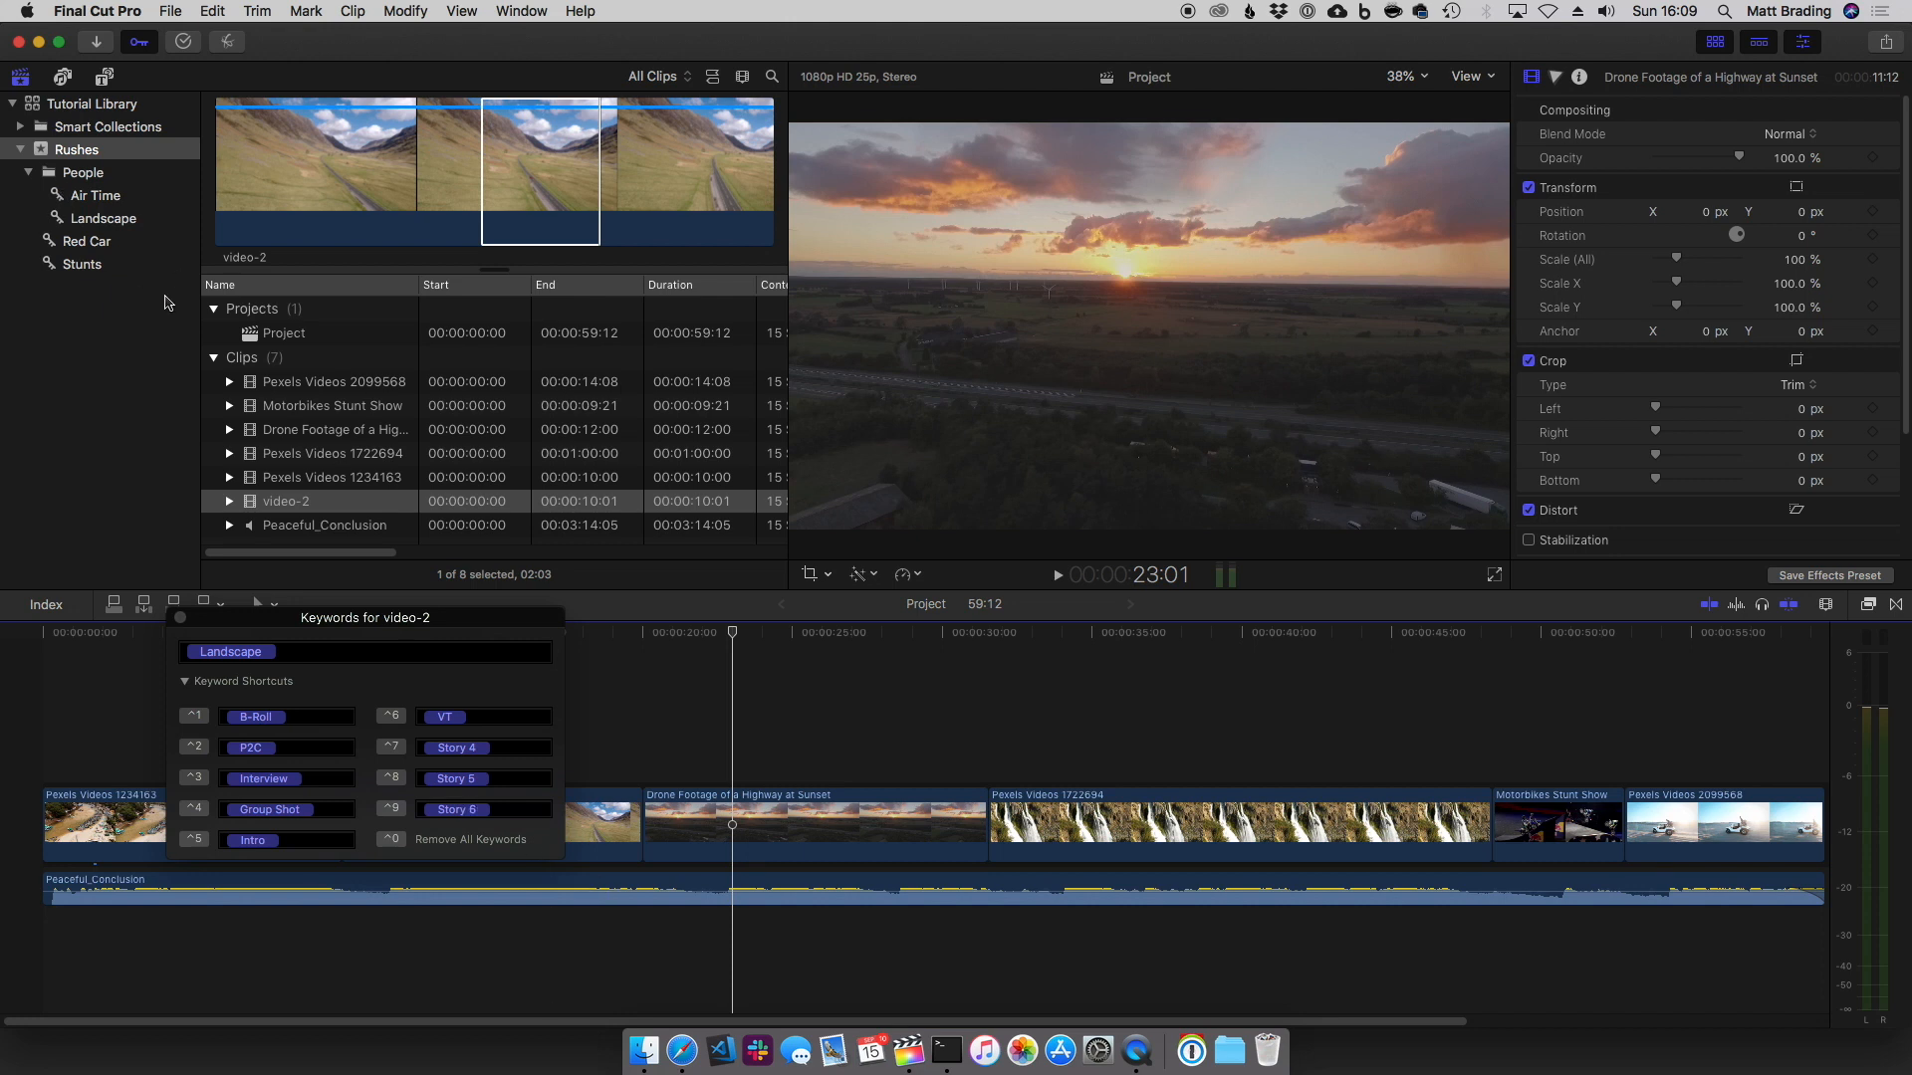
Apply keyword shortcuts B-Roll, Interview and P2C to the highway drone footage and start editing shortcut 1
left_click(335, 431)
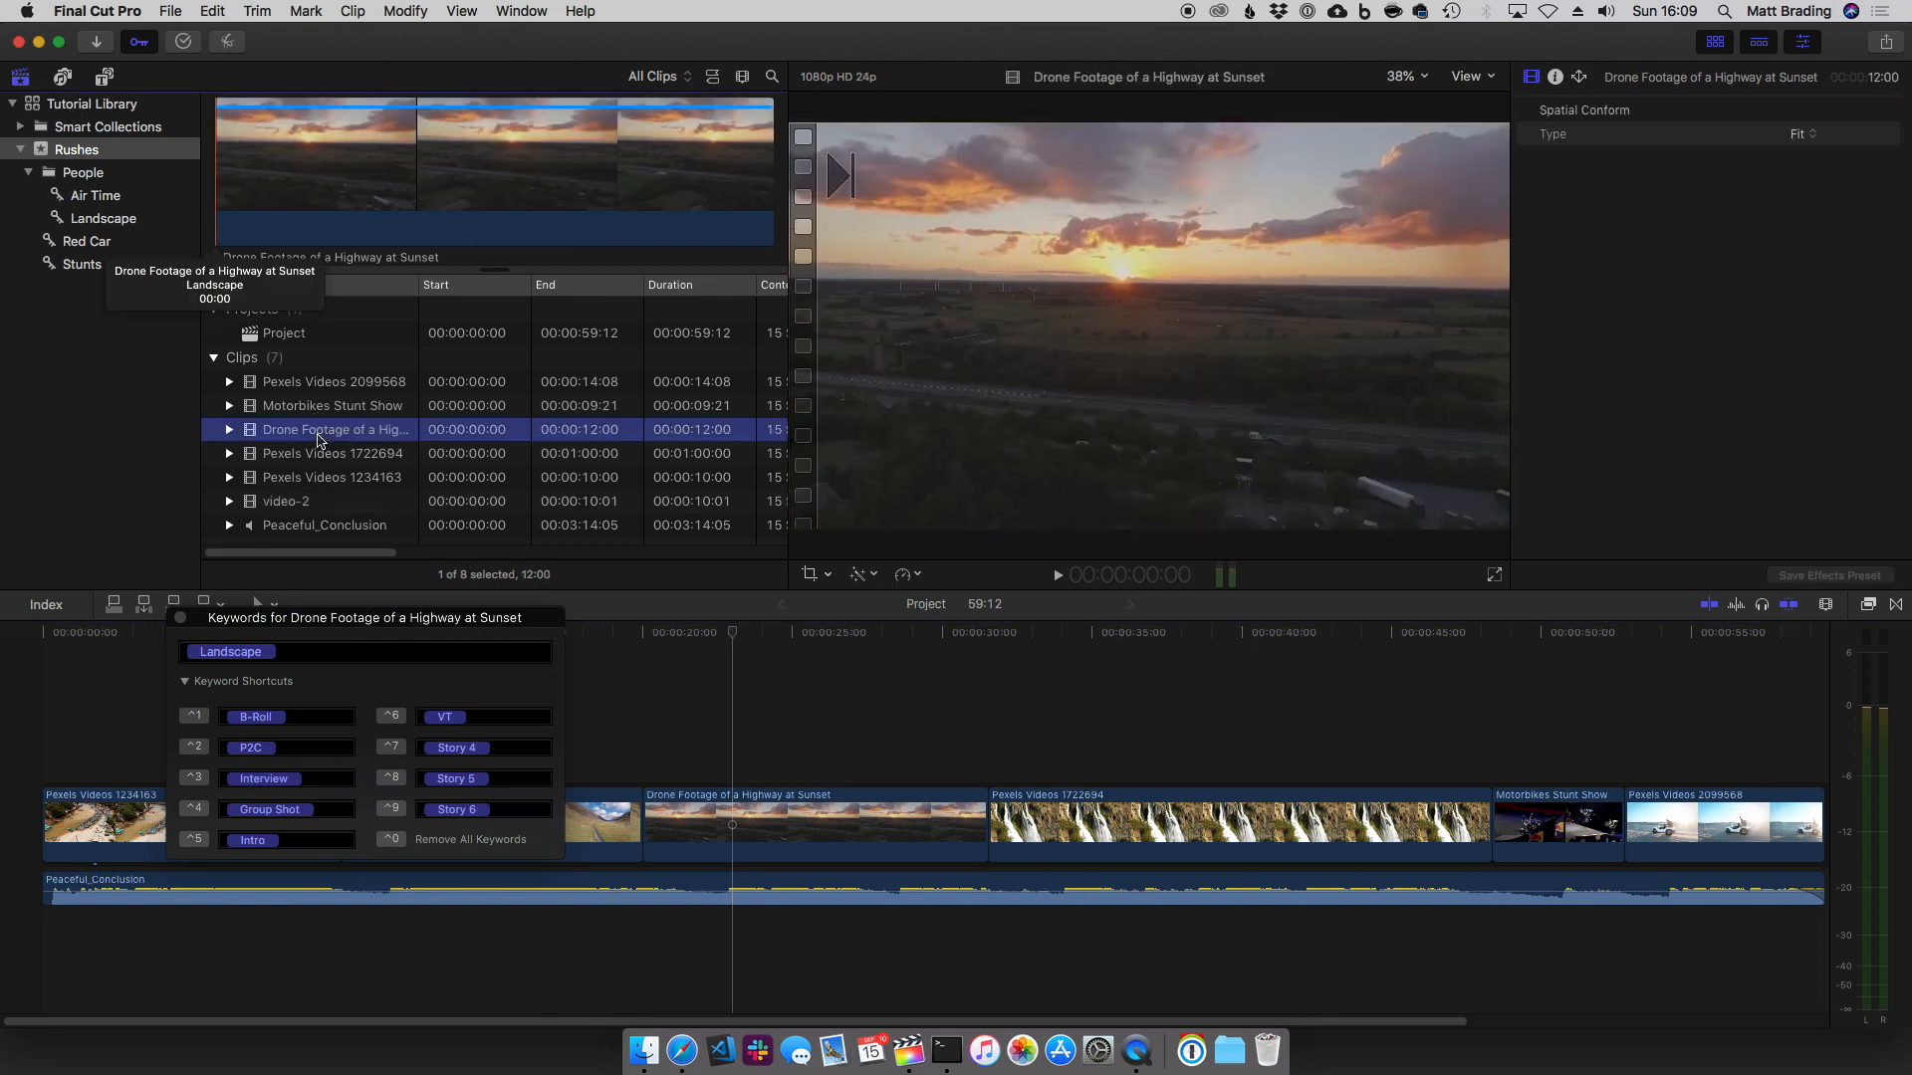
mouse_move(386, 159)
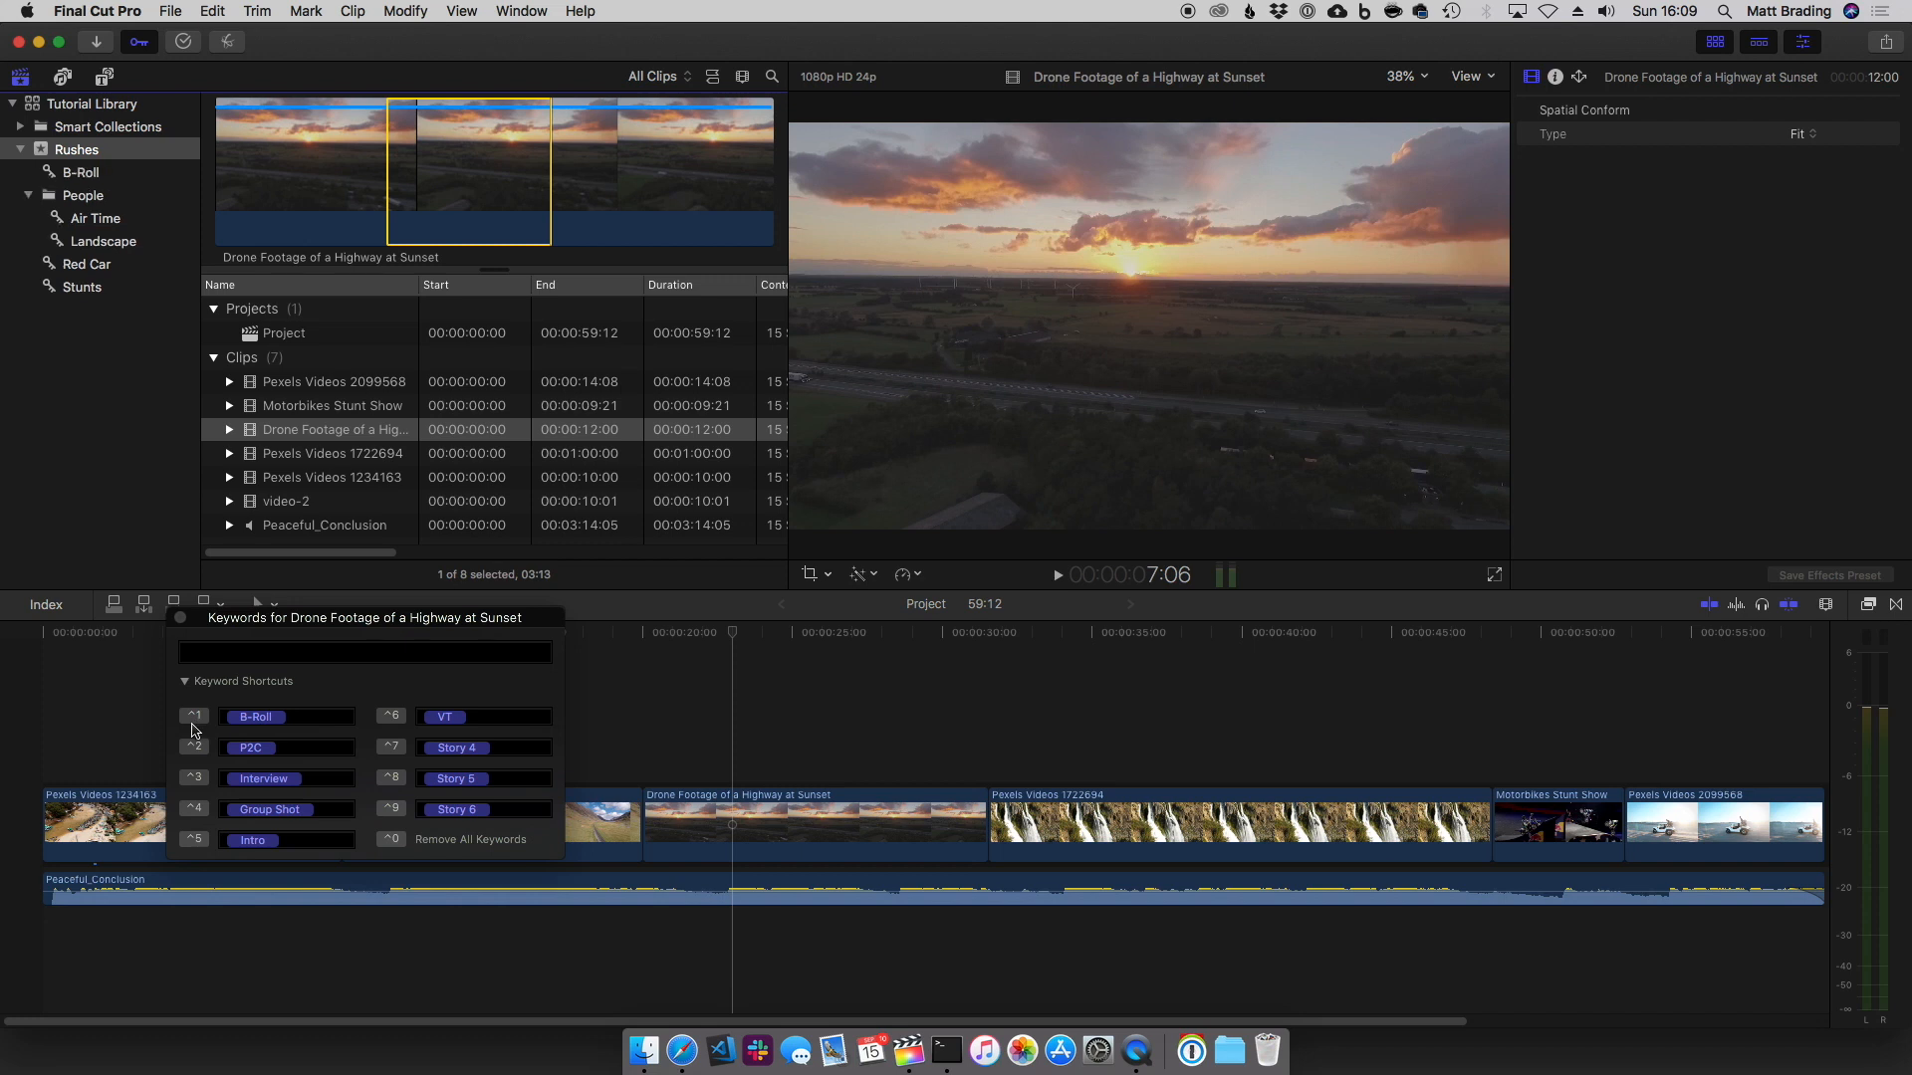
mouse_move(189, 732)
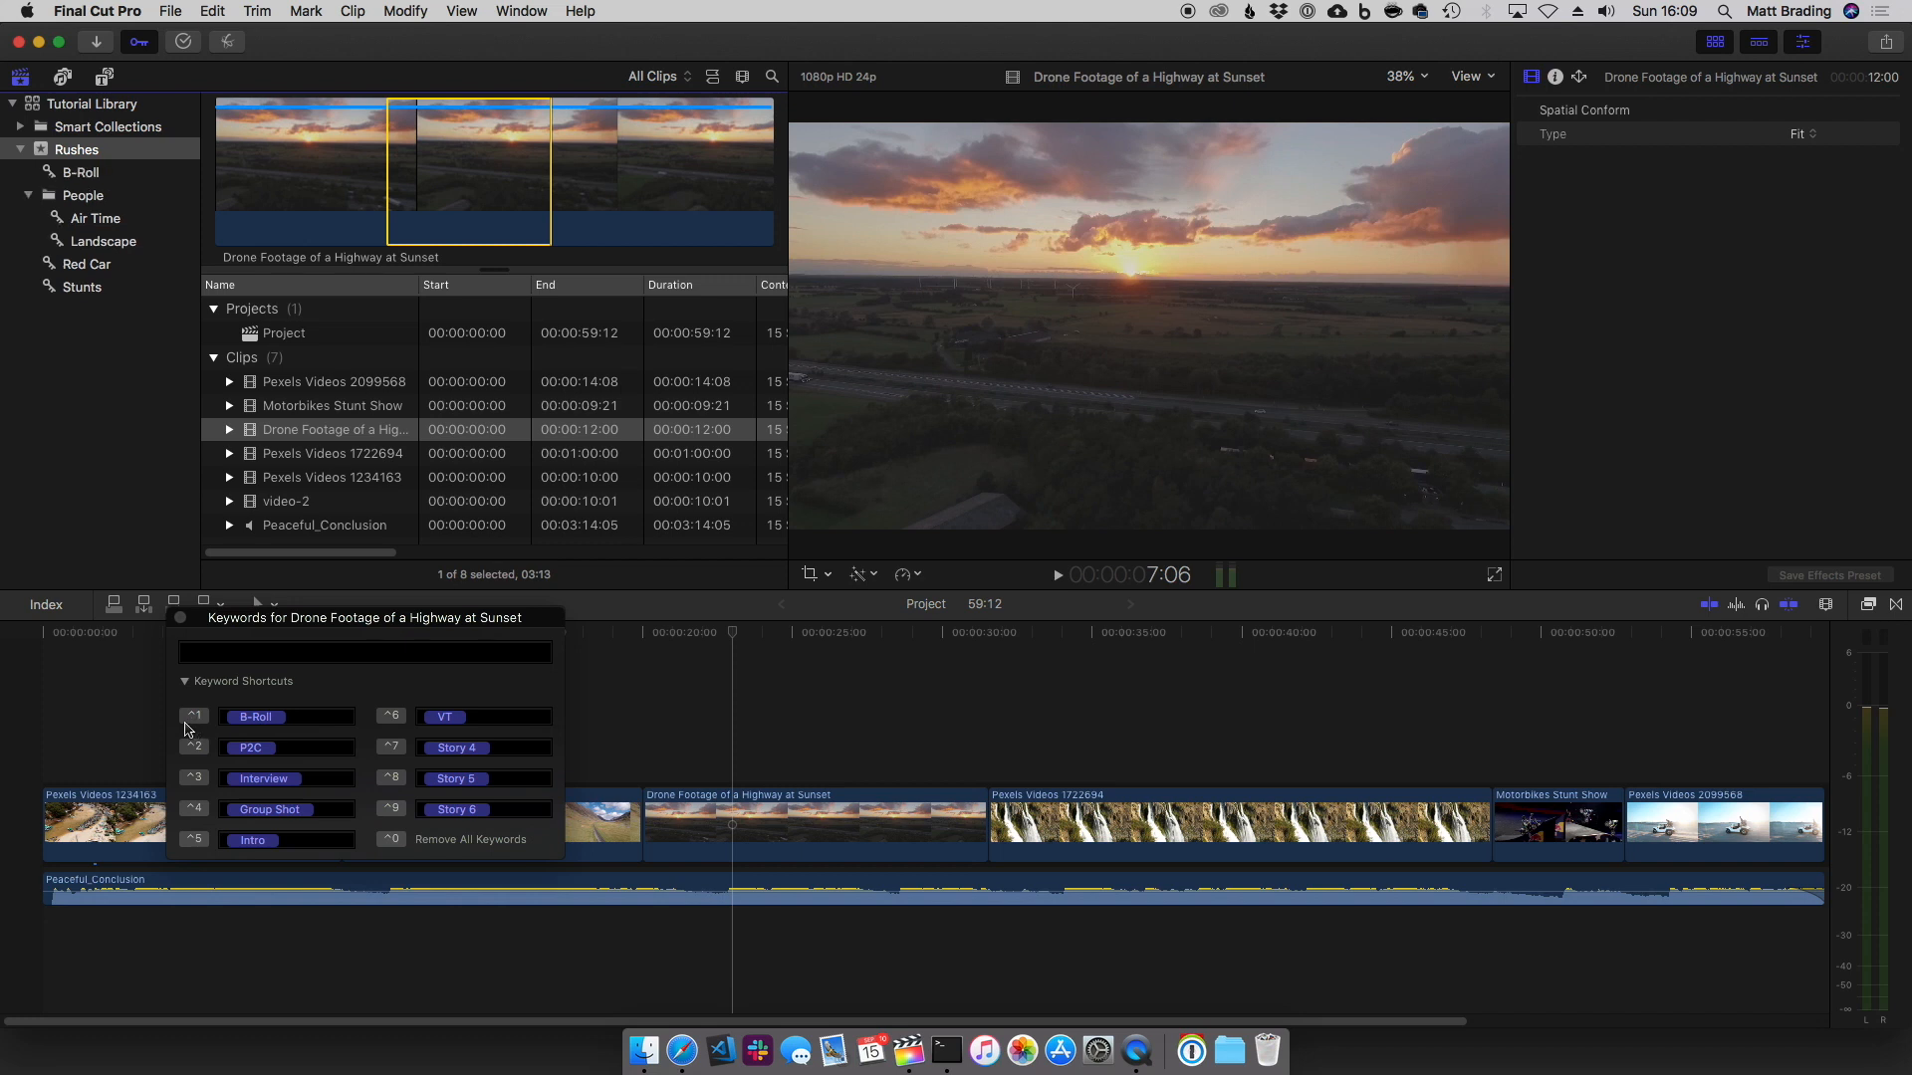
left_click(365, 651)
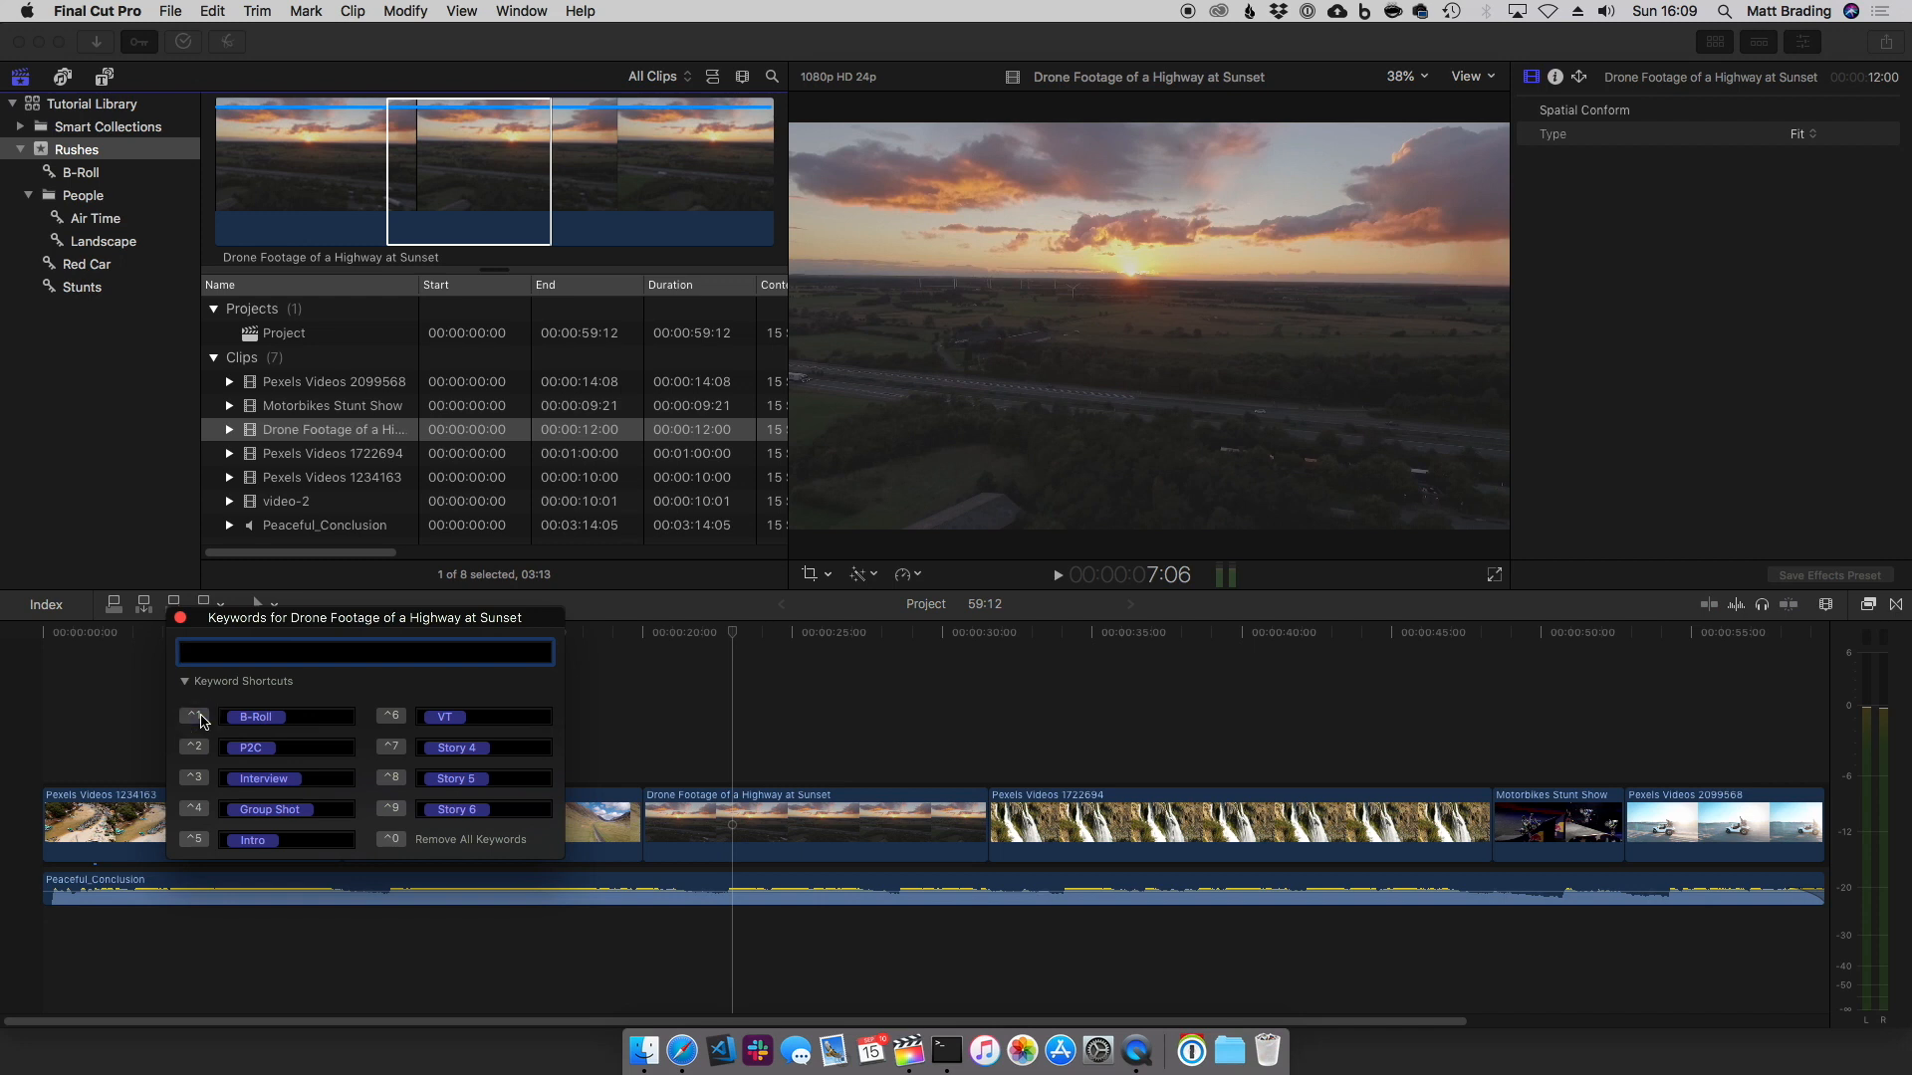
left_click(195, 779)
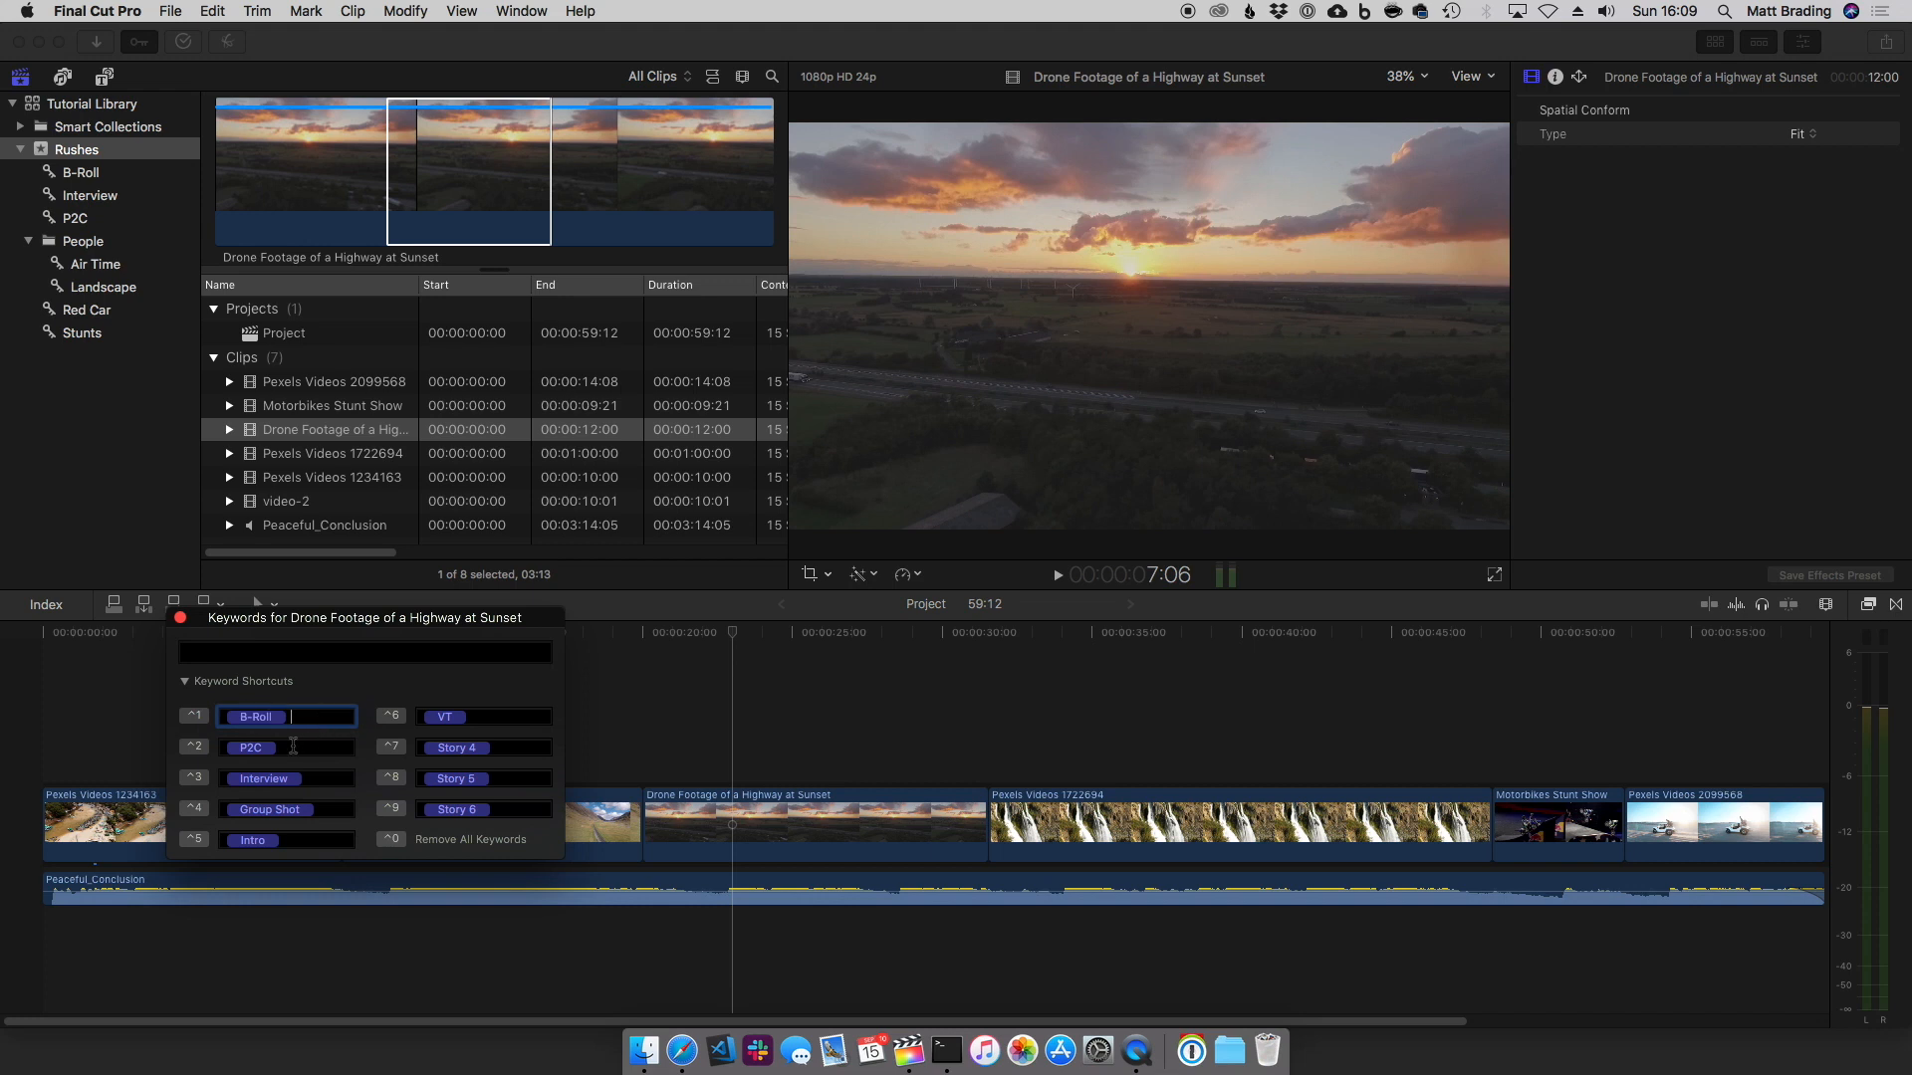
Add VT alongside B-Roll in keyword shortcut 1, creating a VT collection
type("VT")
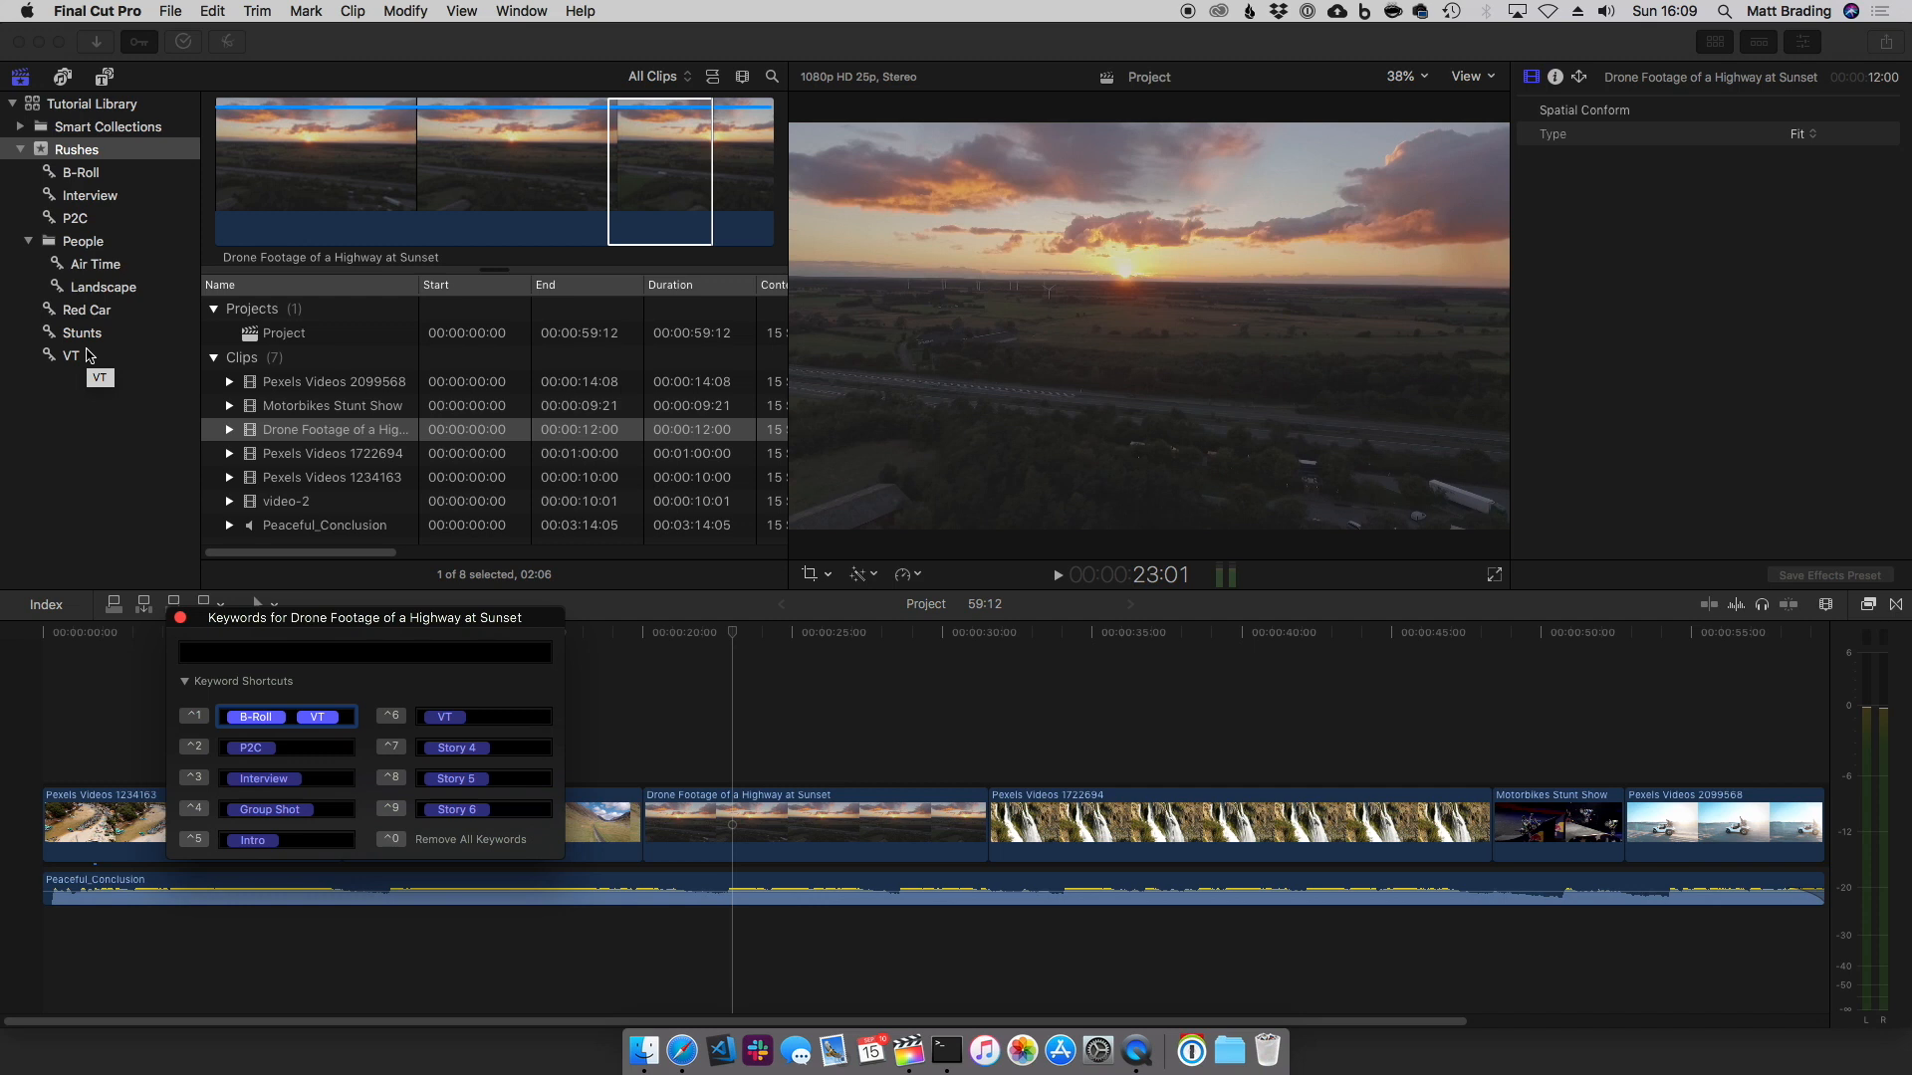
mouse_move(88, 355)
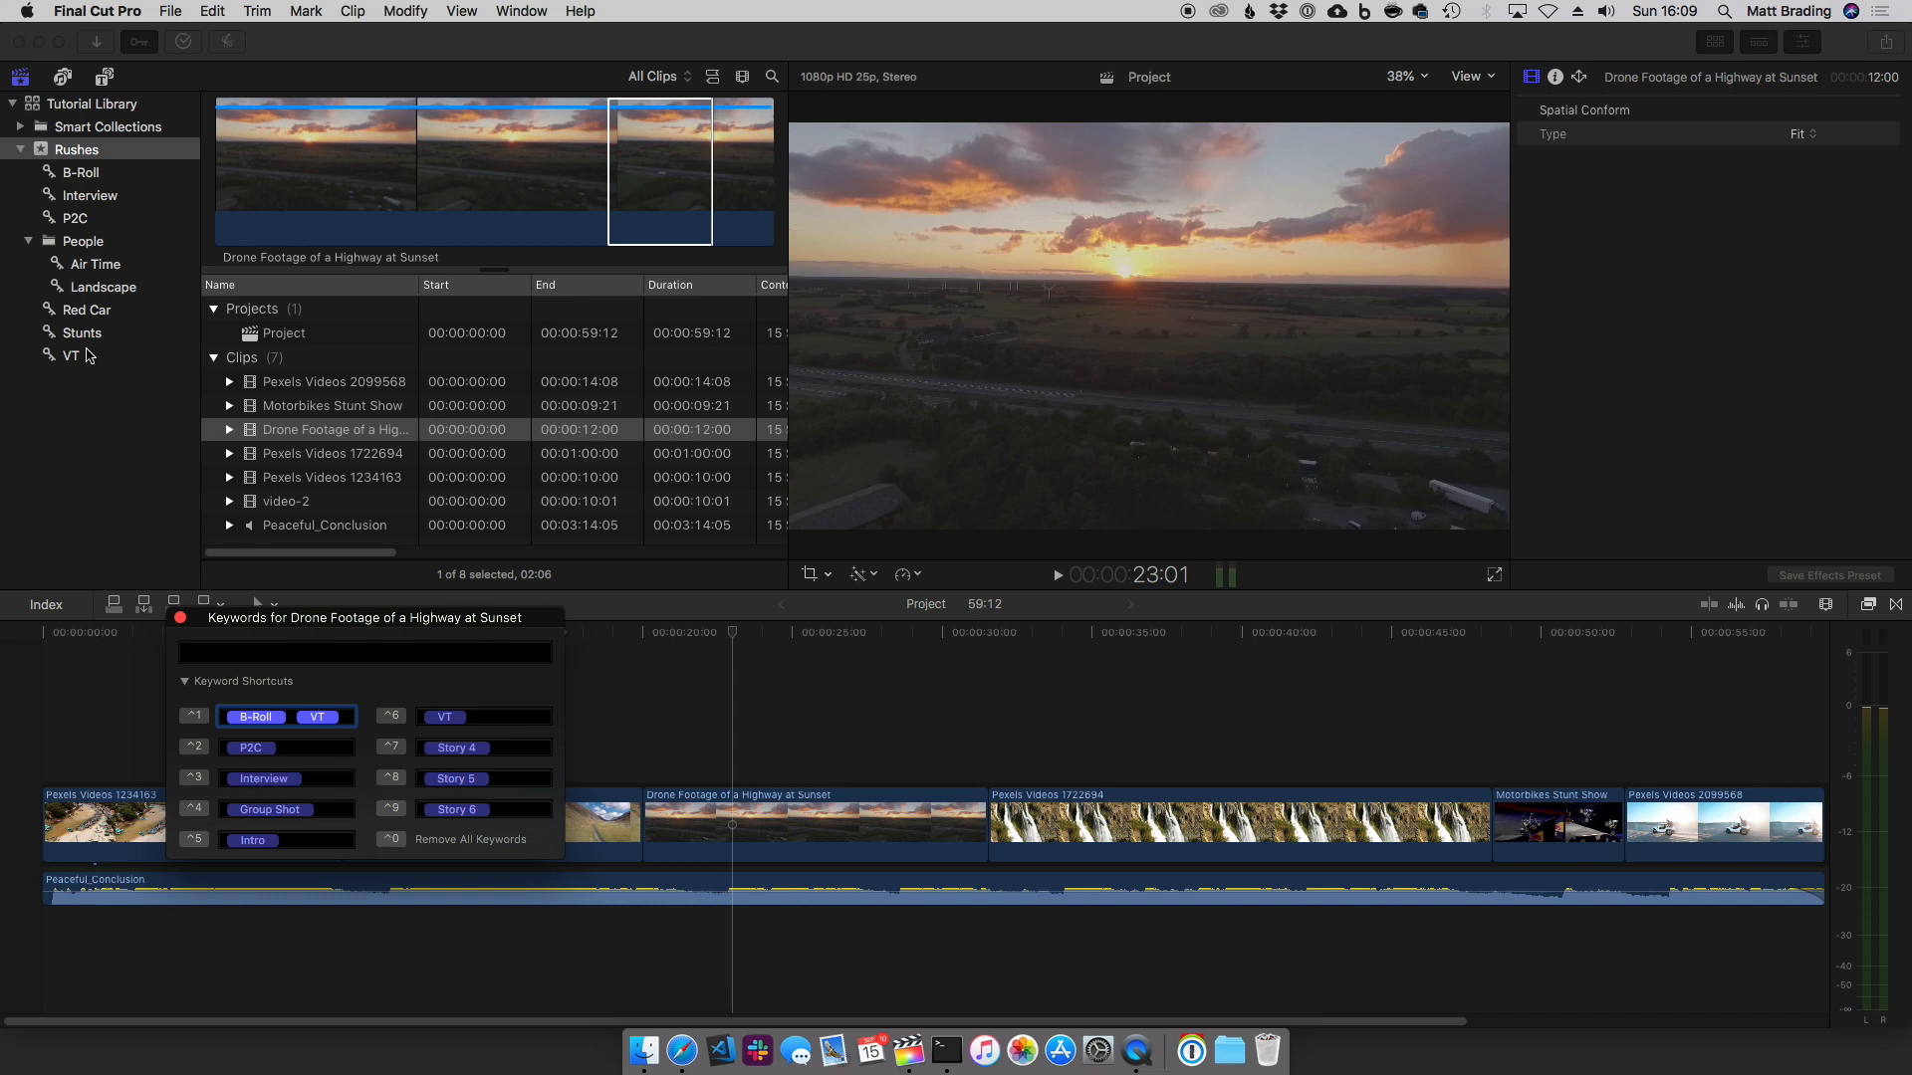